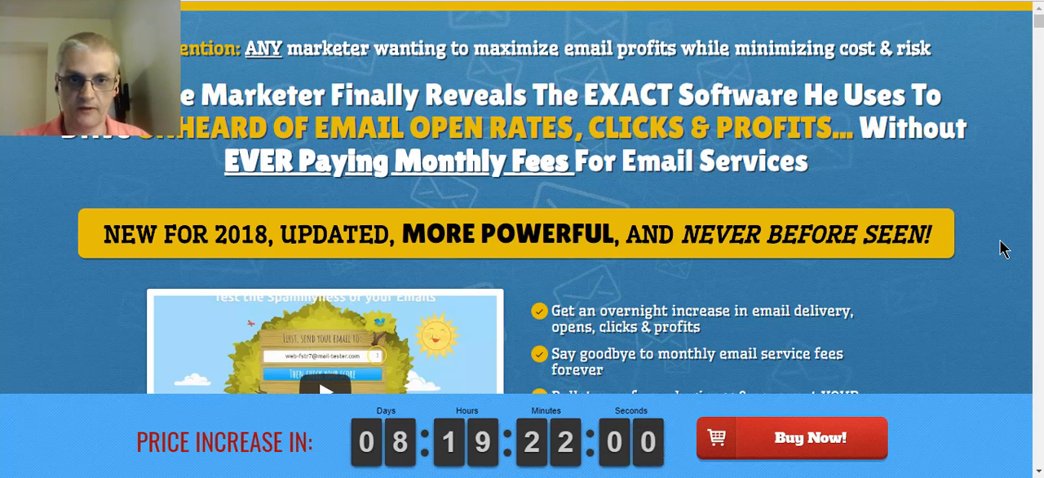
- Scroll the sales page down to the intro video, feature list and GET INSTANT ACCESS NOW button
scroll("down", 3)
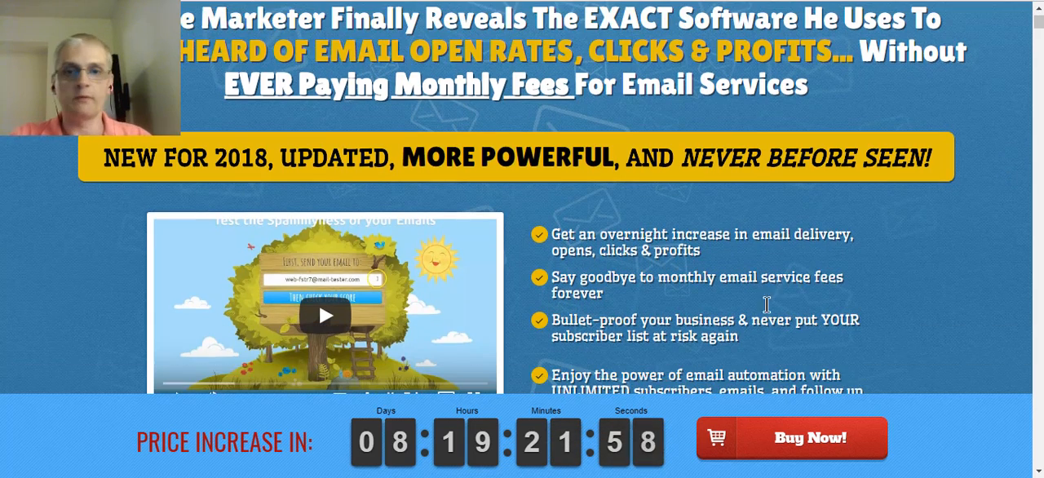
scroll("up", 3)
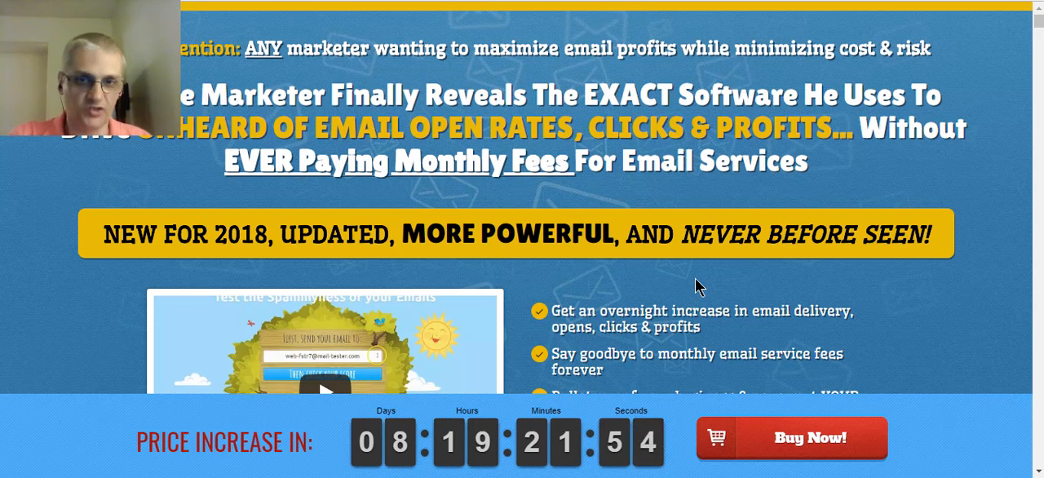
scroll("down", 3)
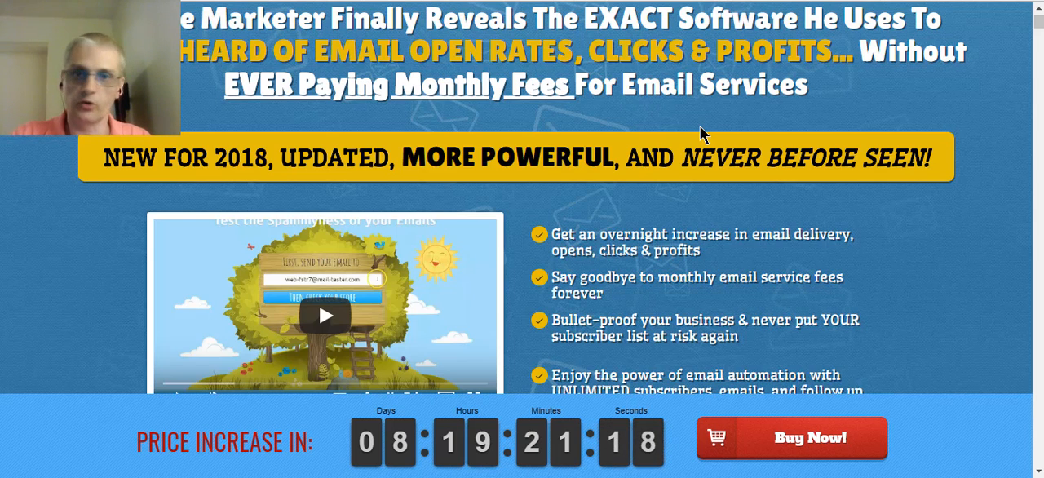
scroll("down", 3)
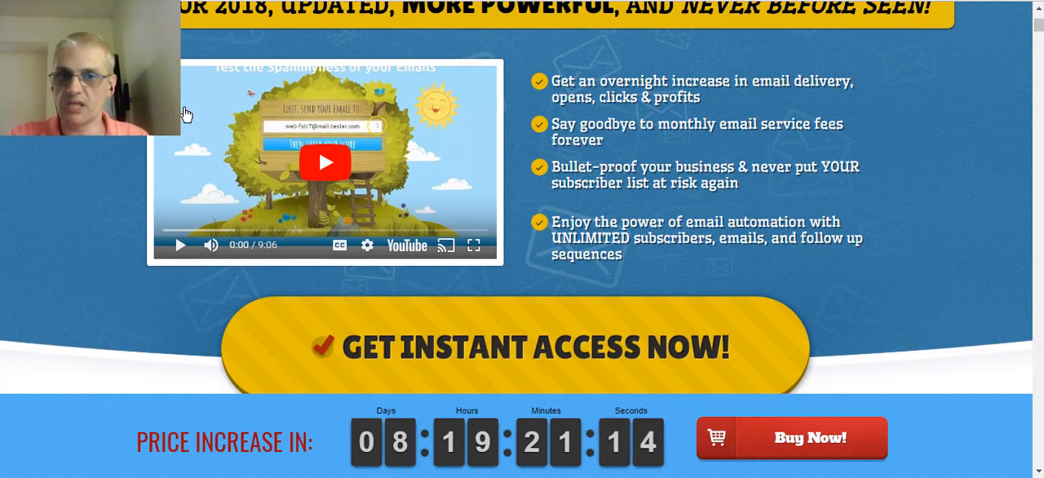
mouse_move(206, 365)
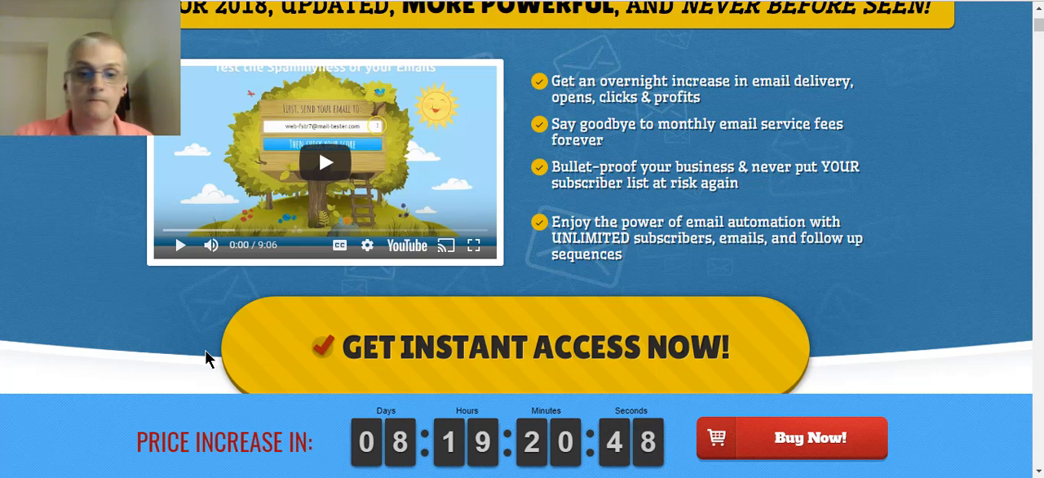
- Scroll the sales page past the earnings testimonials and email statistics
scroll("down", 3)
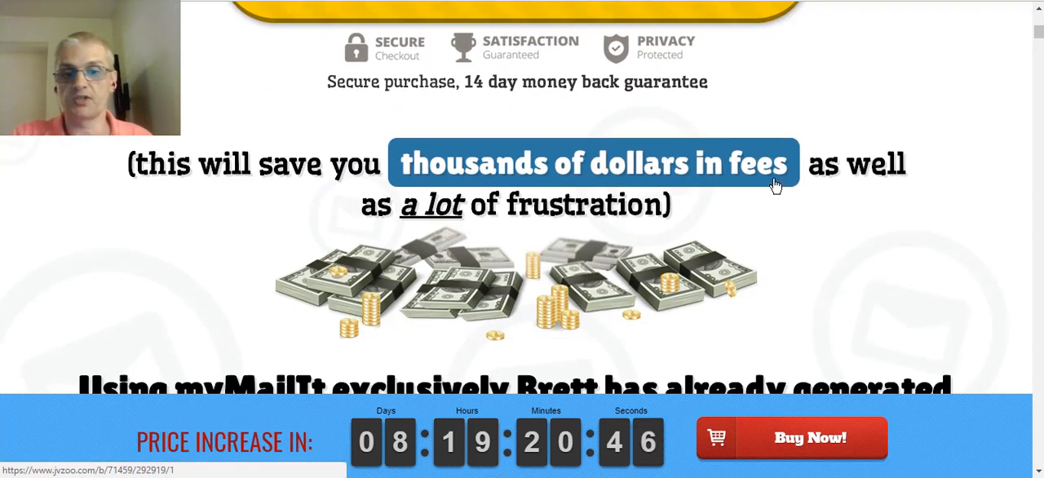
scroll("down", 3)
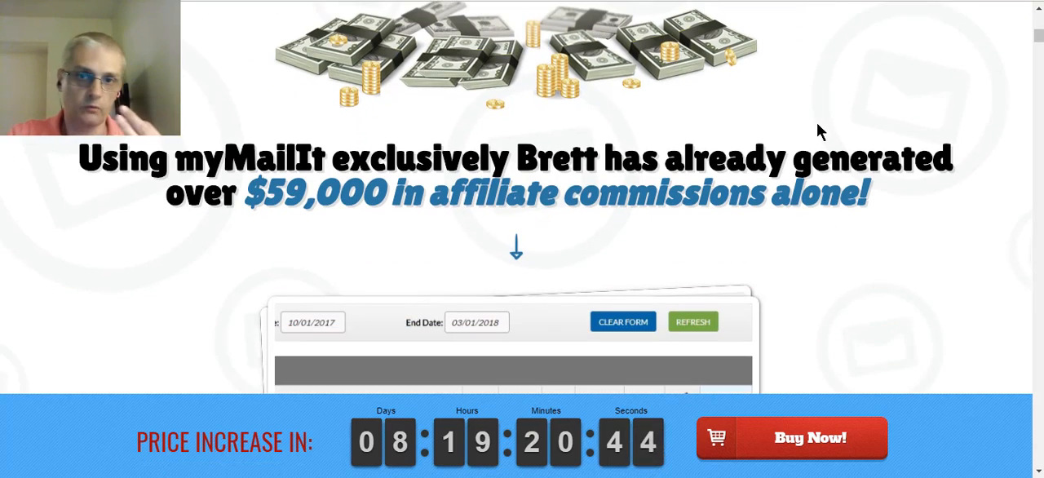
scroll("down", 3)
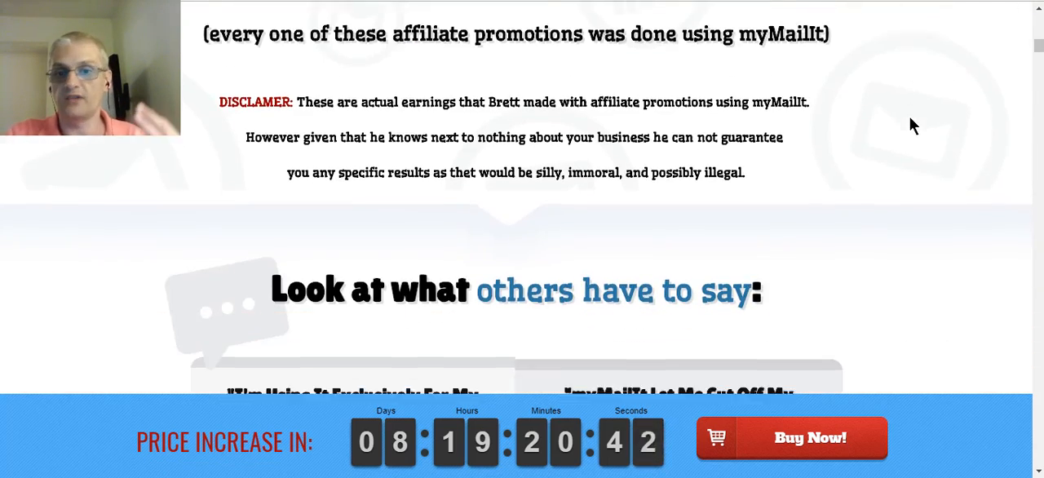
scroll("up", 3)
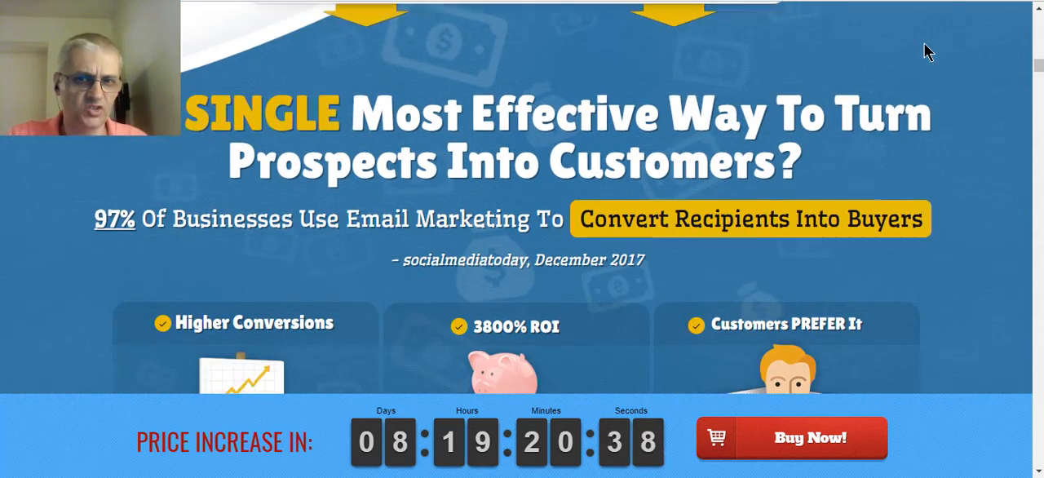
scroll("down", 3)
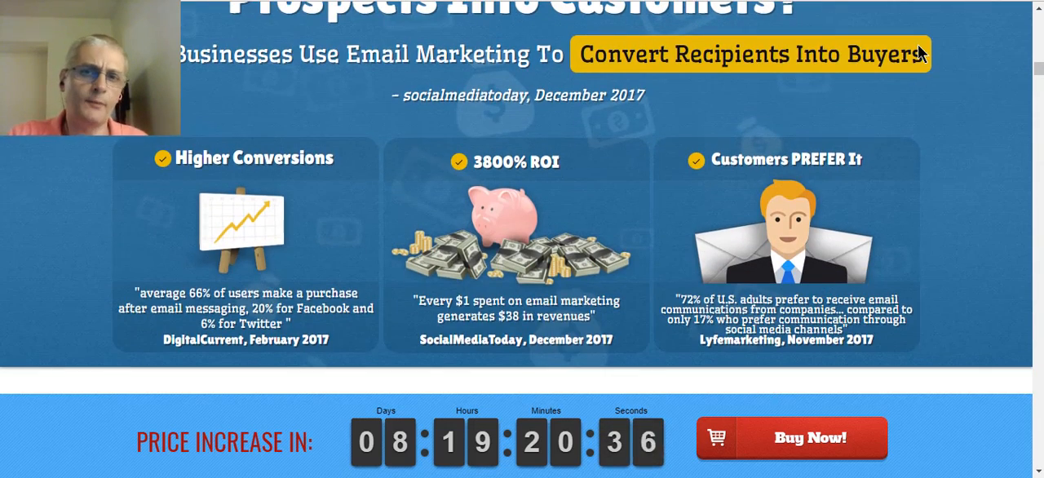
scroll("down", 3)
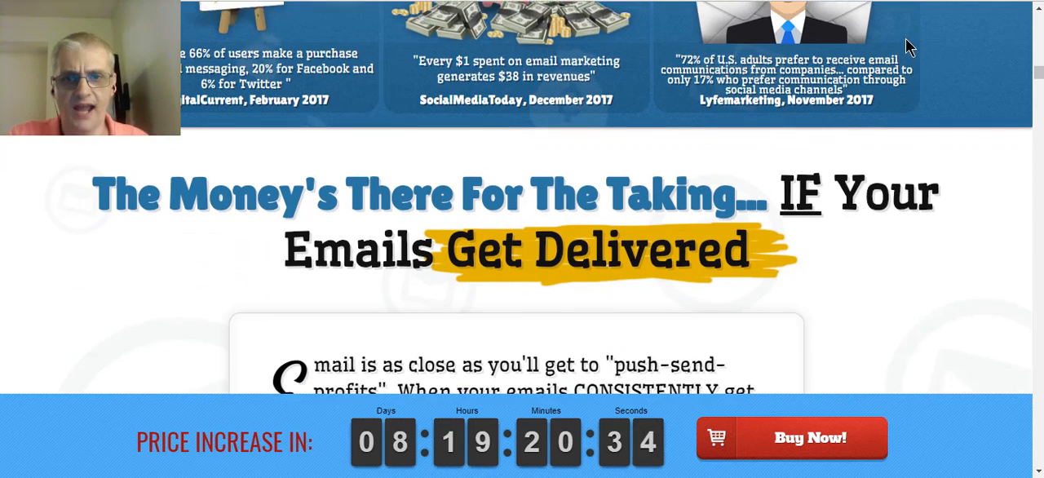
scroll("down", 3)
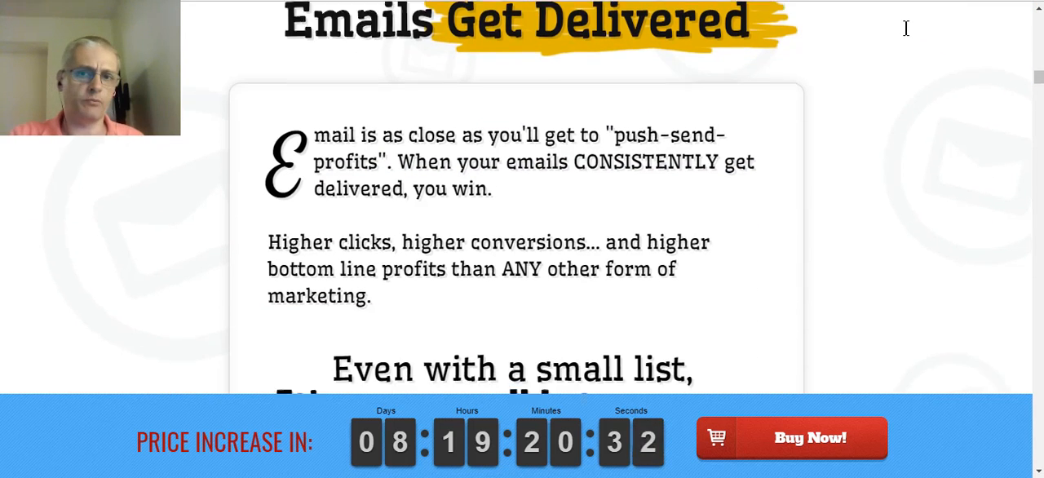
- Continue down past the 10/10 mail-tester score and founders' letter to the autoresponder complaints
scroll("down", 3)
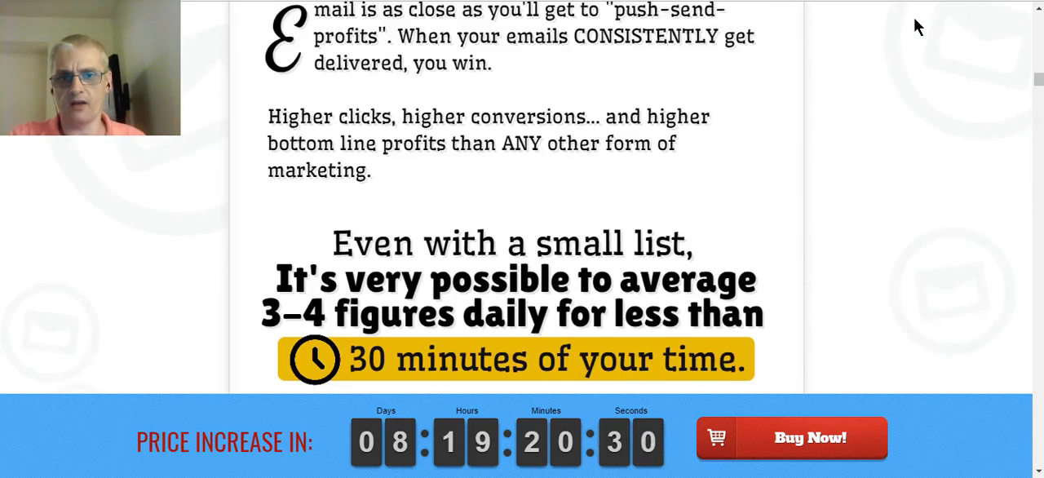
scroll("down", 3)
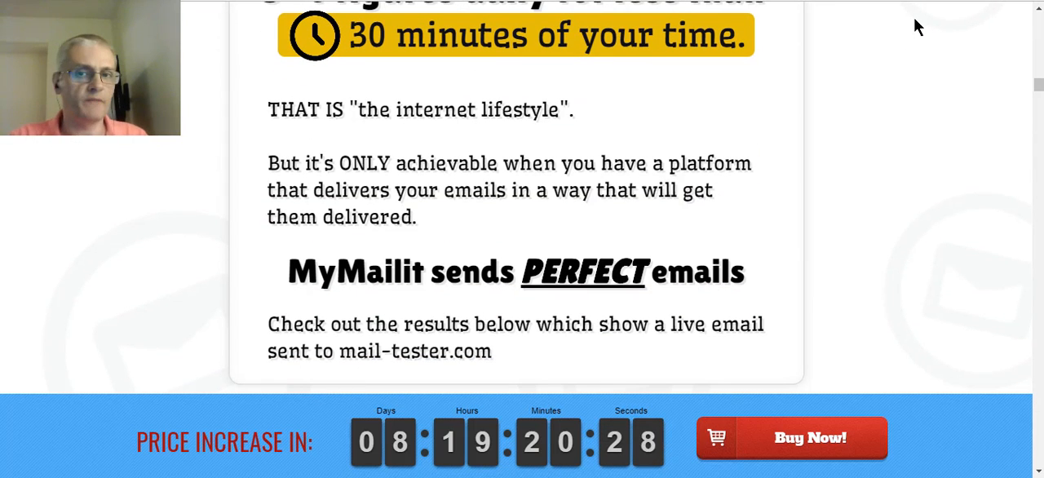
mouse_move(881, 15)
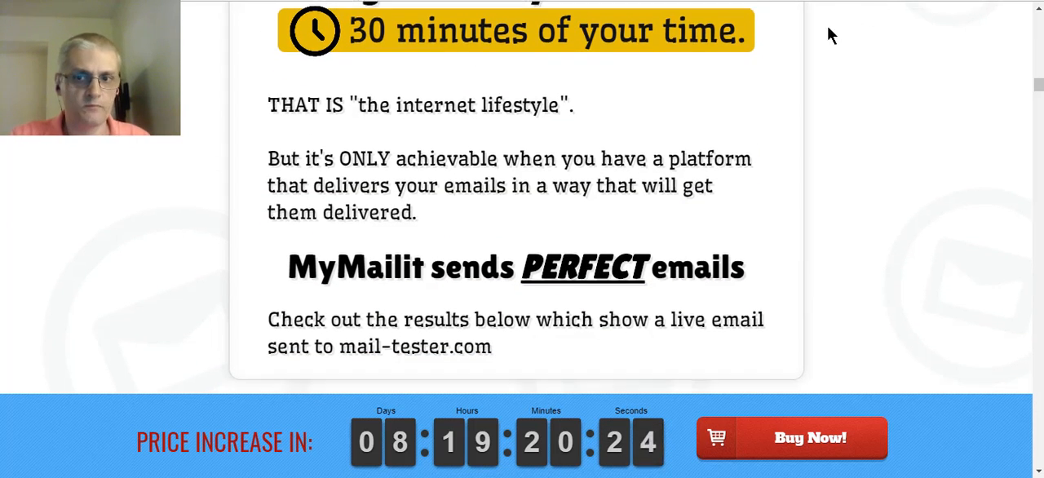
scroll("down", 3)
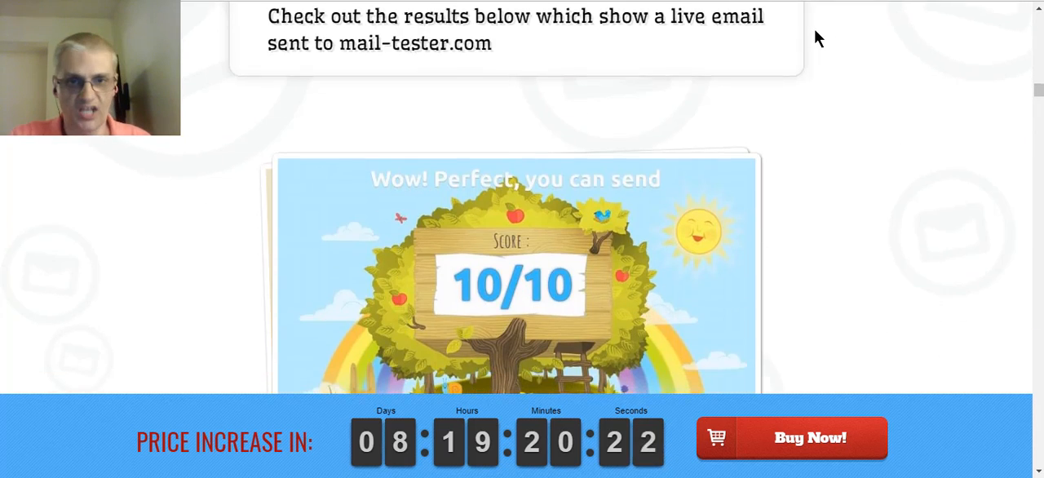
scroll("down", 3)
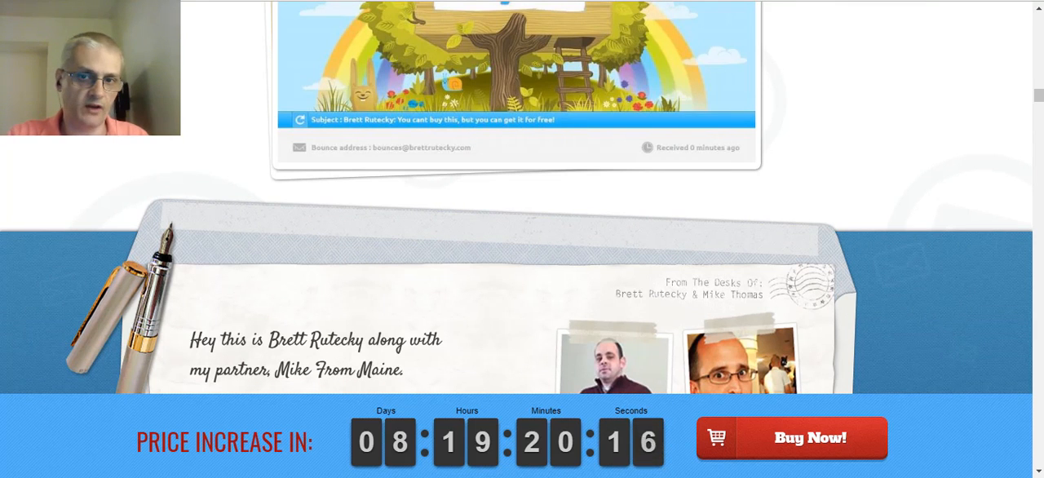
scroll("down", 3)
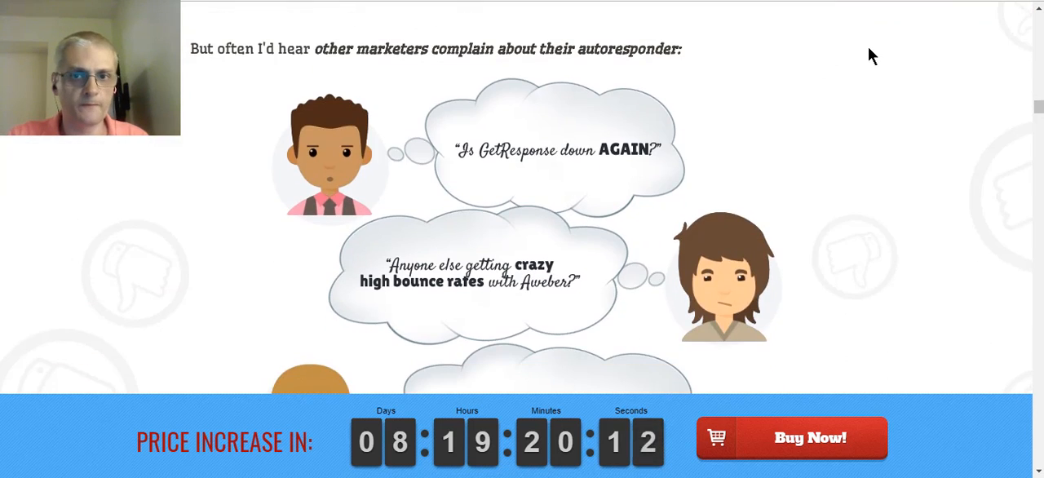
scroll("down", 3)
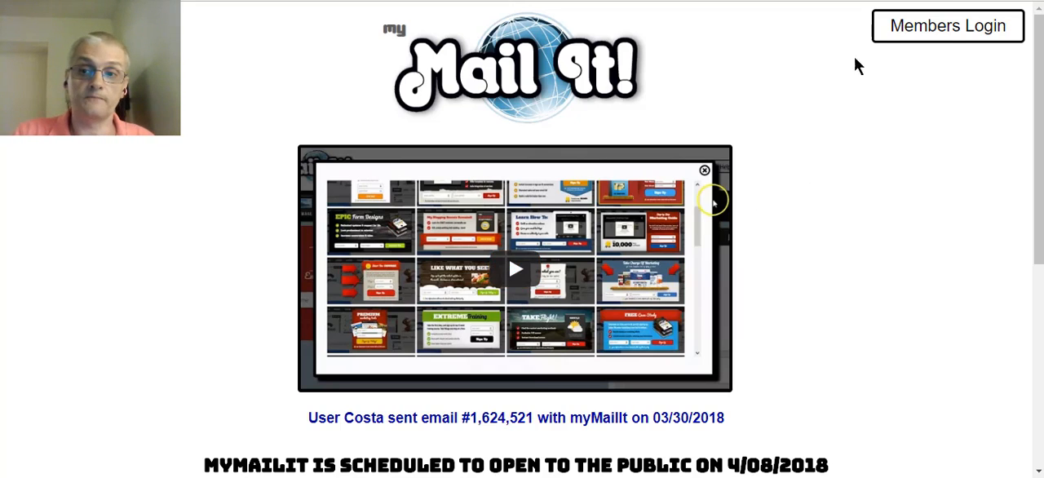
- Go to the Members Login page with the account email and password prefilled
left_click(946, 26)
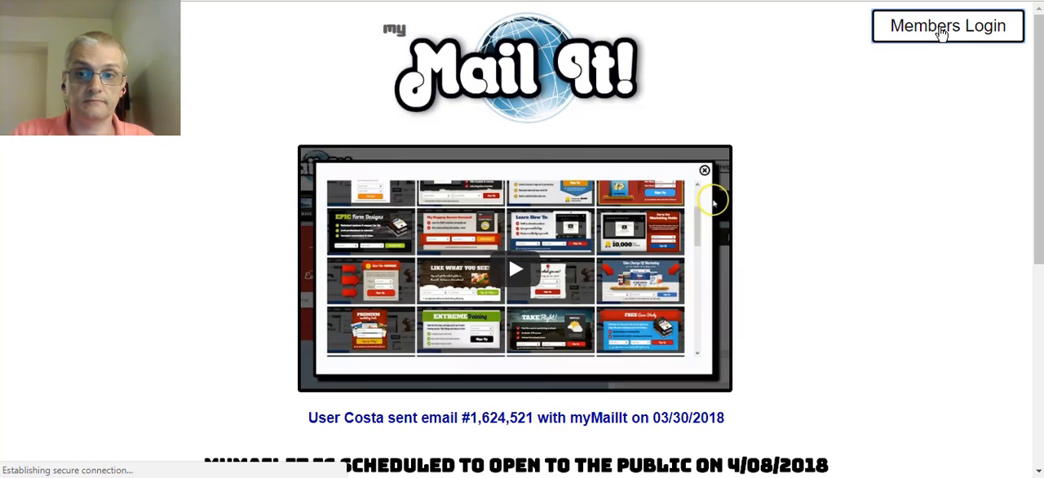
left_click(946, 26)
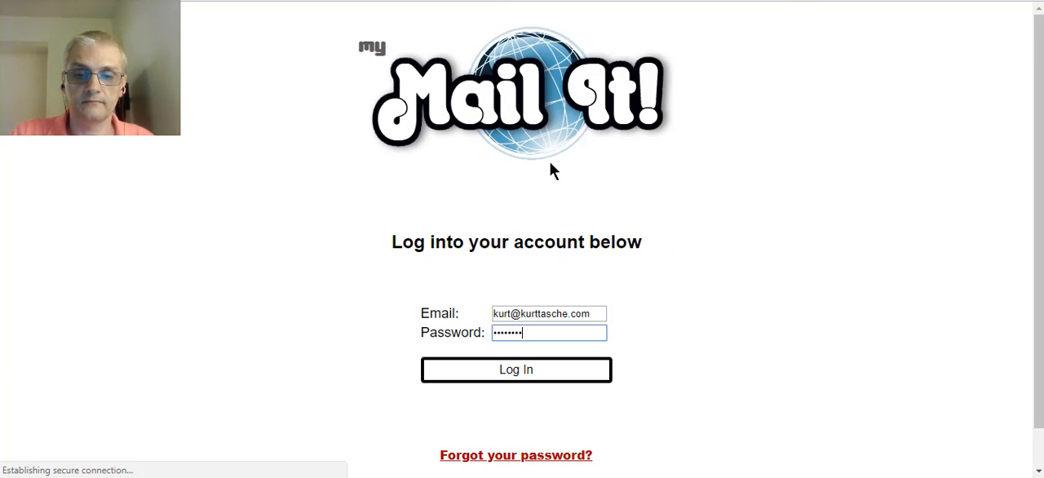
- Log in to reach the member dashboard showing zero subscribers, lists, messages, clicks and opens
left_click(516, 369)
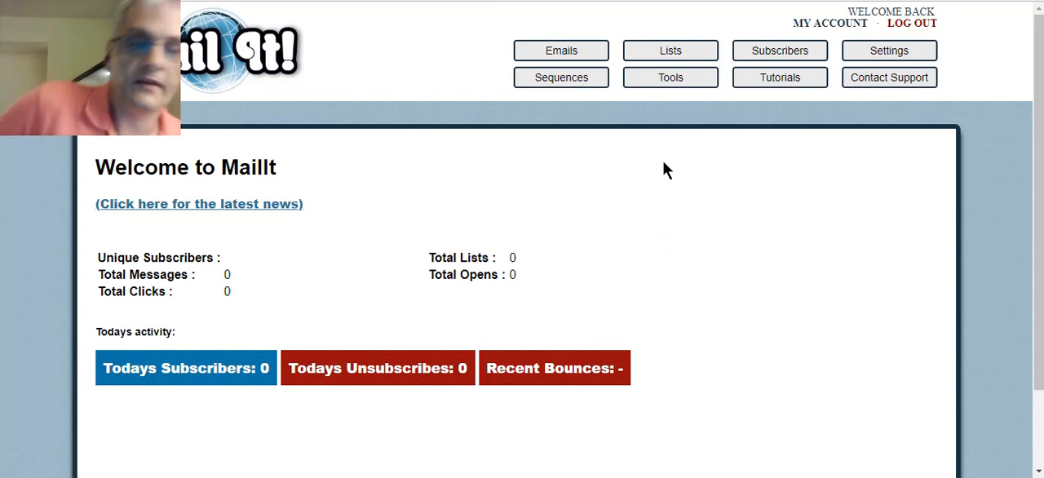
mouse_move(613, 147)
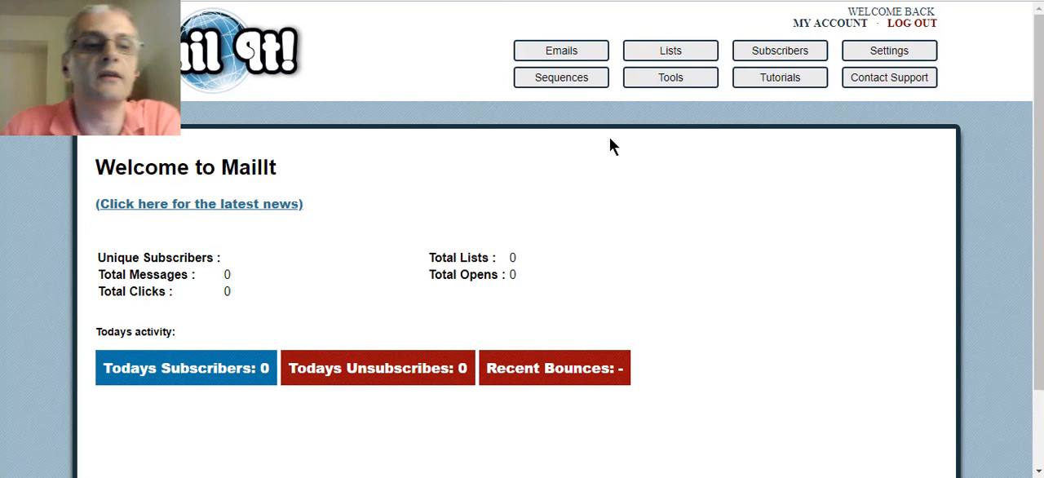
mouse_move(273, 127)
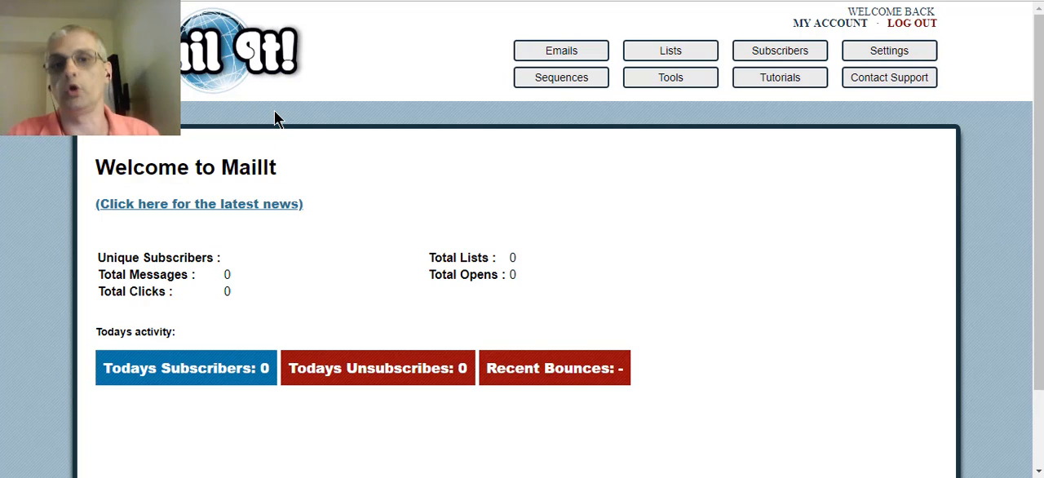
mouse_move(206, 298)
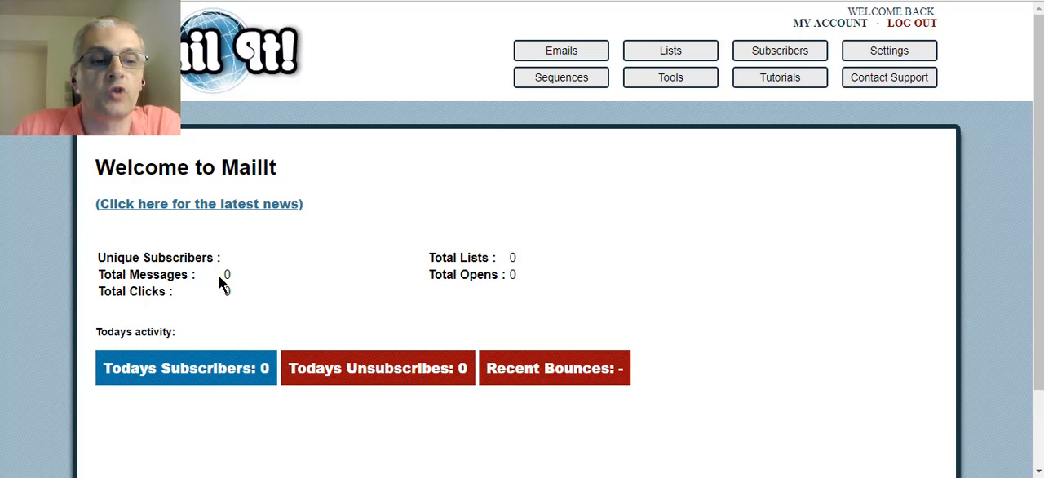
mouse_move(558, 258)
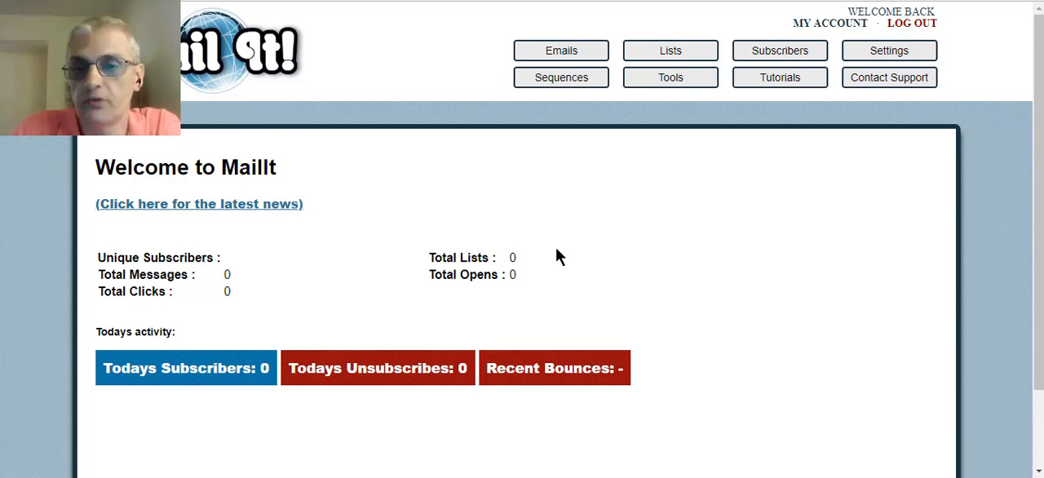
mouse_move(115, 362)
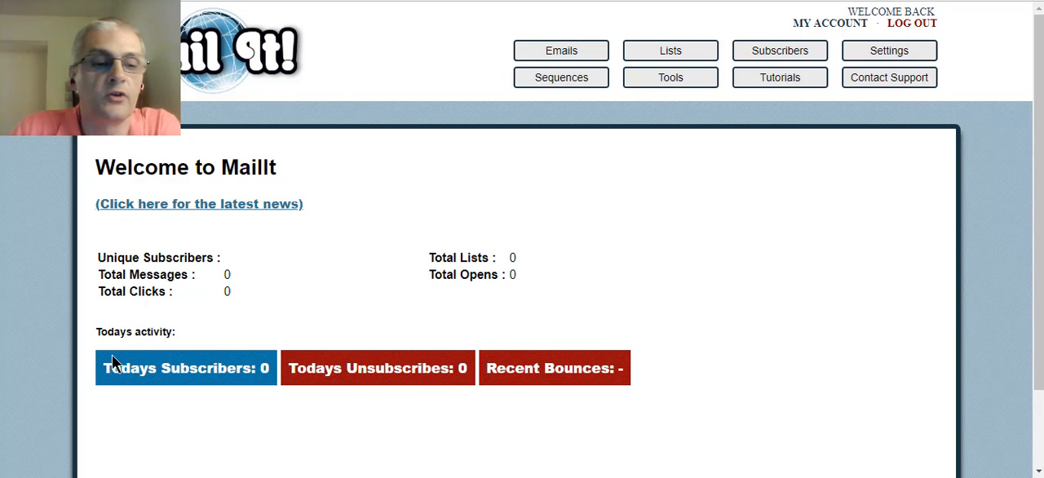
mouse_move(414, 362)
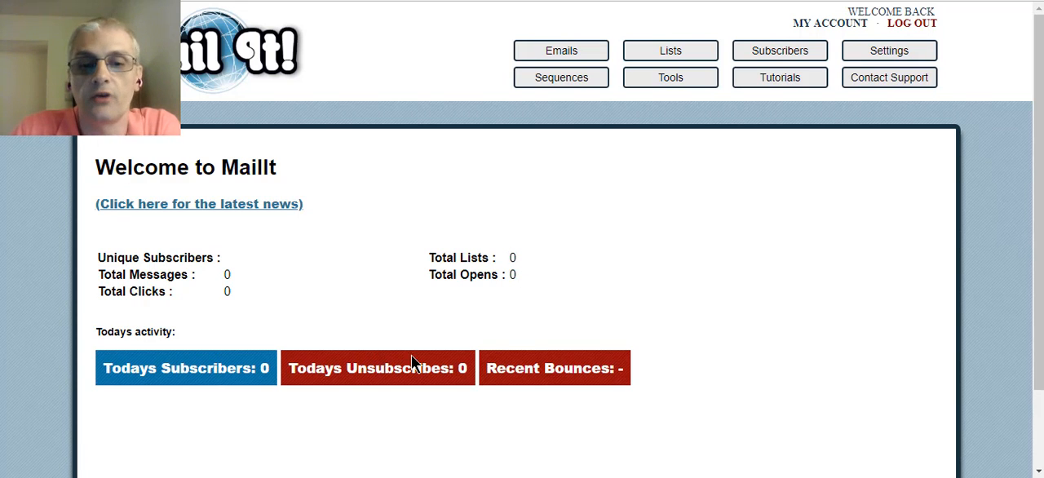
mouse_move(571, 369)
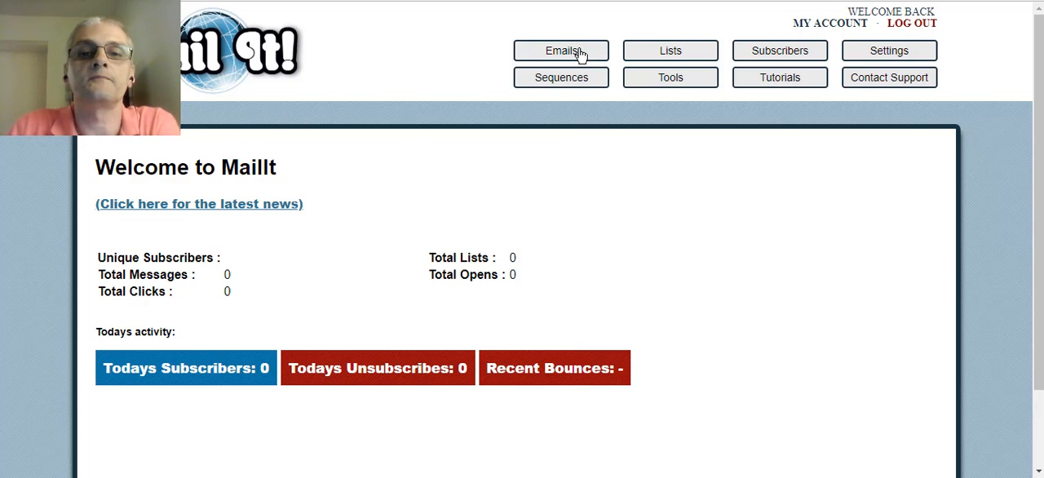
mouse_move(644, 51)
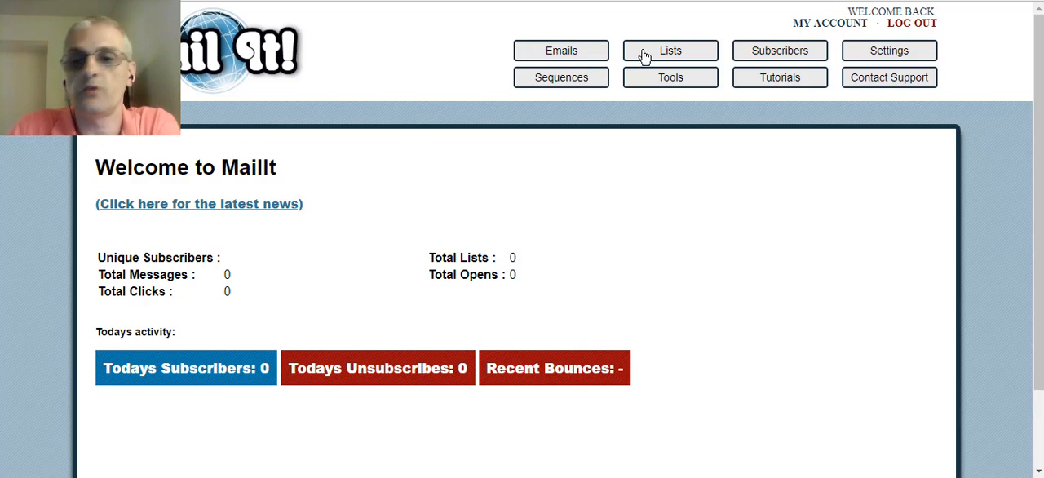
mouse_move(616, 72)
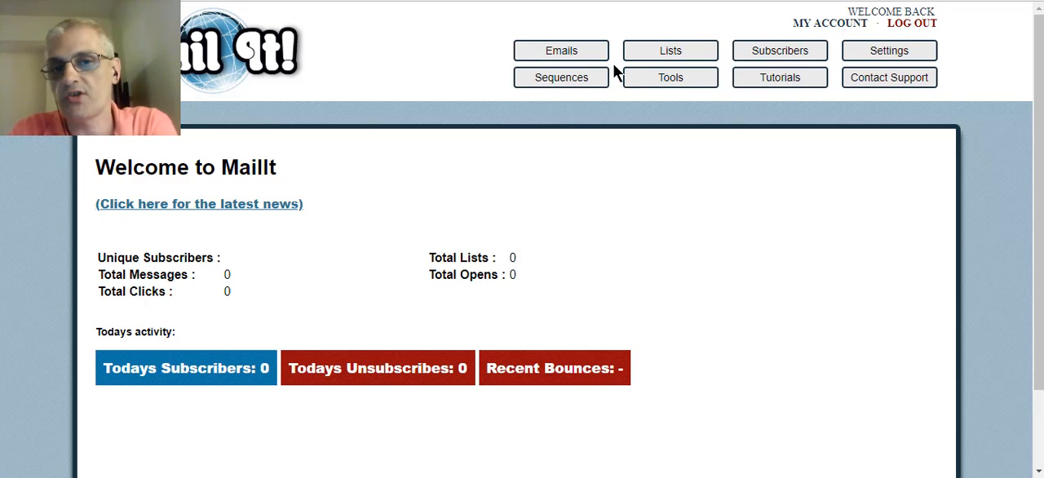
mouse_move(780, 82)
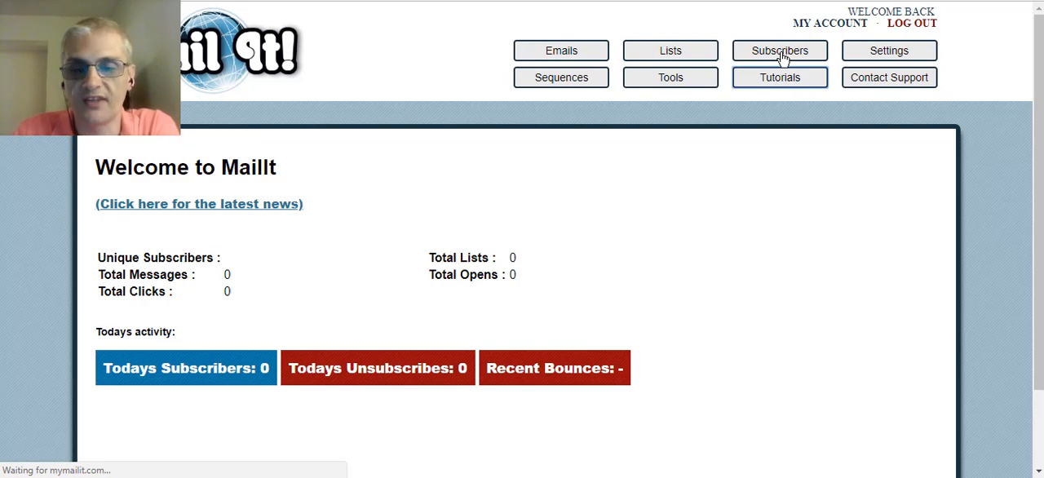
- Visit the Tutorials, Emails and Sequences pages, ending on the empty sequences list
left_click(780, 77)
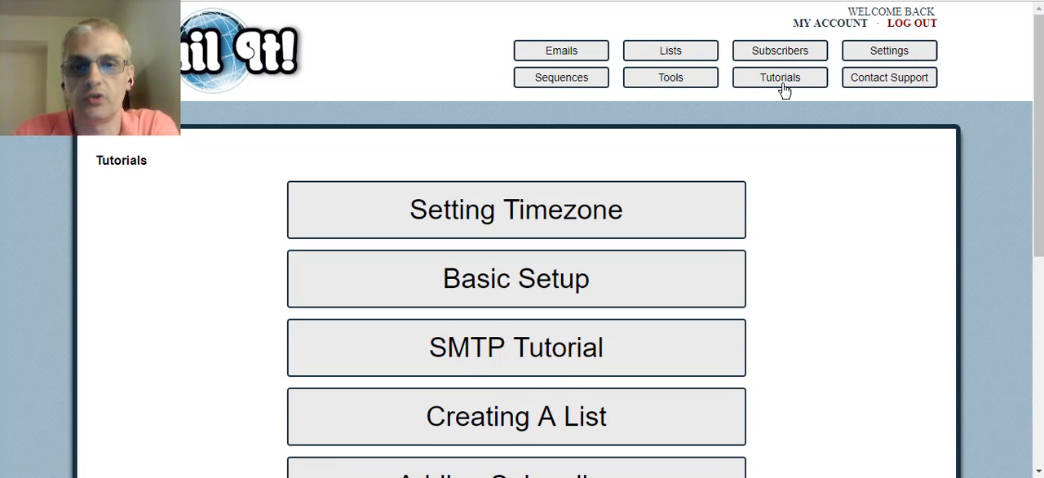
mouse_move(777, 84)
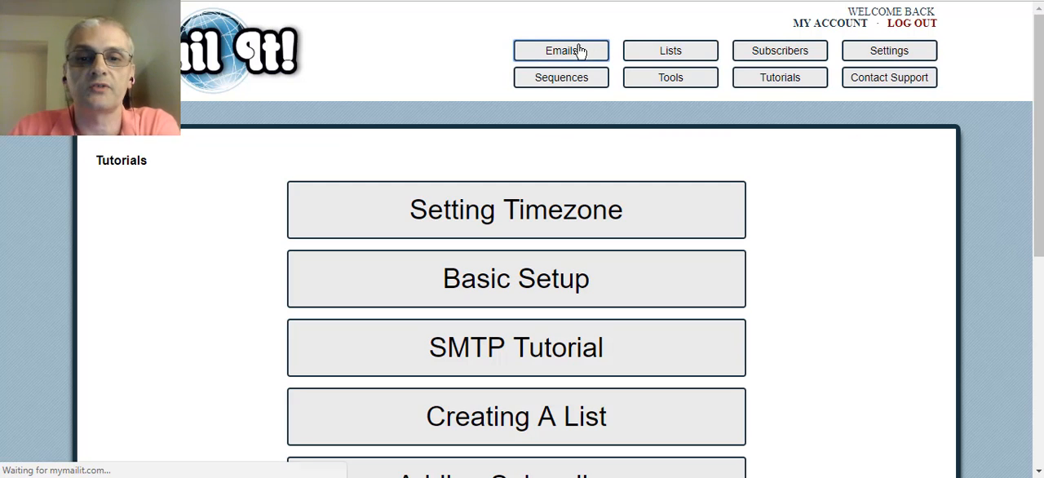
left_click(561, 49)
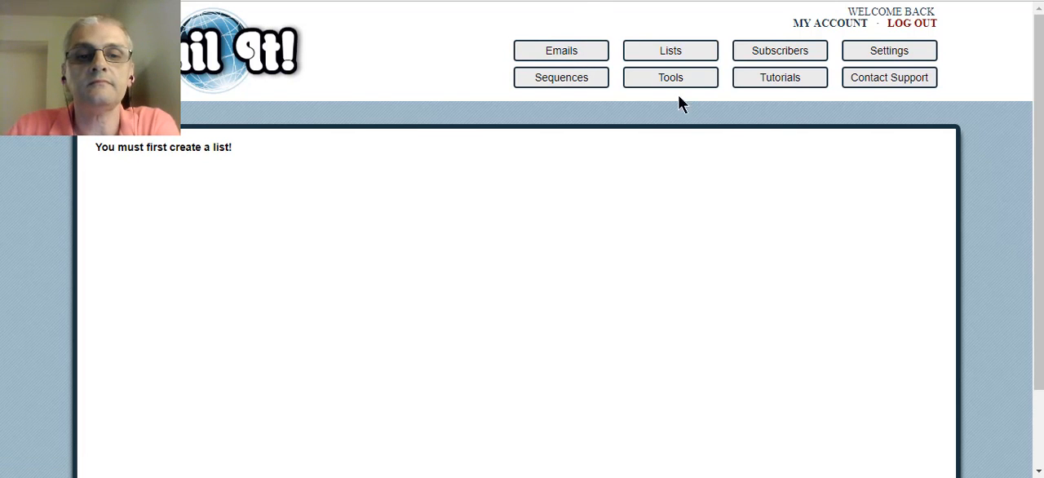
mouse_move(320, 153)
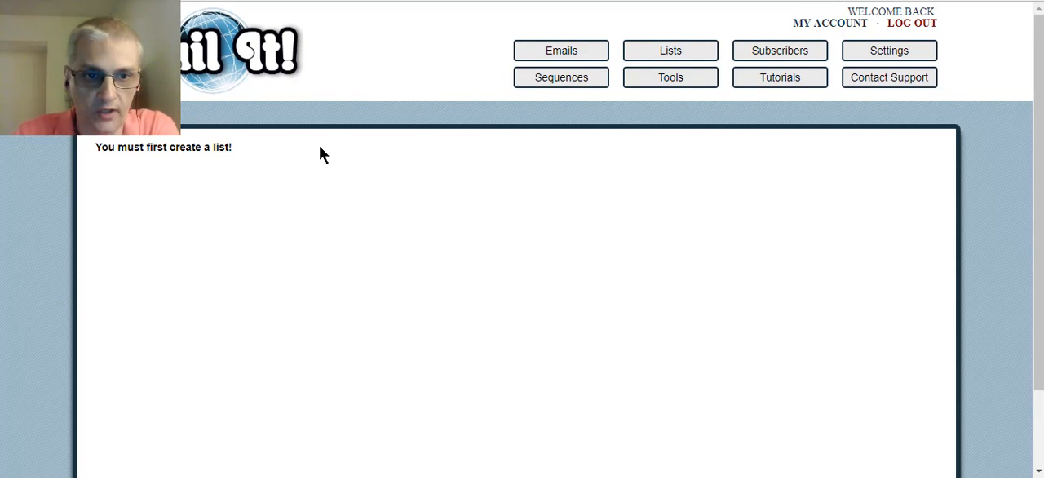
mouse_move(461, 117)
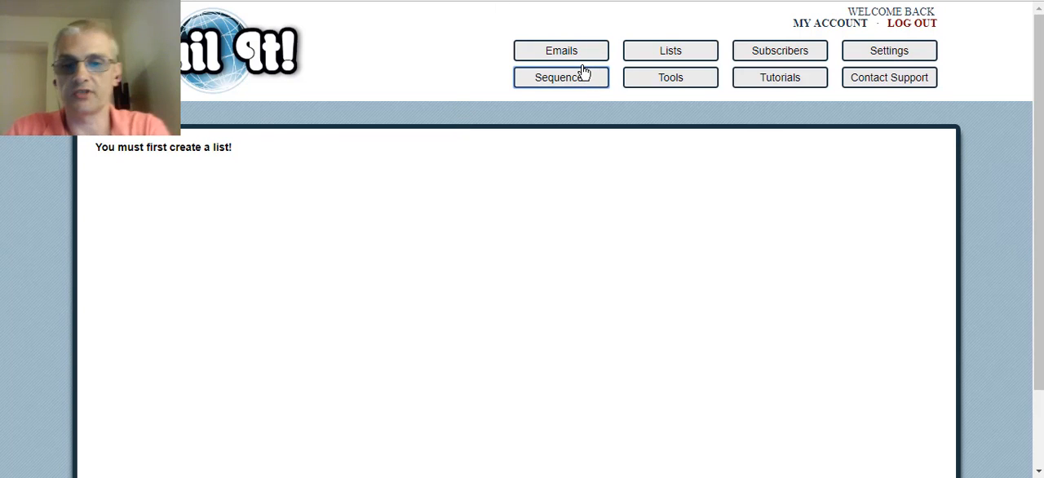
left_click(561, 77)
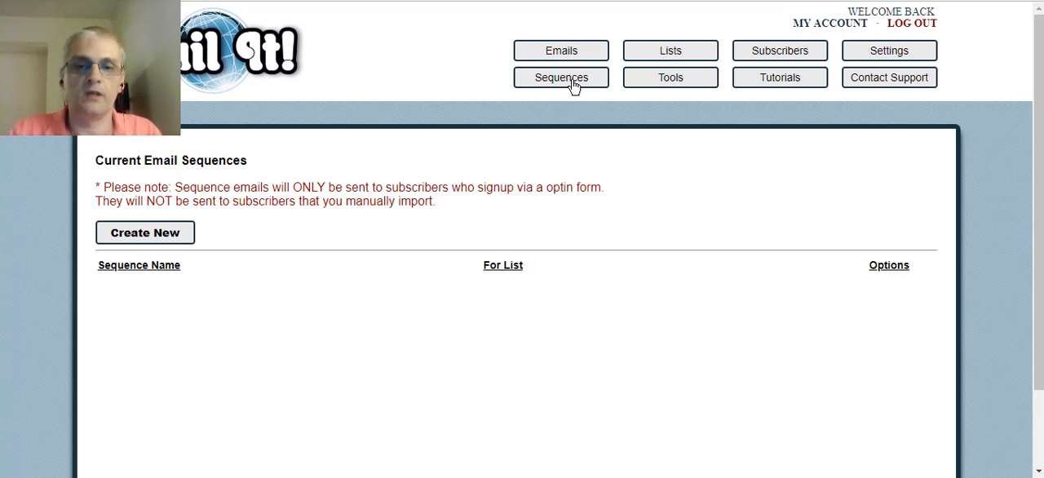
mouse_move(669, 50)
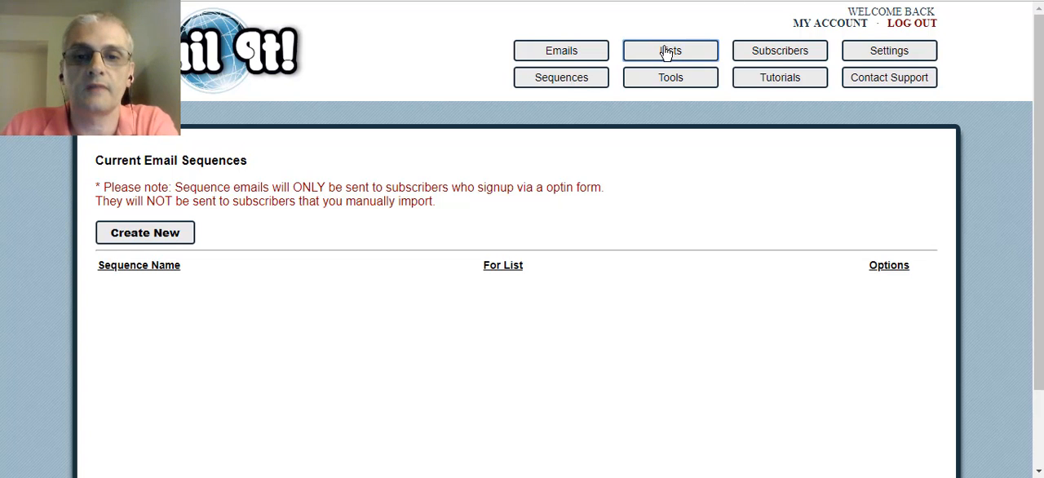
- Visit the empty Lists page, then the Subscribers page with its list selector
left_click(669, 49)
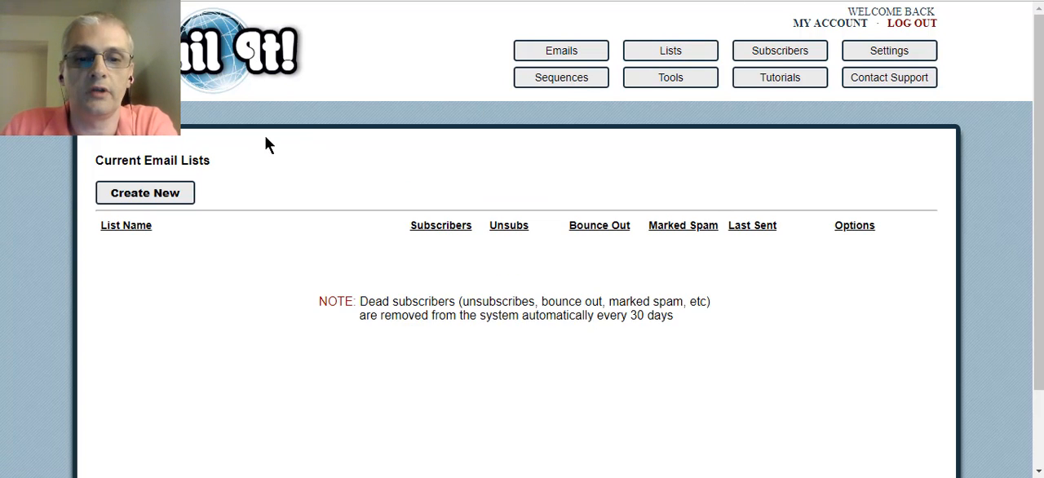
mouse_move(326, 132)
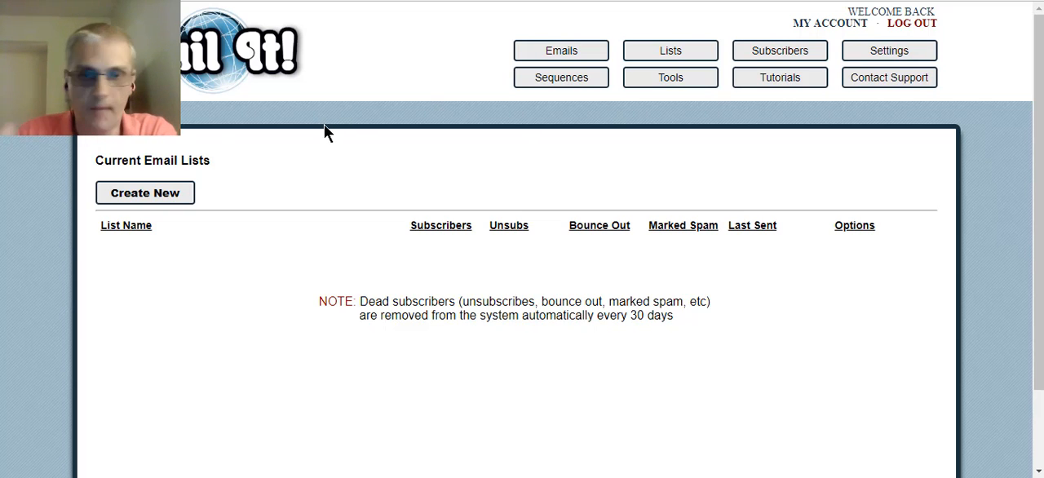
mouse_move(747, 46)
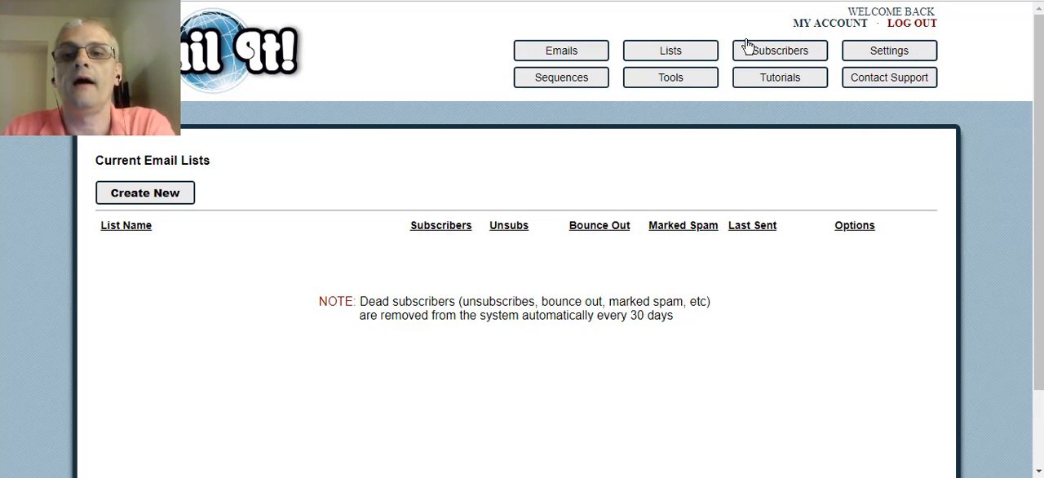
mouse_move(771, 54)
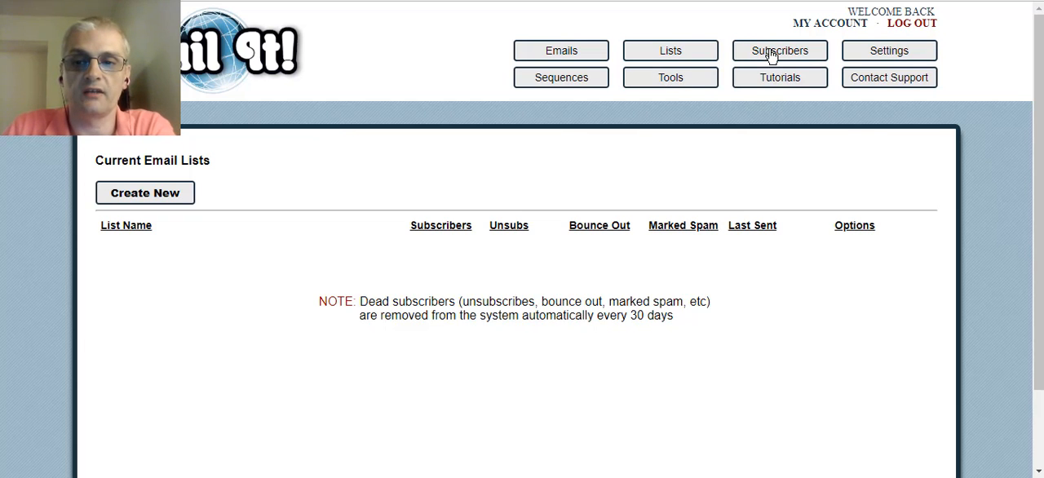
left_click(780, 50)
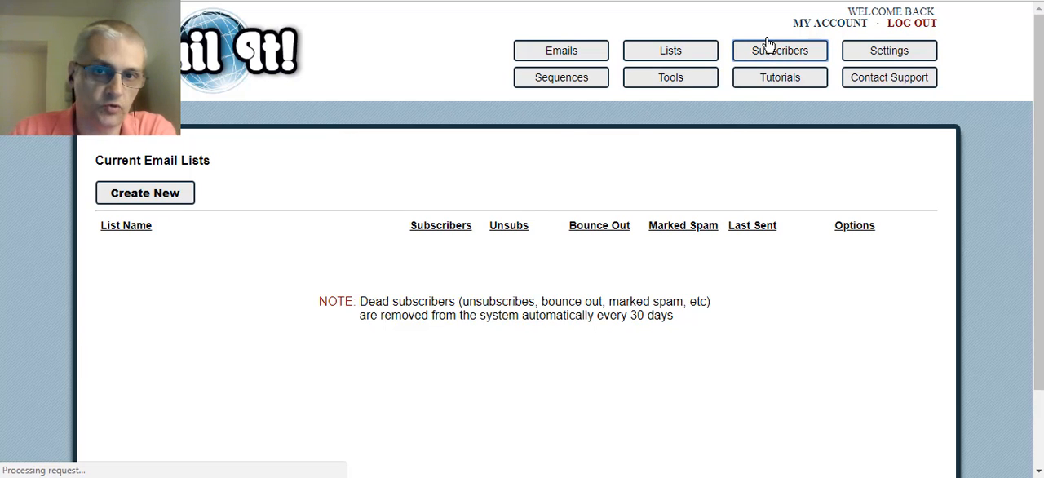
left_click(780, 51)
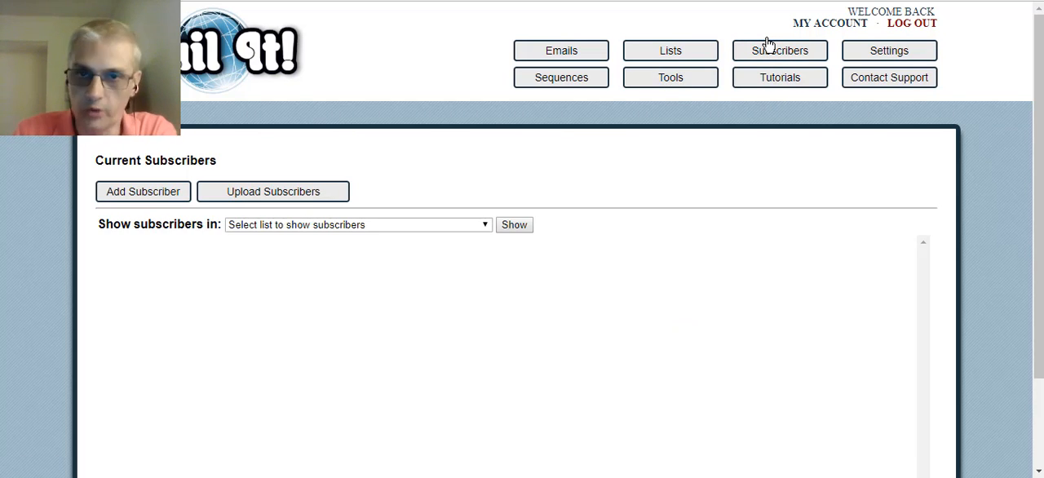
mouse_move(480, 205)
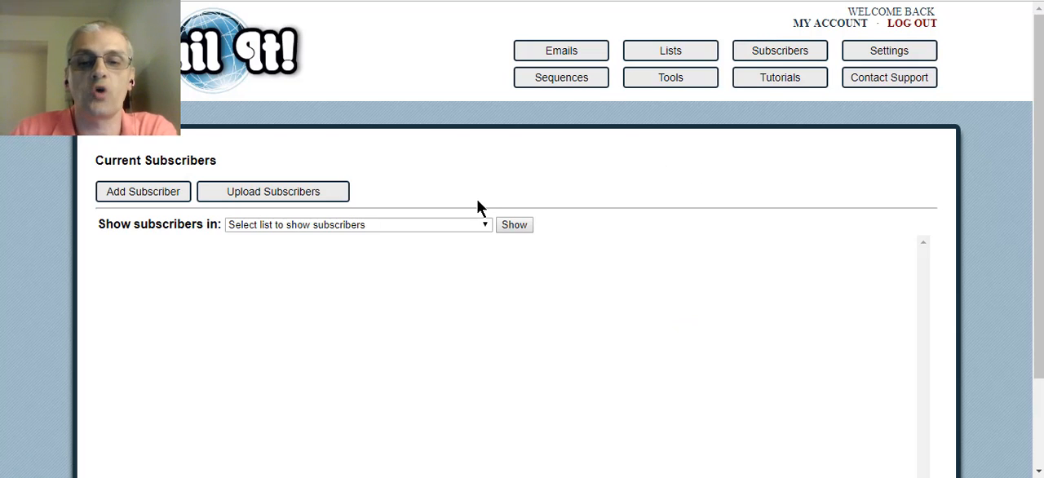
mouse_move(377, 210)
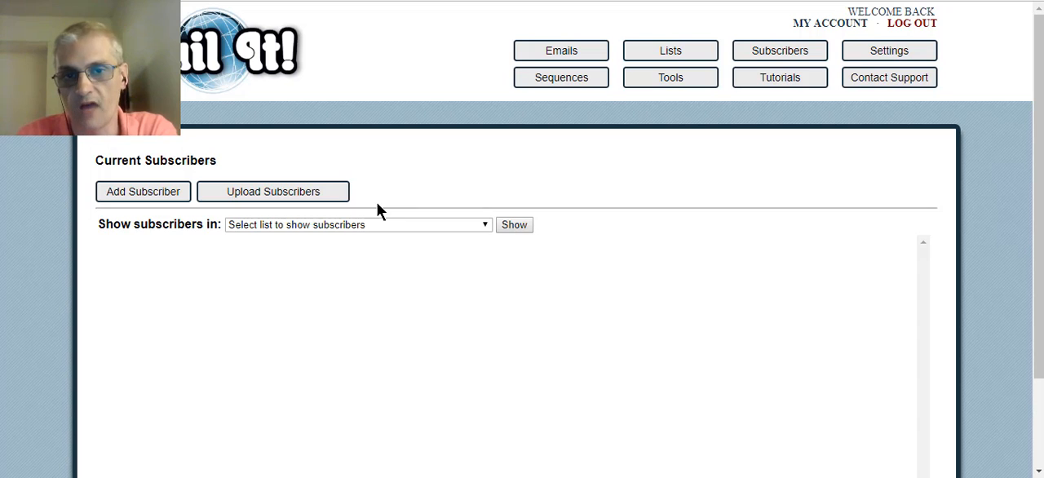
mouse_move(888, 51)
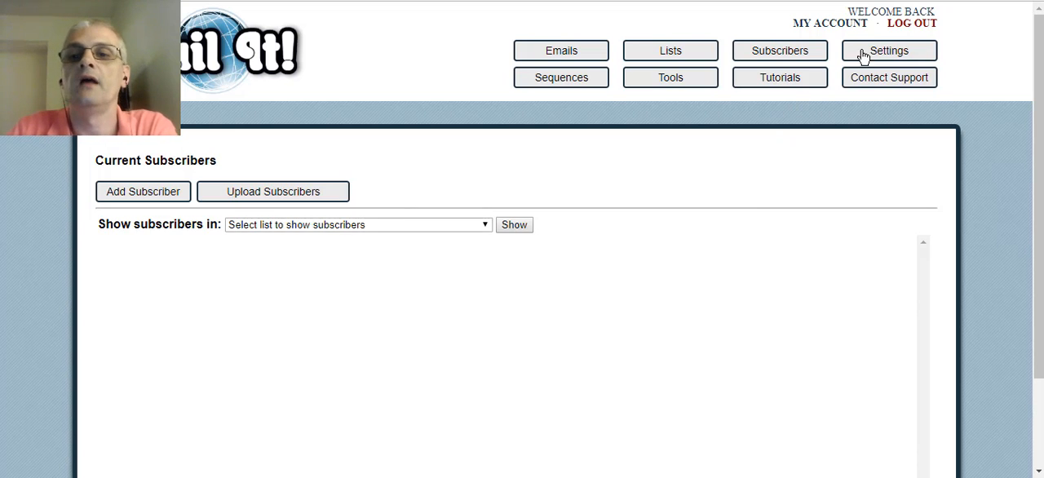
mouse_move(898, 51)
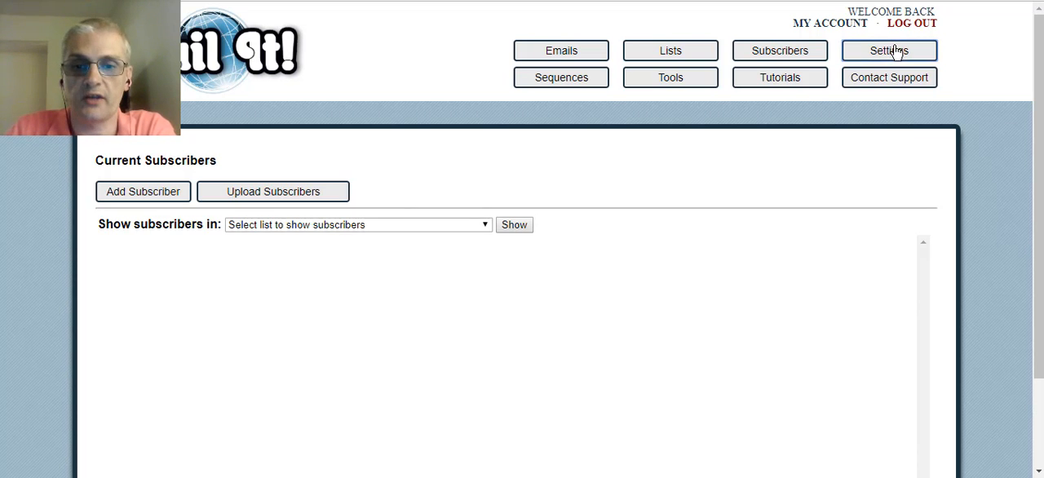
- Review the Mail Settings form's SMTP, IMAP, bounce, physical address and throttling fields
left_click(888, 49)
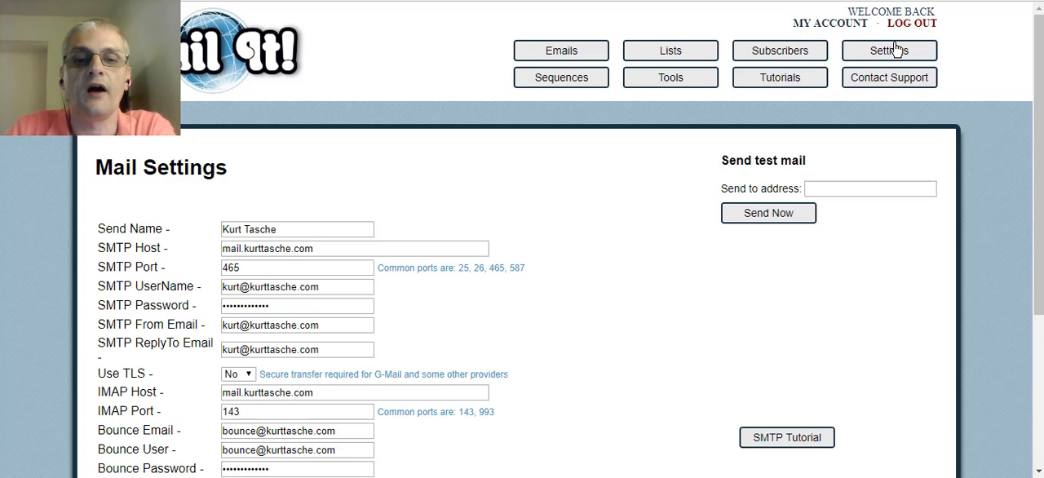
scroll("down", 3)
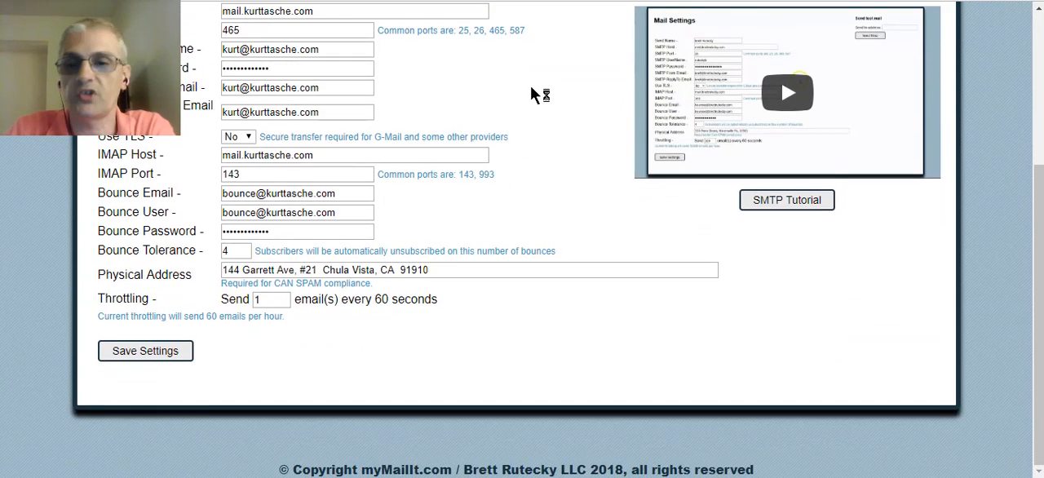
scroll("up", 3)
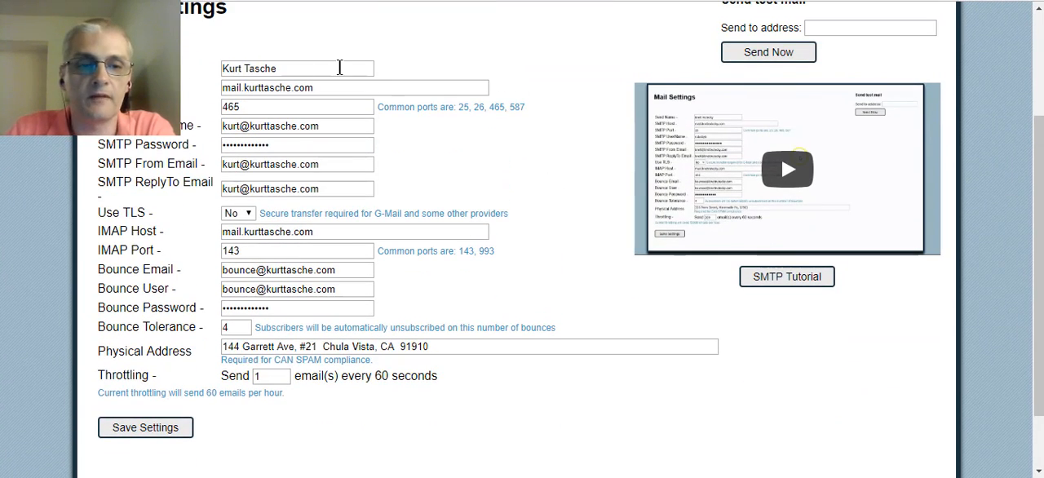
scroll("up", 3)
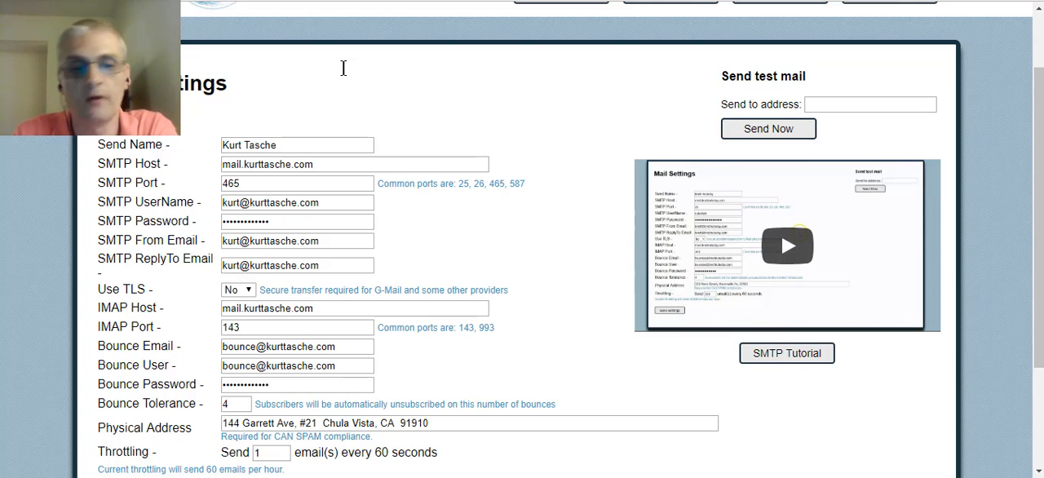
scroll("down", 3)
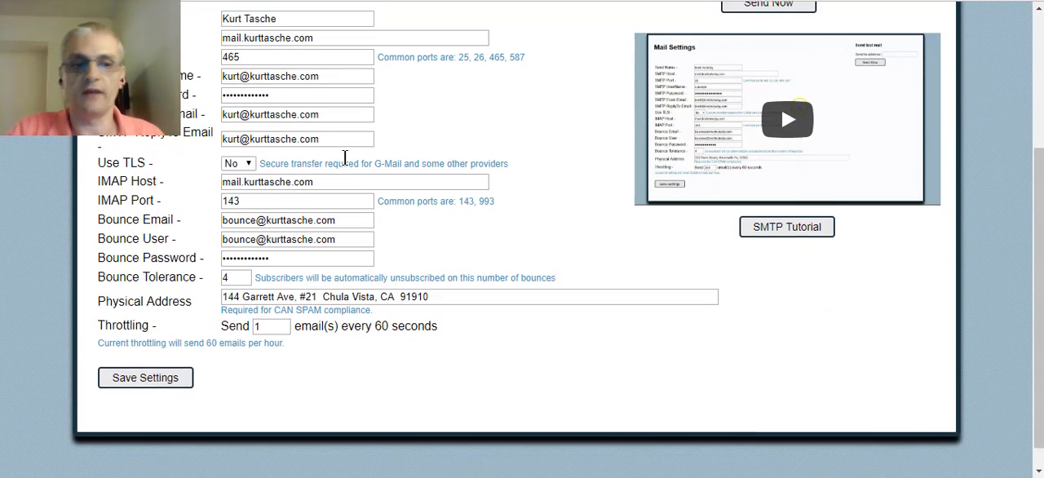
scroll("up", 3)
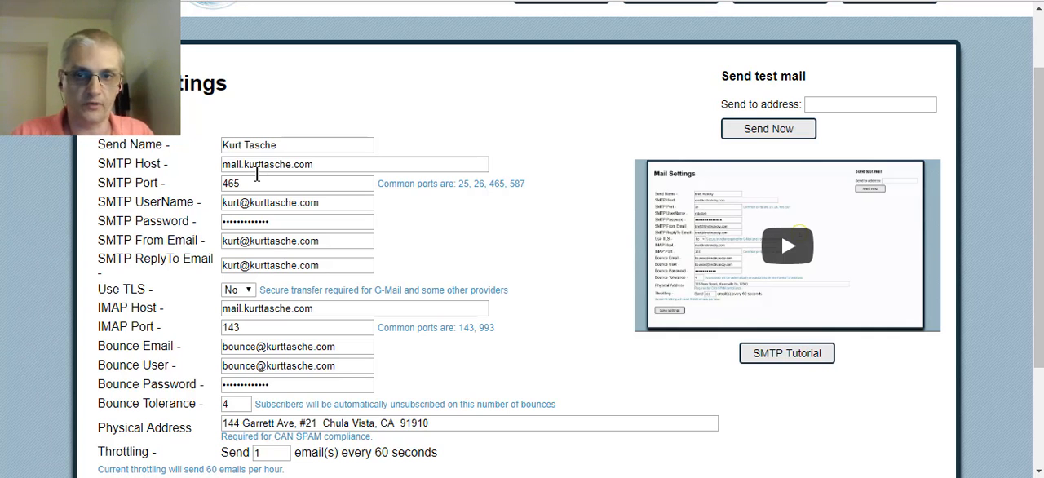
scroll("up", 3)
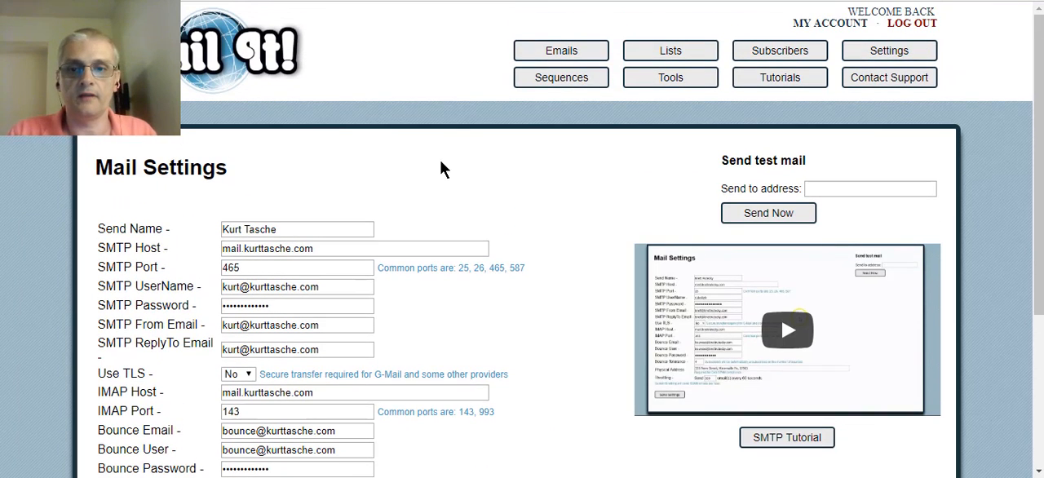
mouse_move(434, 173)
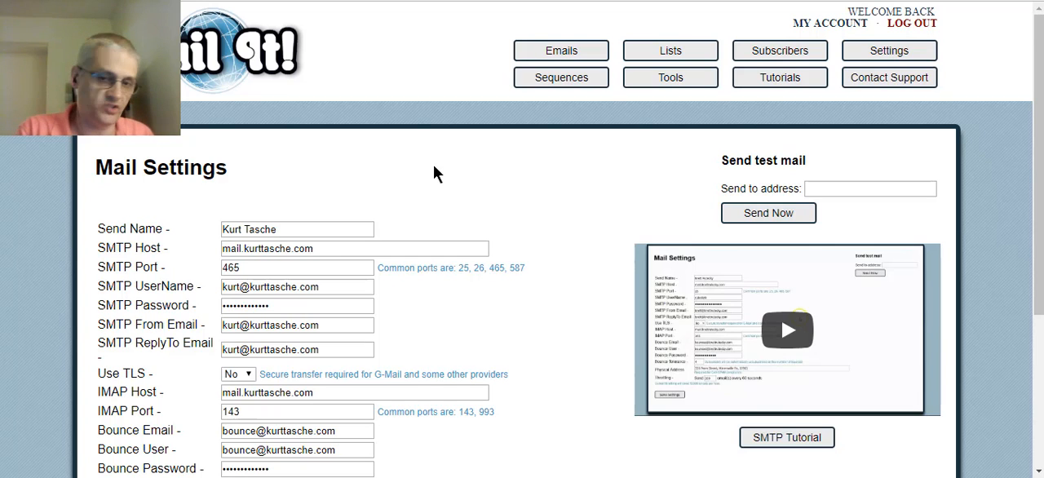
mouse_move(317, 202)
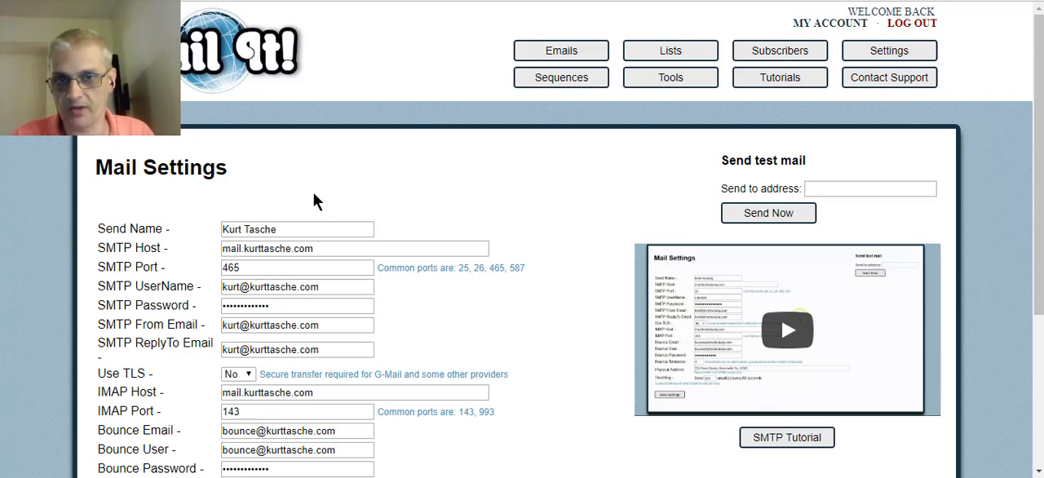
mouse_move(545, 259)
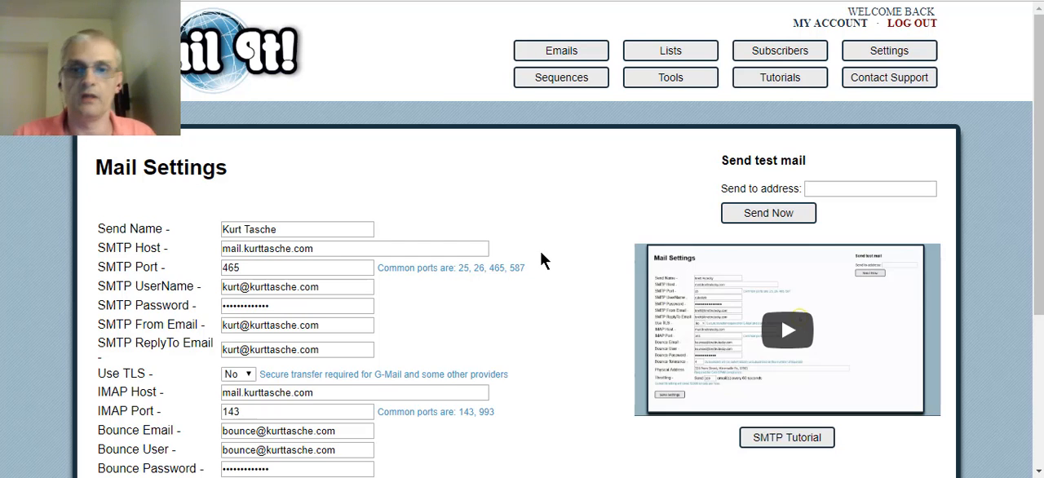
mouse_move(600, 100)
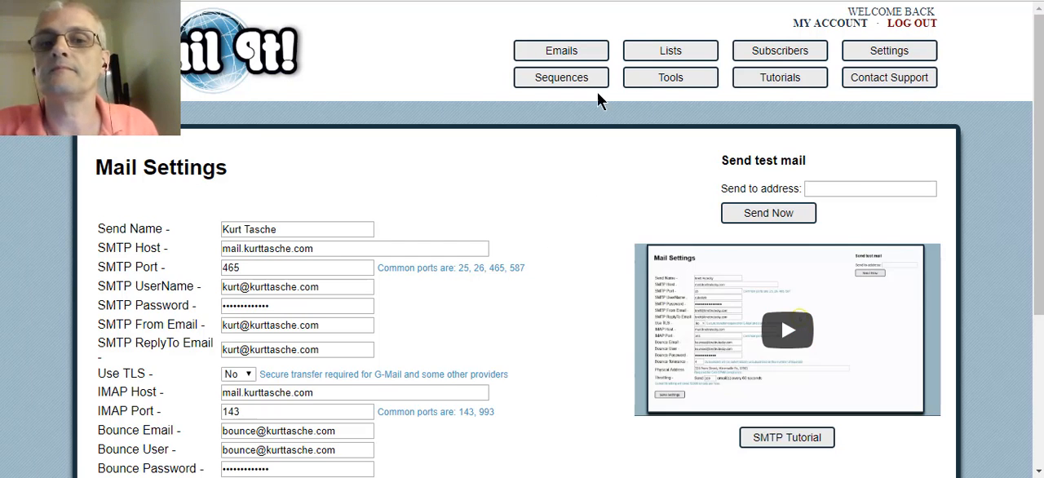
mouse_move(881, 78)
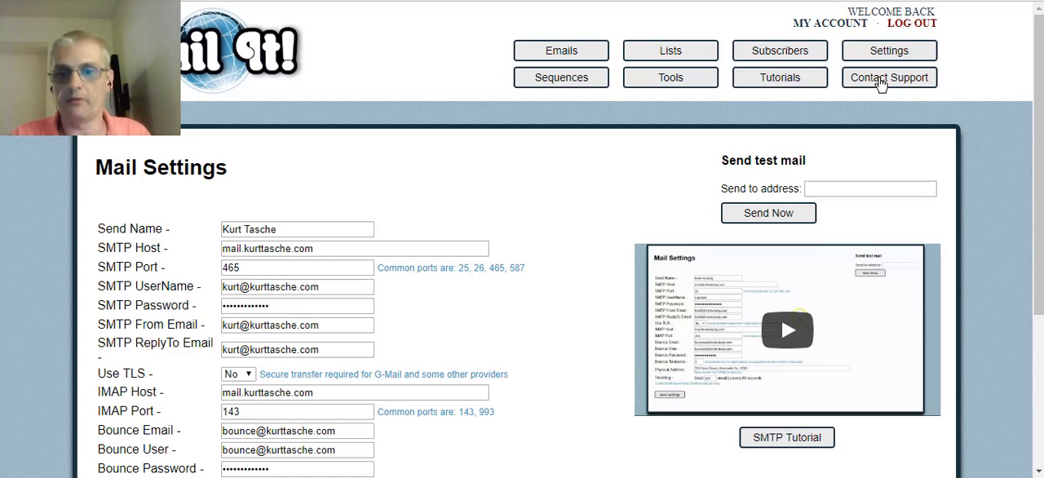
mouse_move(787, 329)
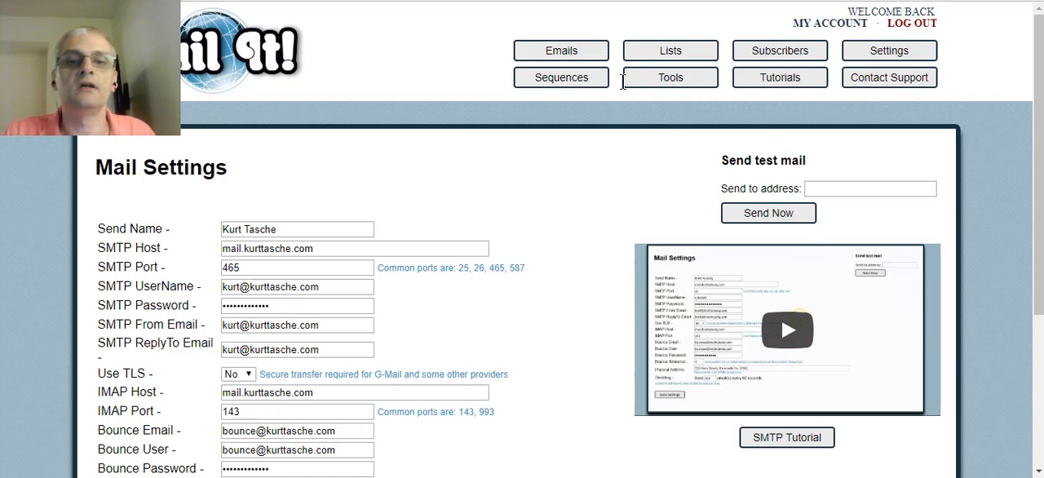
mouse_move(670, 77)
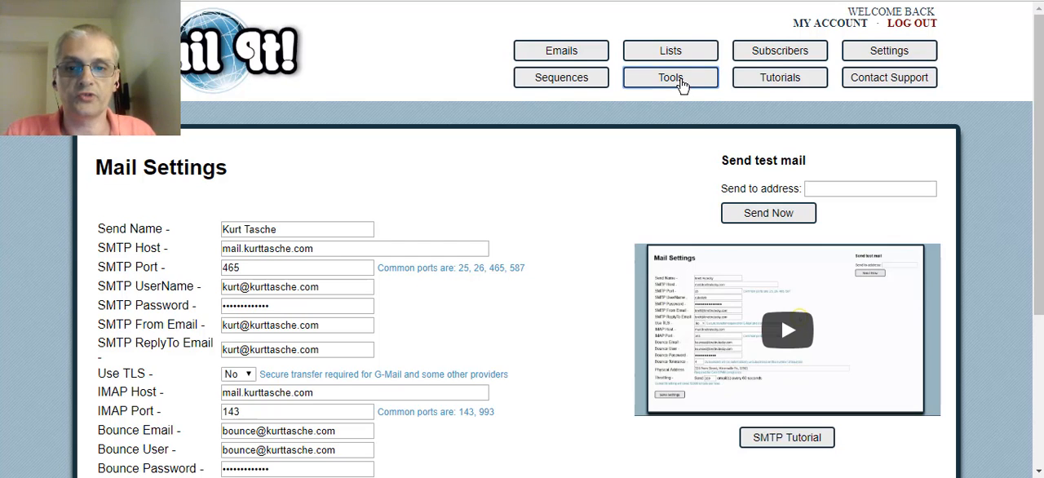
- Go to the Tools page listing Form Builder, List Reports, List Checkup, DFY Lead Pages and choose Bonuses
left_click(669, 77)
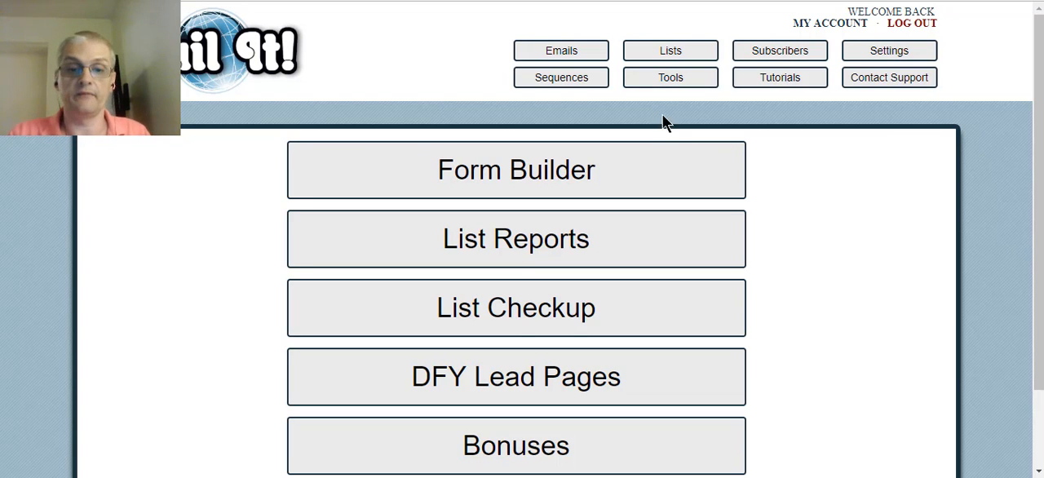
scroll("down", 3)
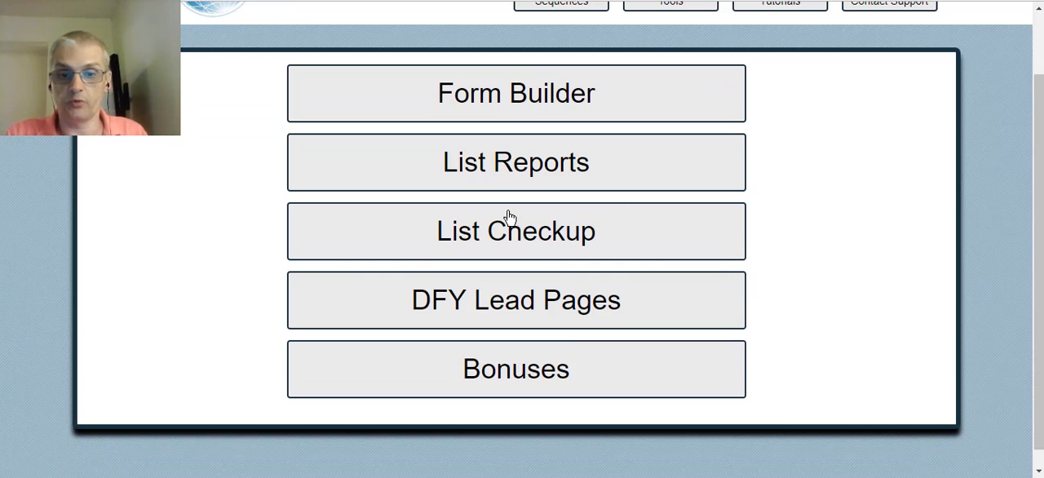
mouse_move(577, 361)
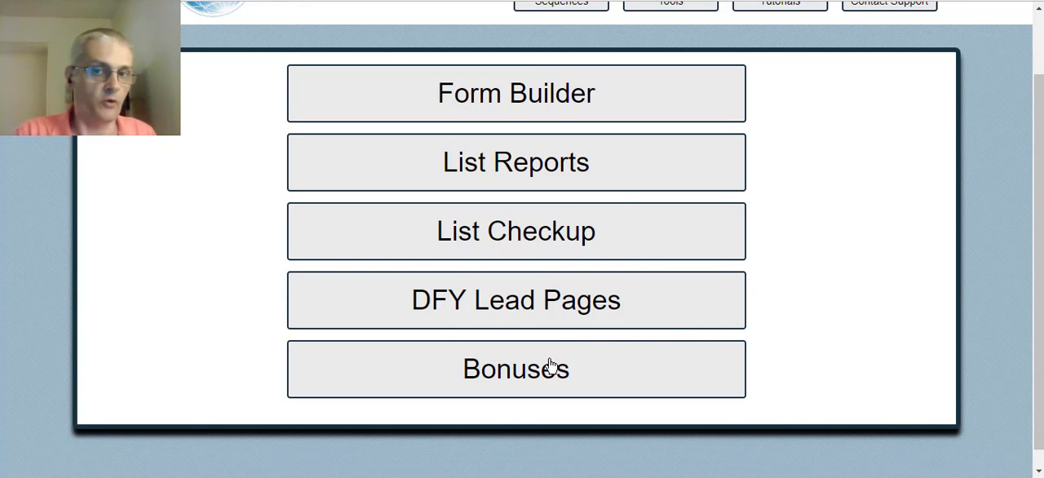
left_click(516, 369)
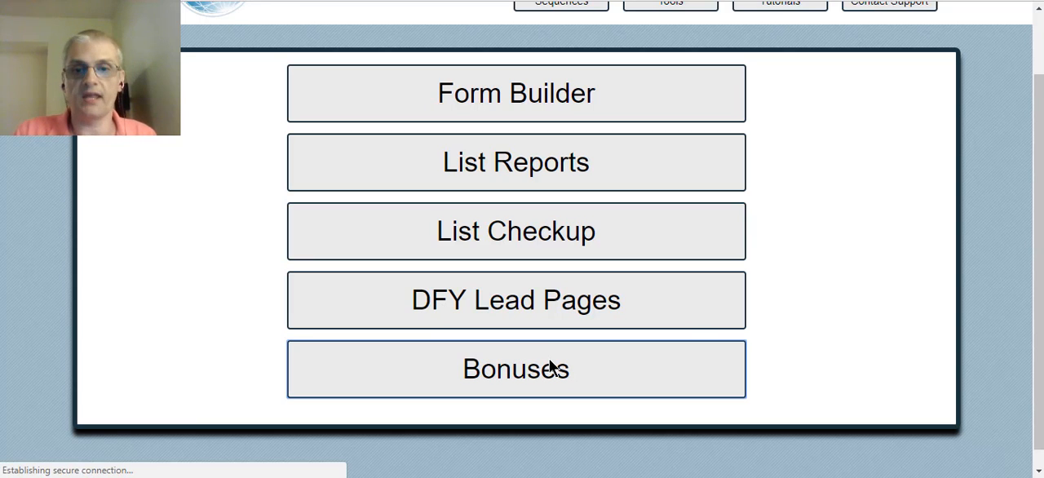
- Load the Bonuses page and scroll through the bonus software logos
left_click(516, 369)
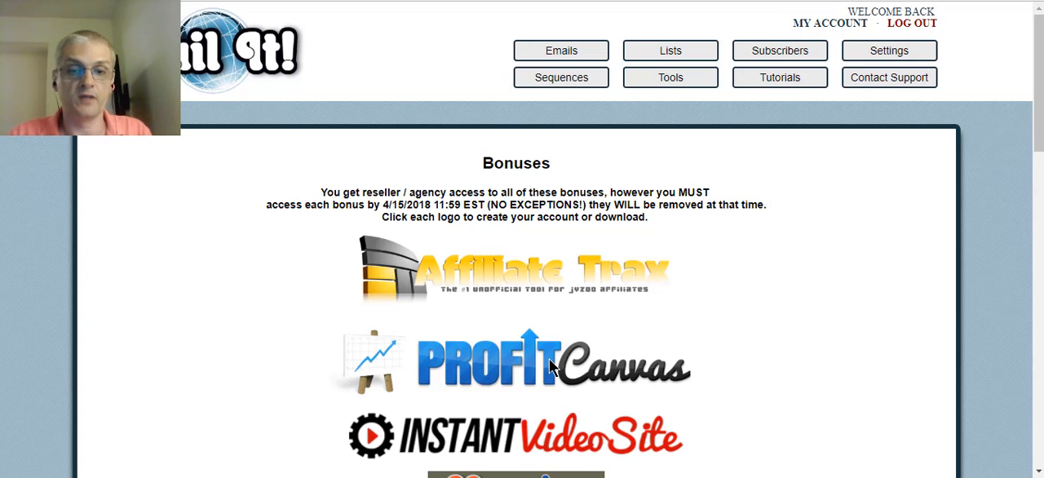
scroll("down", 3)
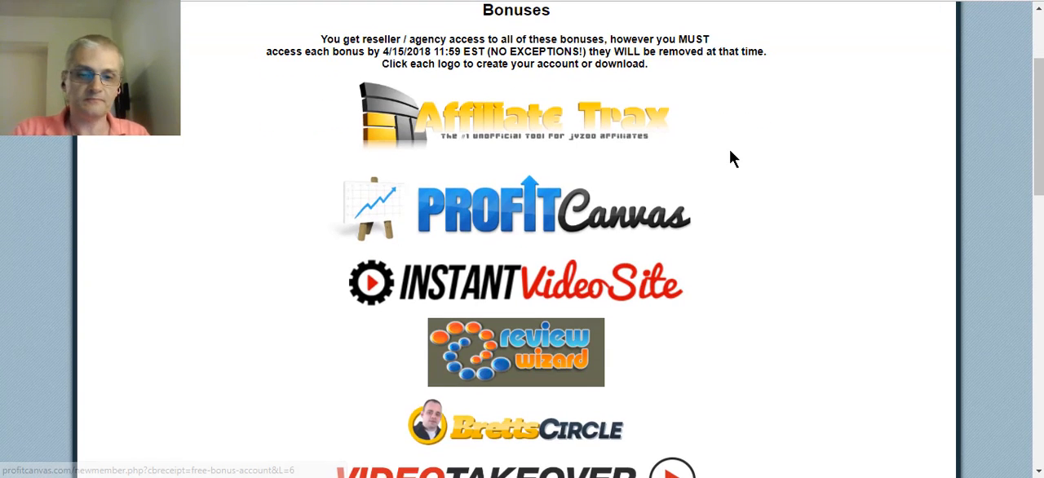
mouse_move(741, 142)
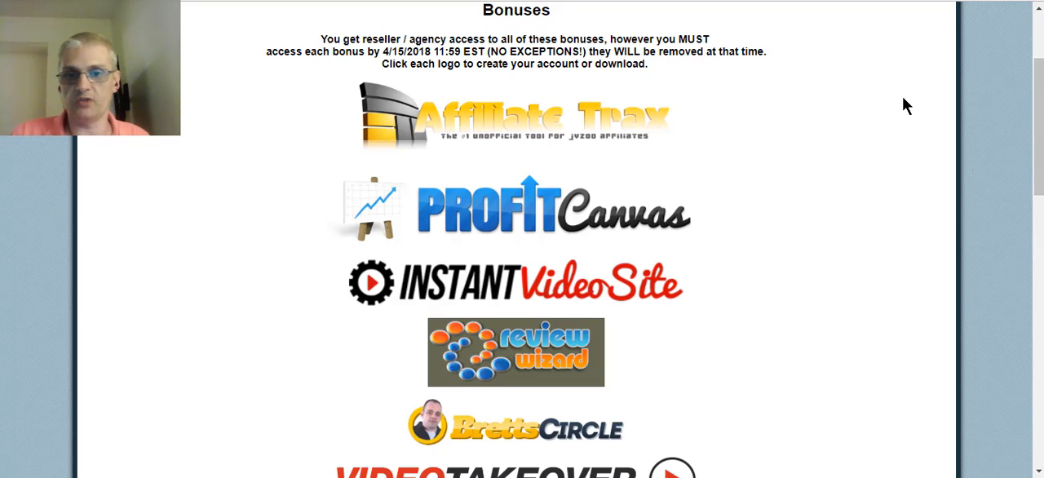
scroll("down", 3)
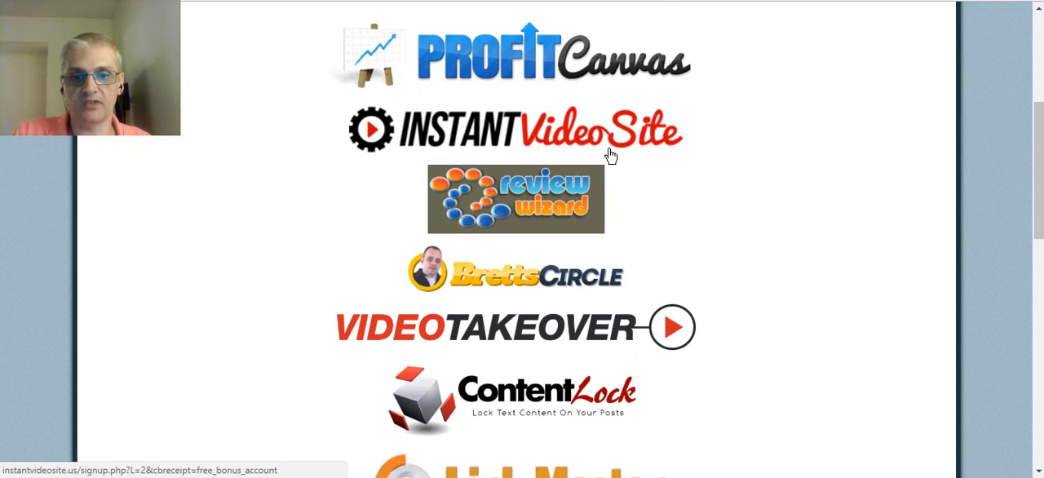
scroll("down", 3)
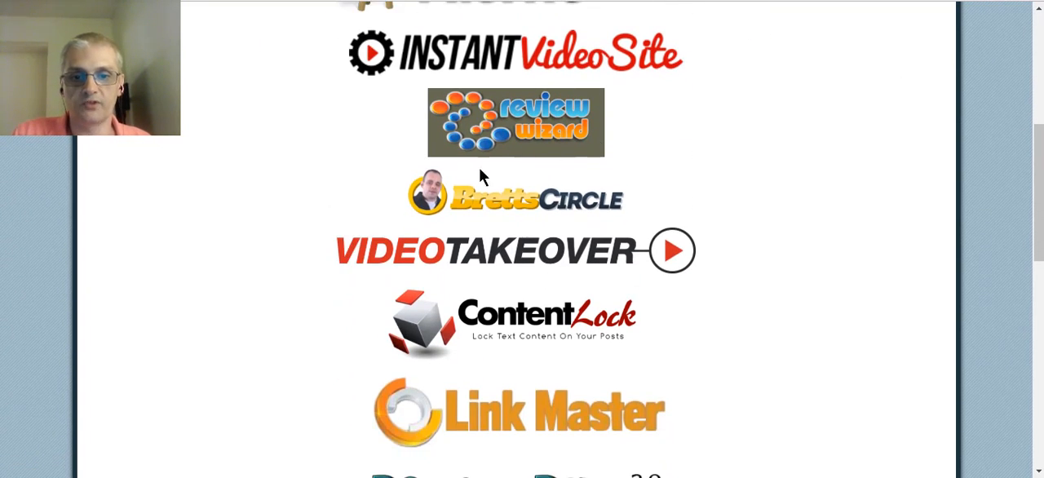
mouse_move(479, 205)
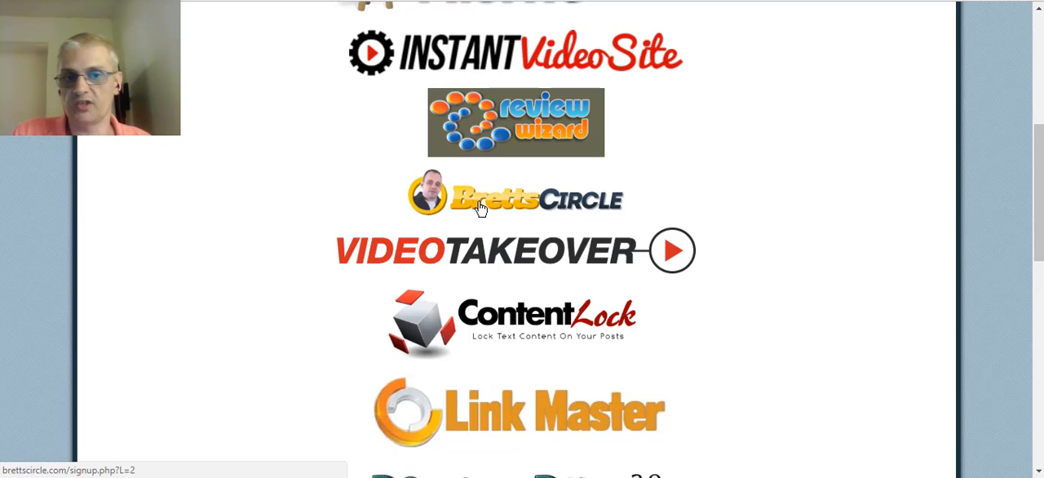
scroll("down", 3)
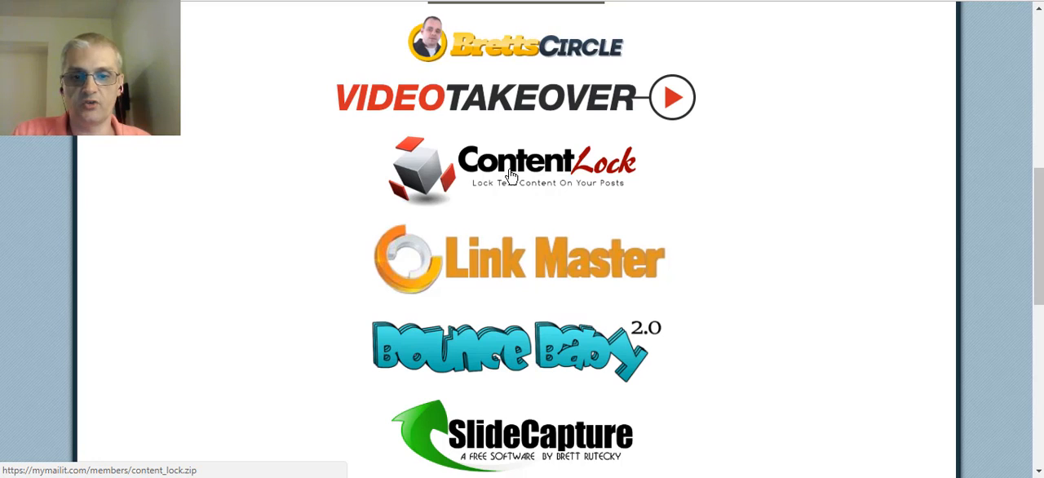
scroll("down", 3)
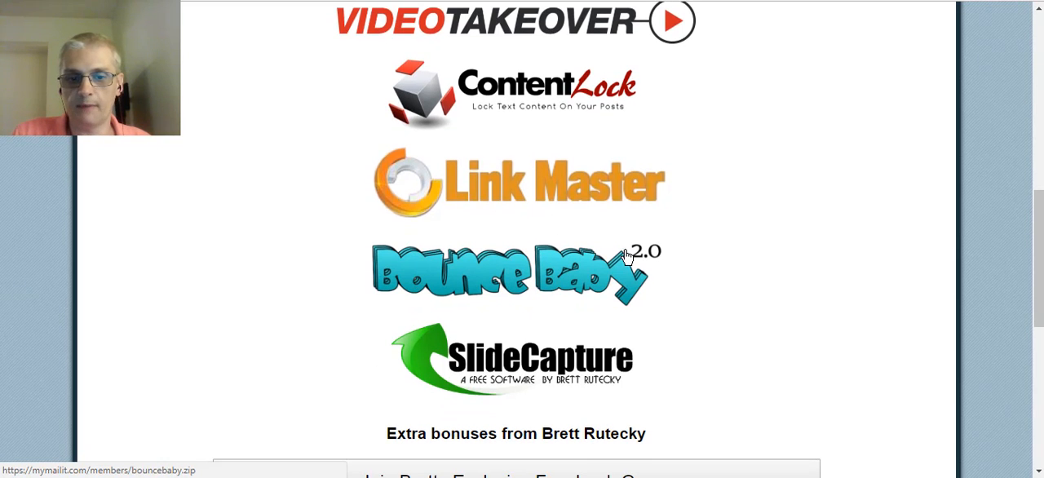
- Continue through the WordPress plugin download buttons and scroll back up
scroll("down", 3)
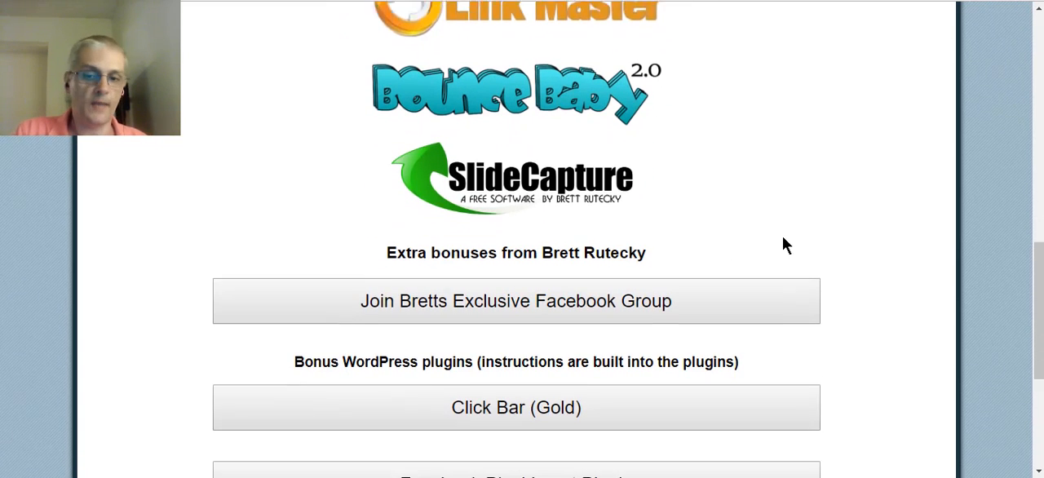
scroll("down", 3)
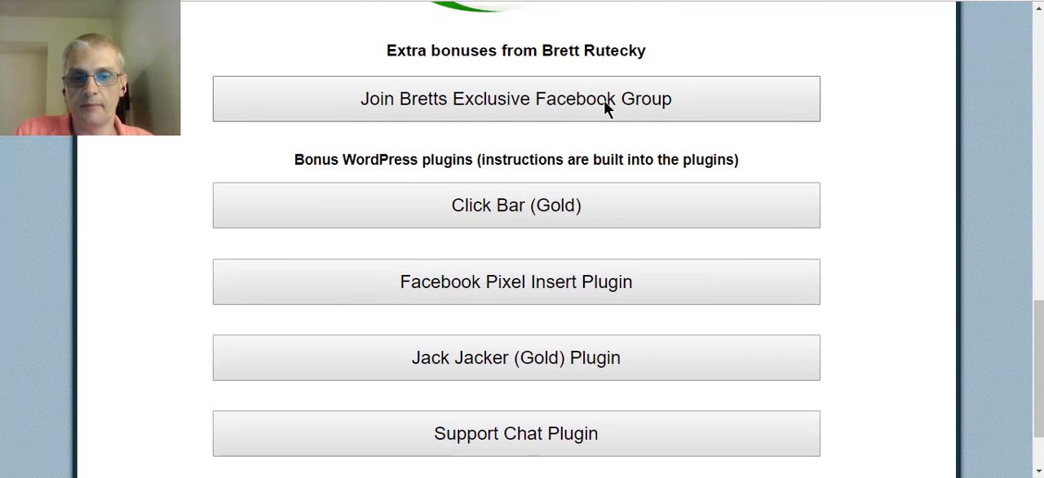
scroll("down", 3)
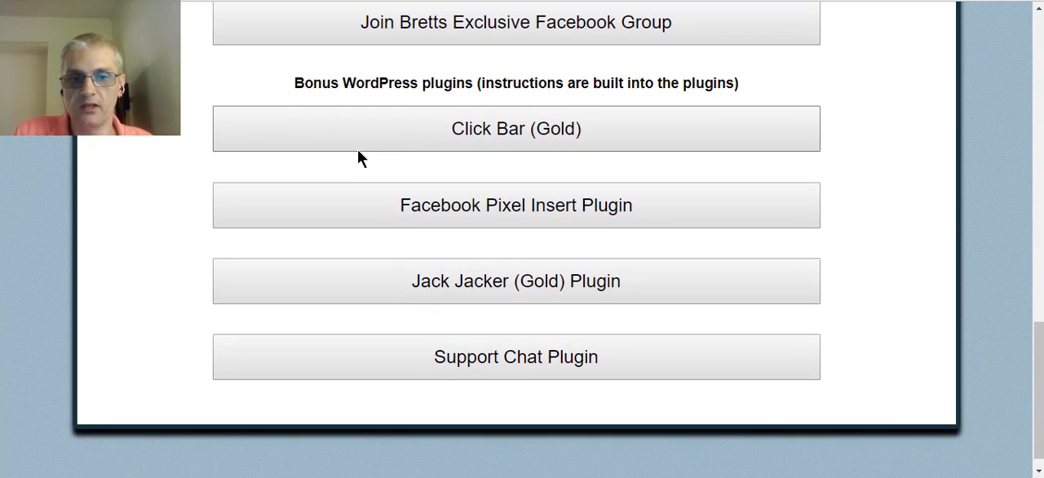
mouse_move(594, 137)
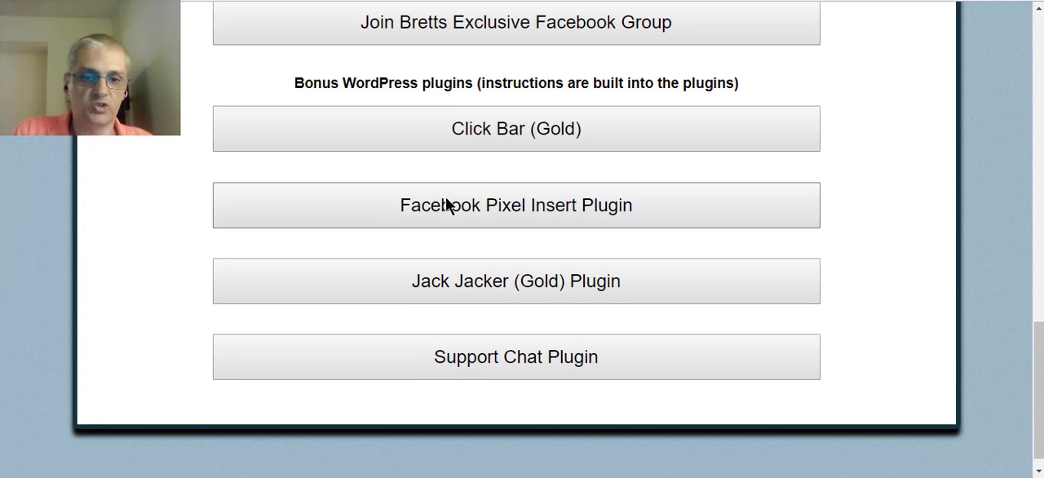
scroll("down", 3)
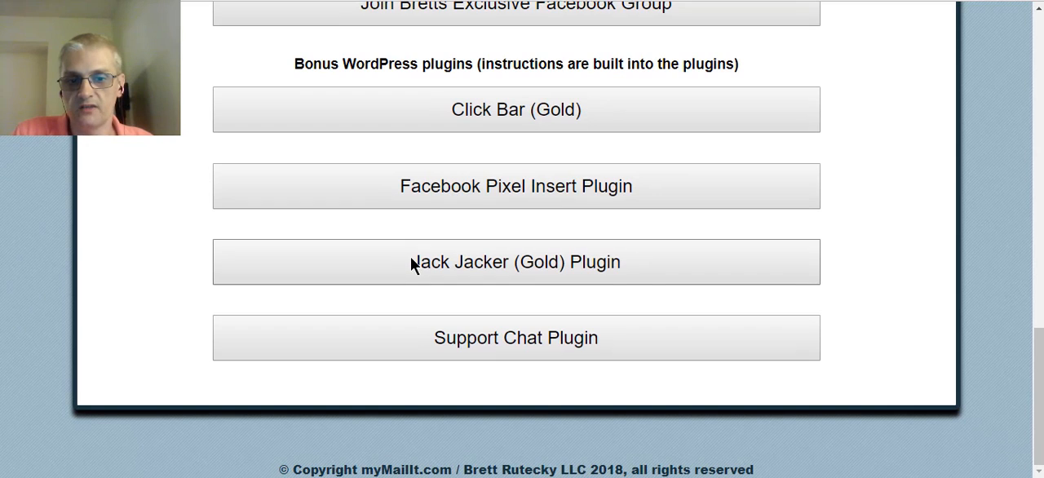
mouse_move(661, 377)
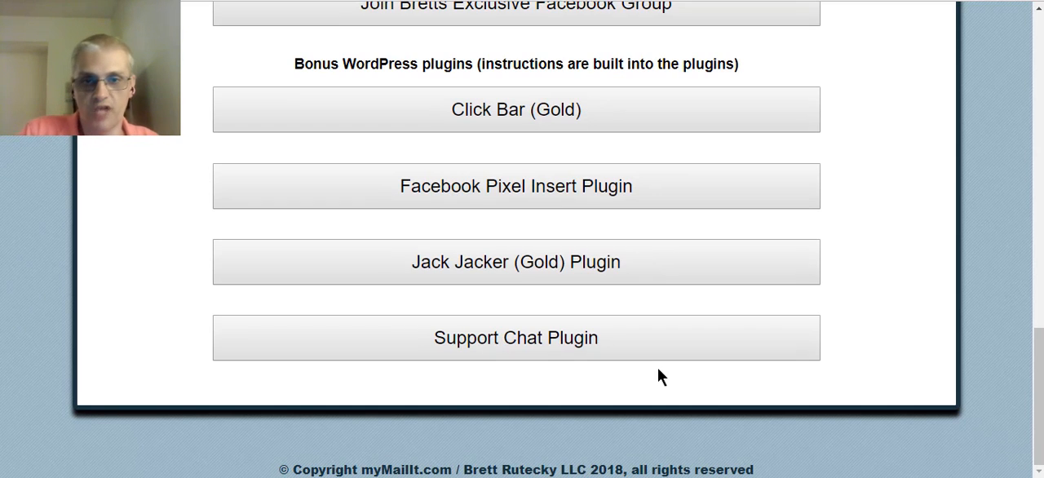
scroll("up", 3)
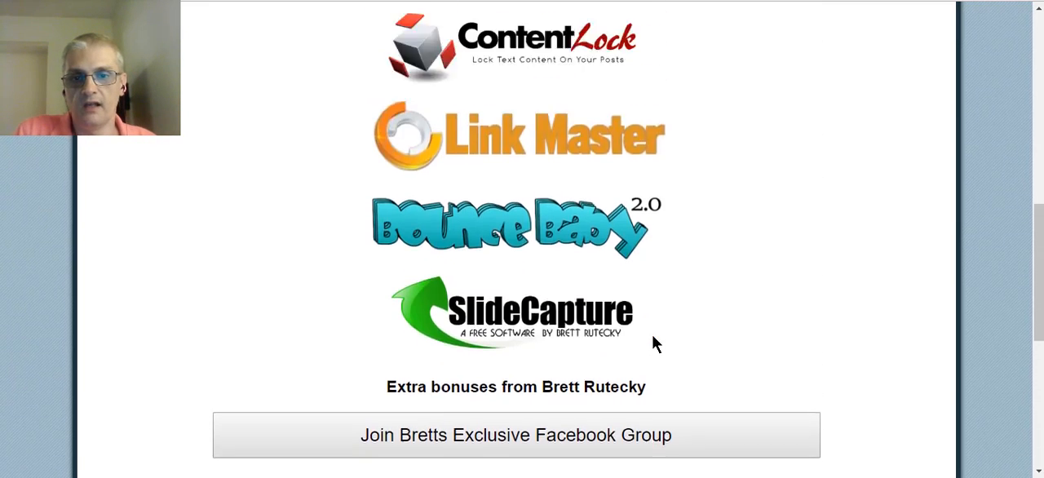
scroll("up", 3)
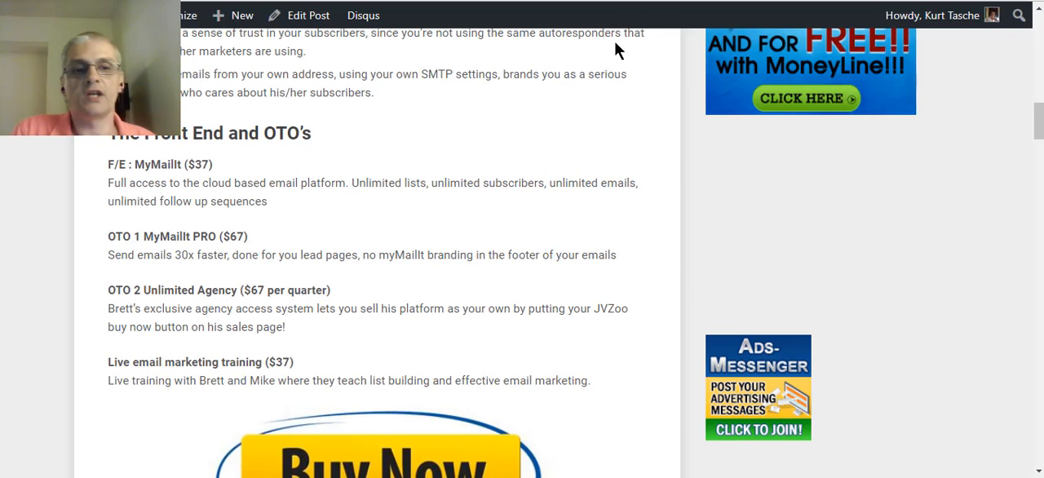
- Scroll the WordPress review post to The Front End and OTO's pricing section
scroll("down", 3)
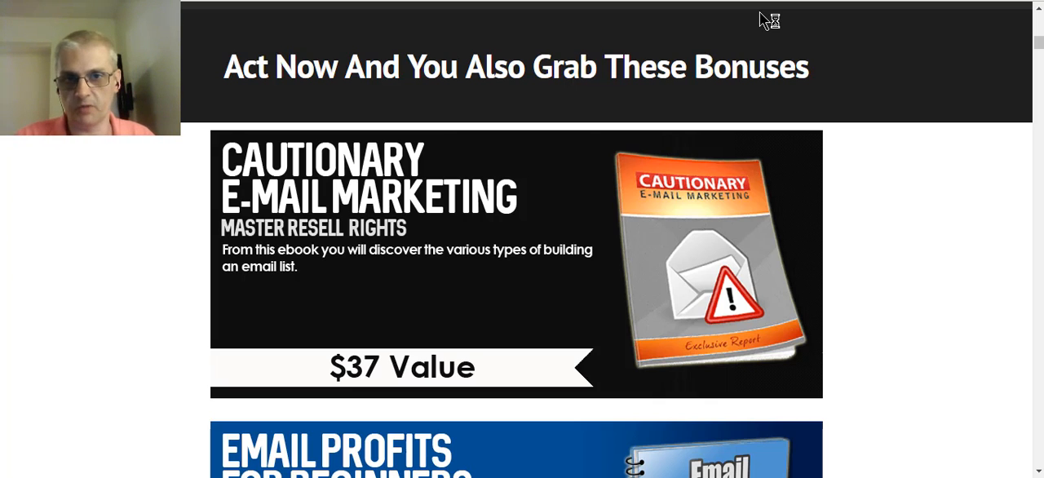
mouse_move(881, 226)
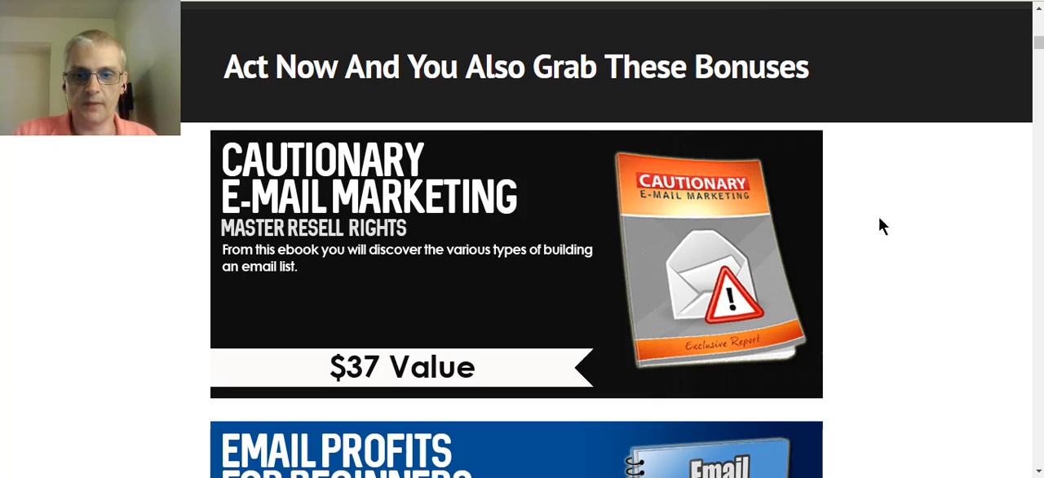
mouse_move(935, 203)
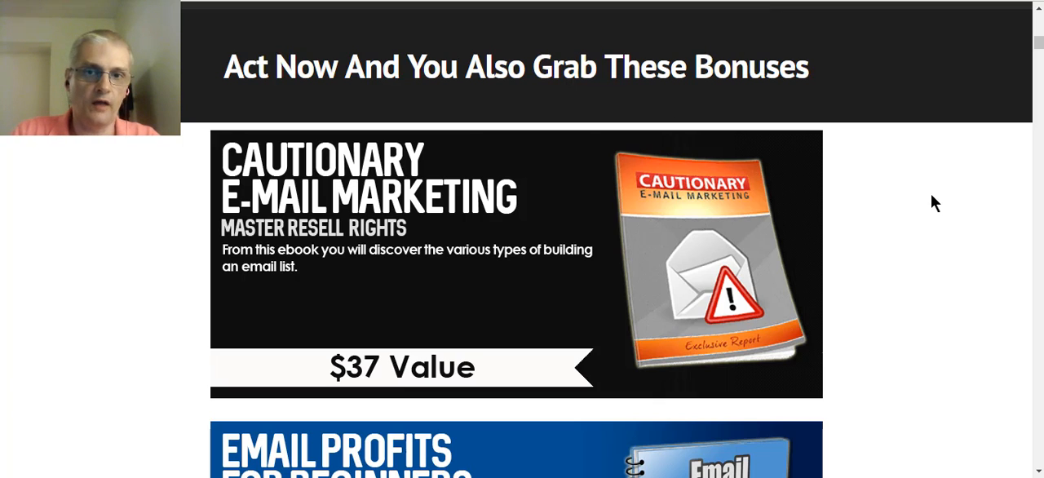
mouse_move(930, 196)
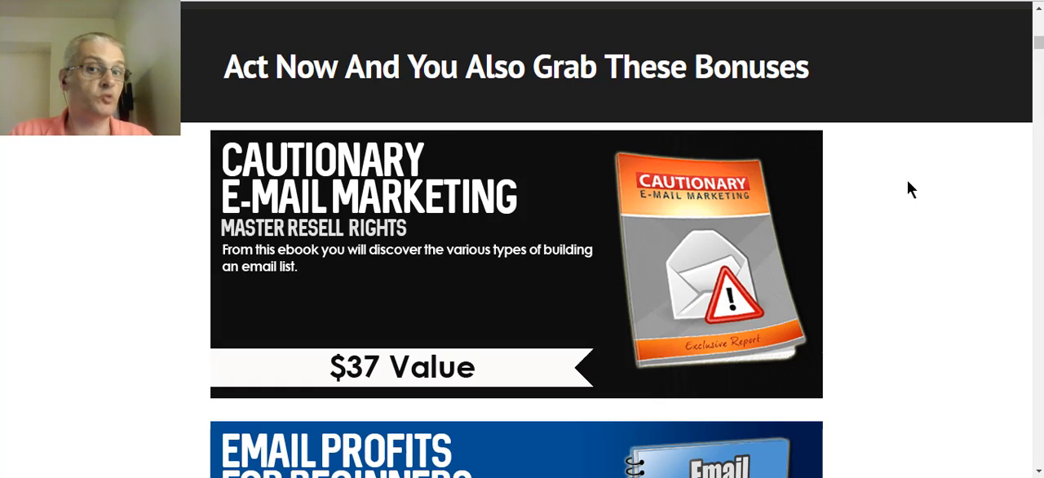
mouse_move(904, 189)
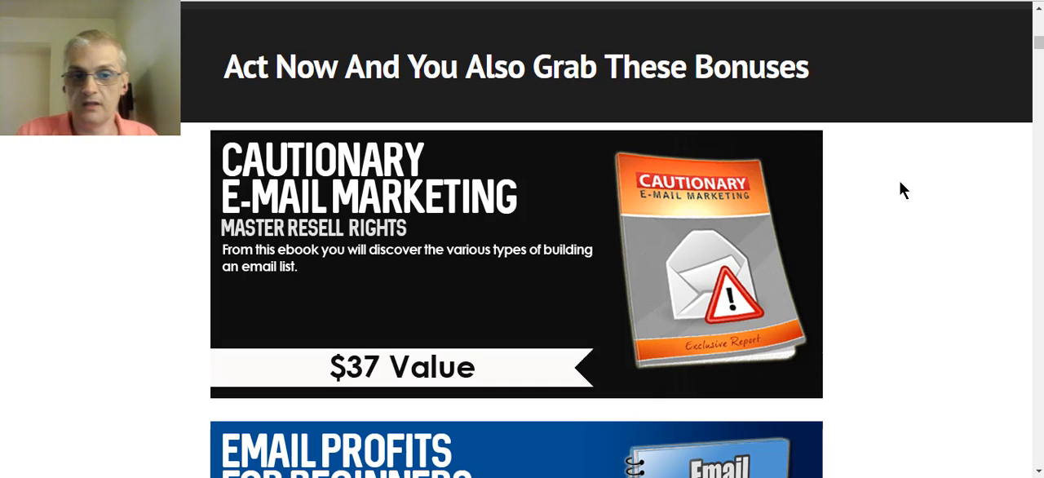
- Scroll down the bonus products to the Get Over $31,500 In FREE Advertising offer and Set-n-Forget bonus
scroll("down", 3)
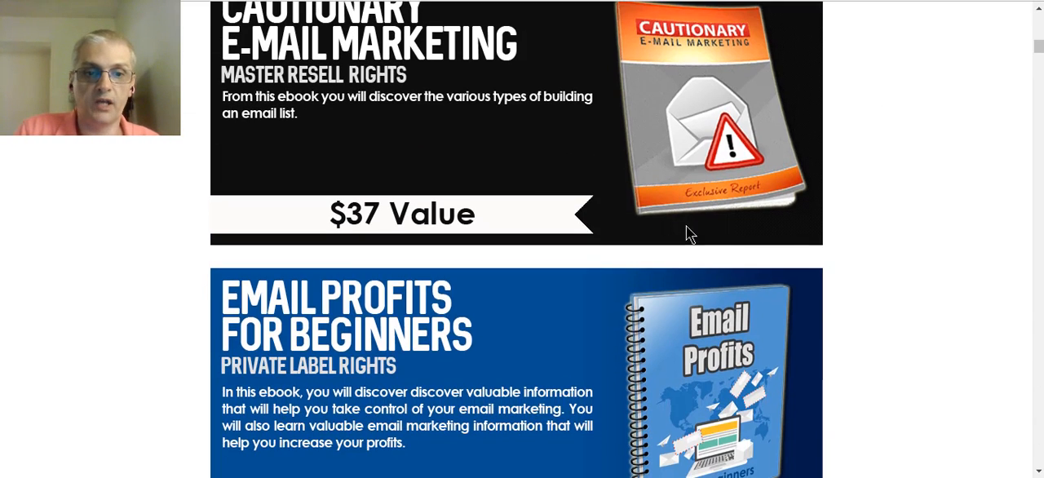
scroll("down", 3)
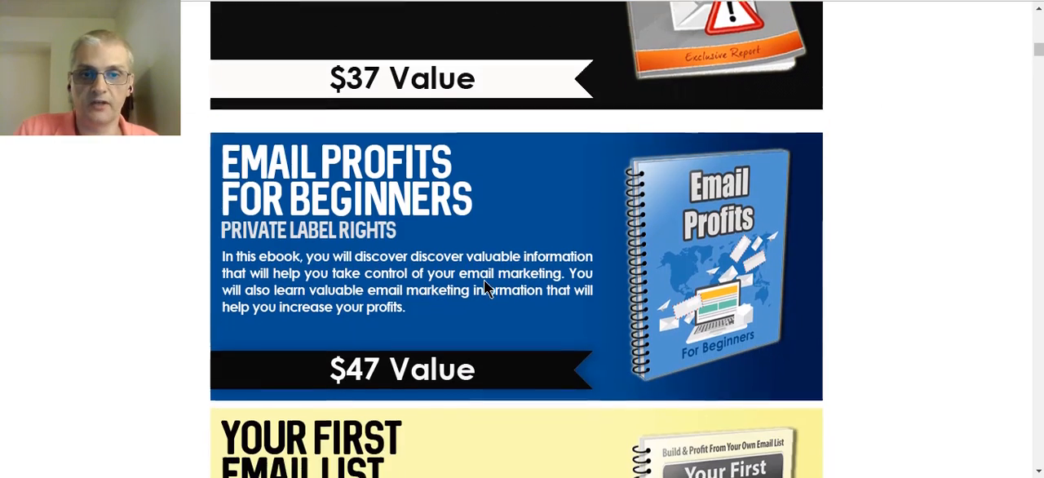
scroll("down", 3)
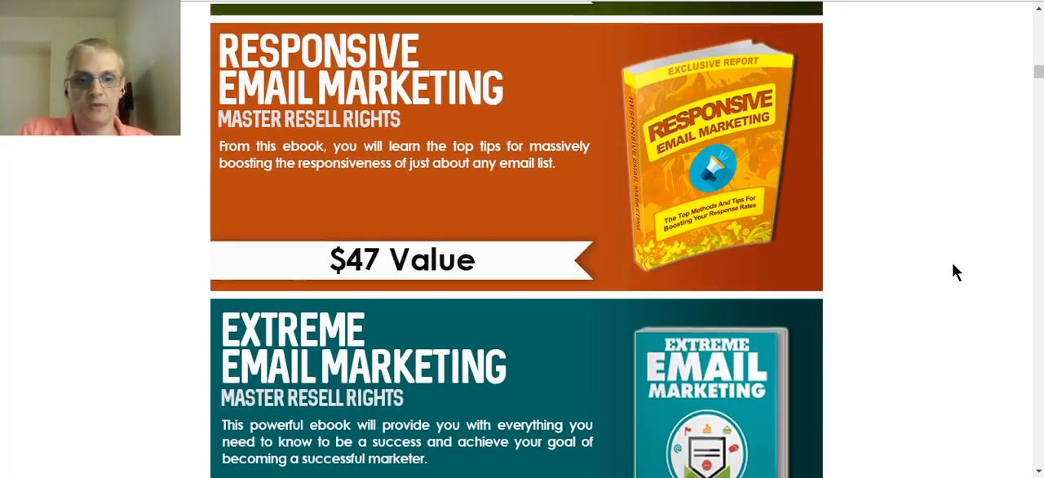
scroll("down", 3)
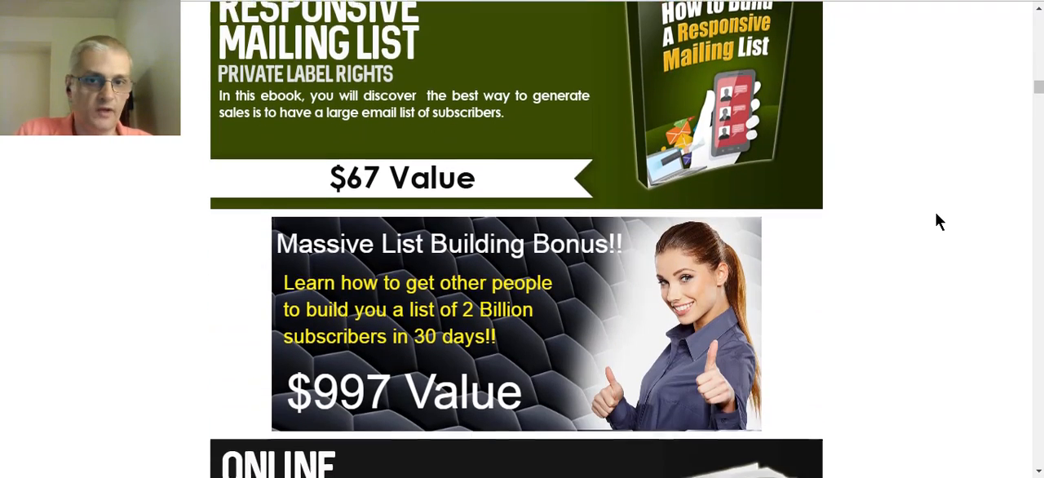
scroll("down", 3)
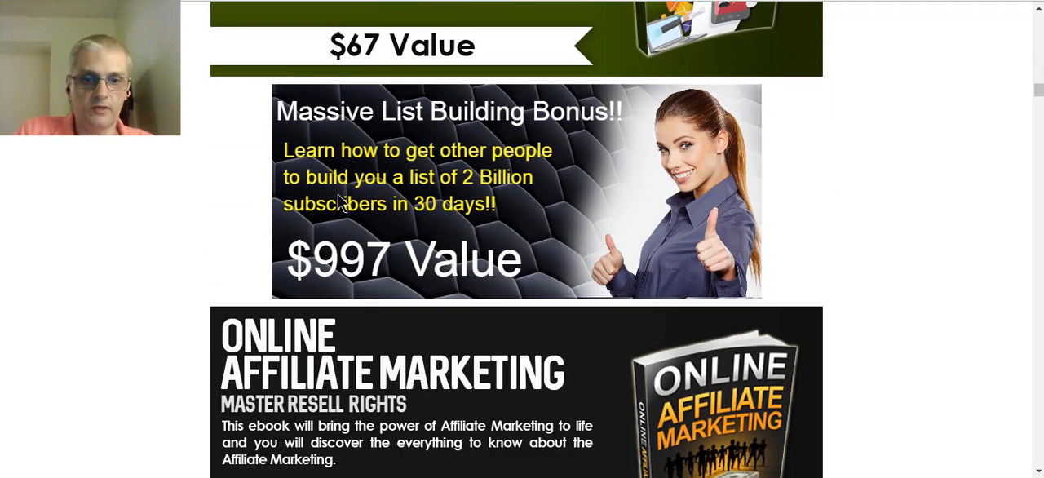
mouse_move(453, 180)
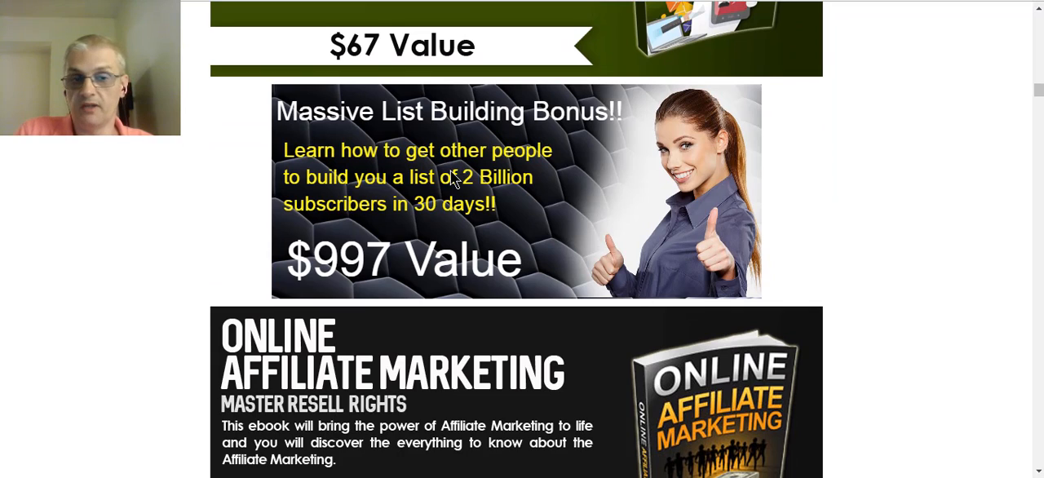
mouse_move(503, 151)
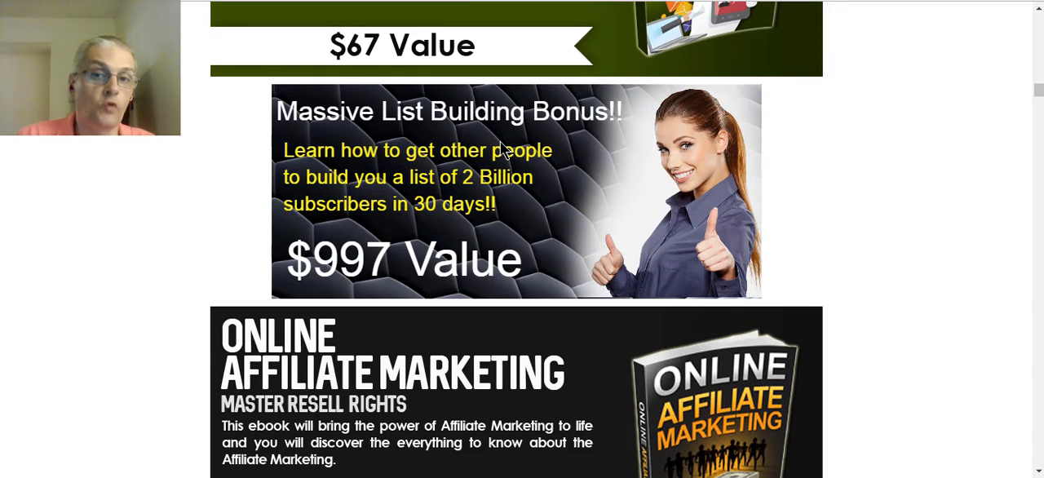
scroll("down", 3)
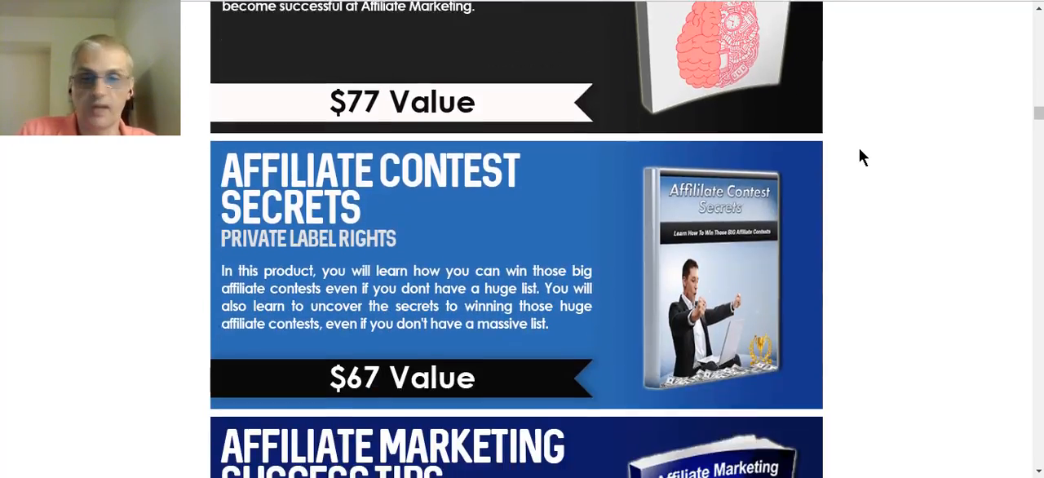
scroll("down", 3)
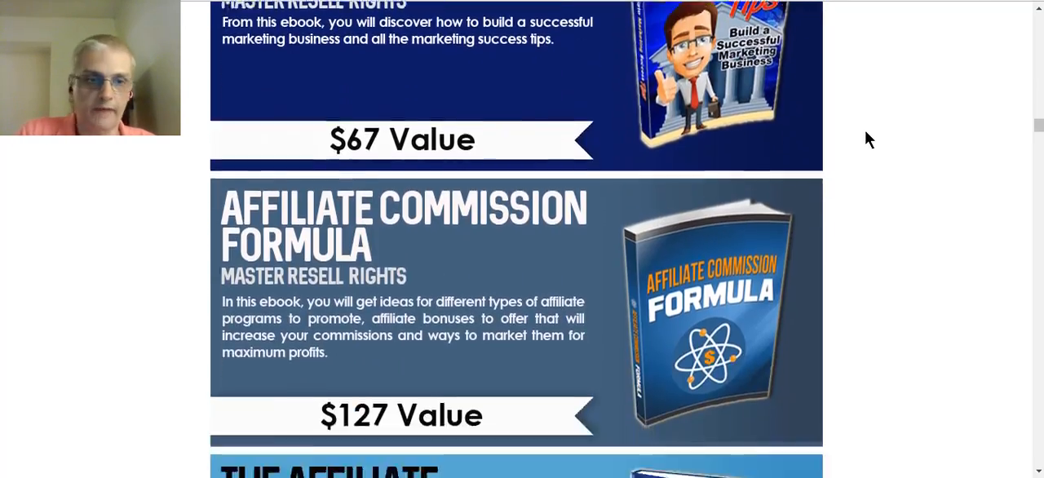
scroll("down", 3)
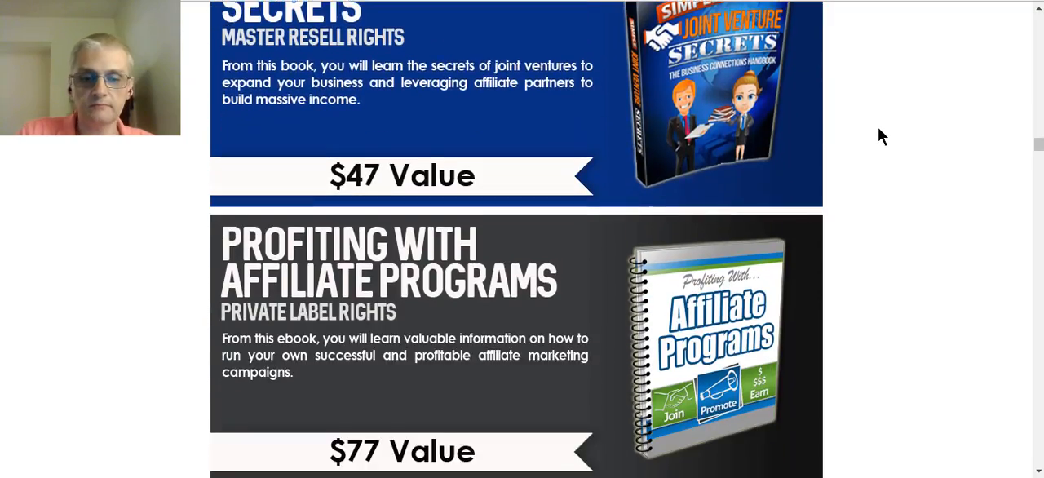
scroll("down", 3)
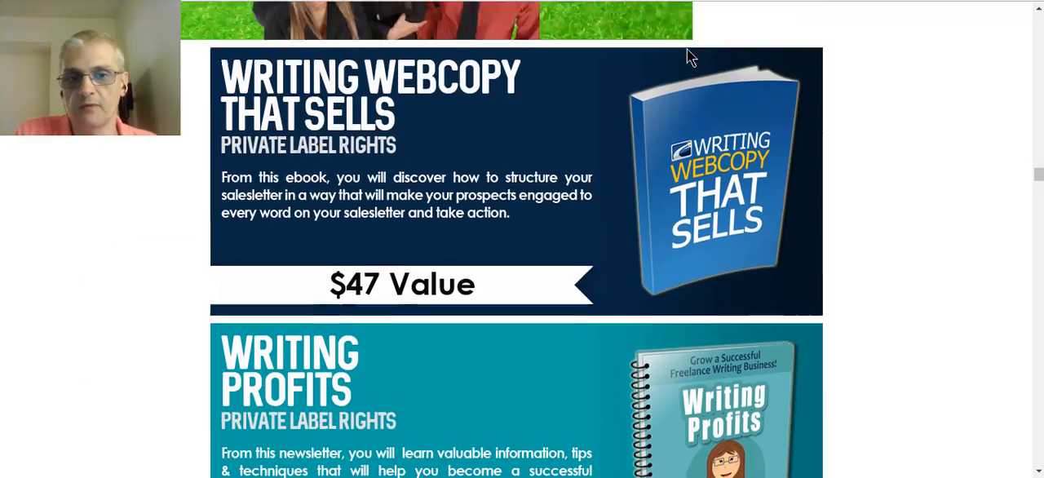
scroll("down", 3)
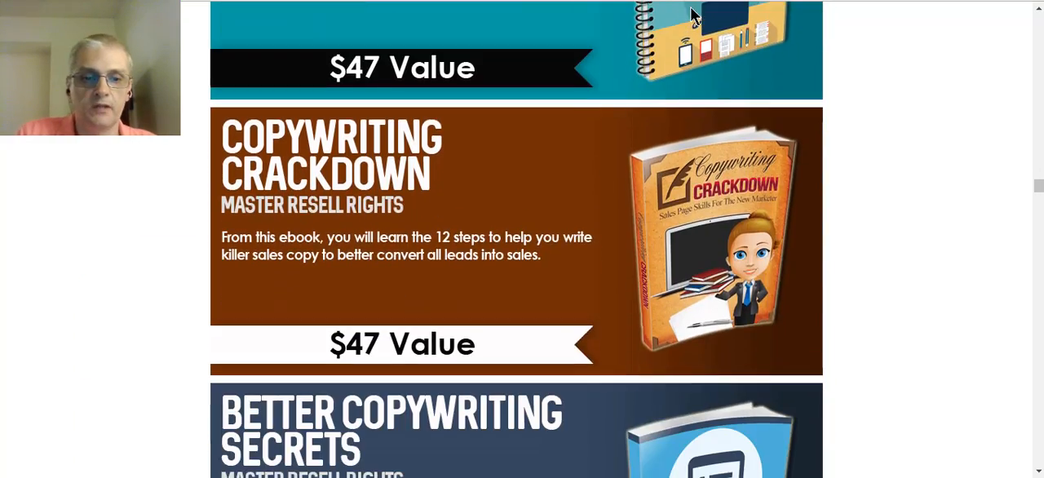
scroll("down", 3)
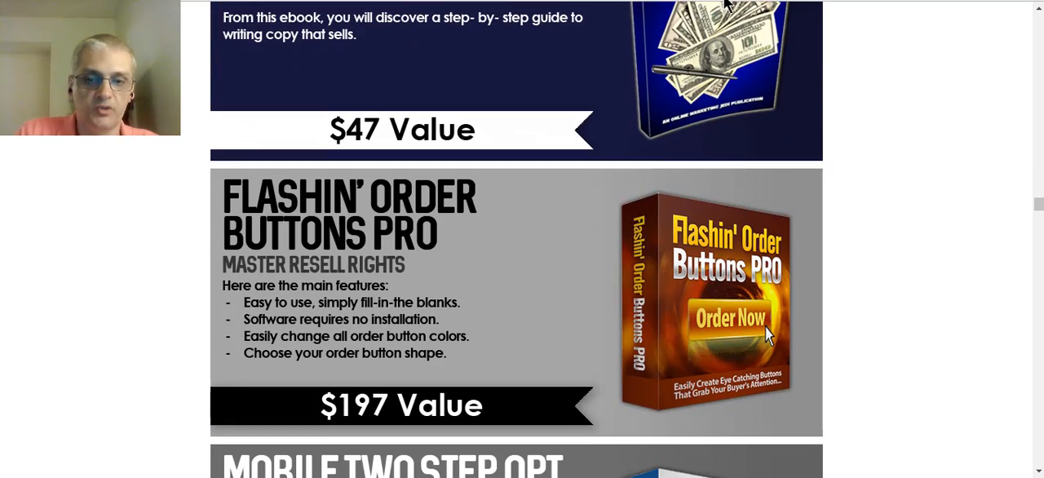
scroll("down", 3)
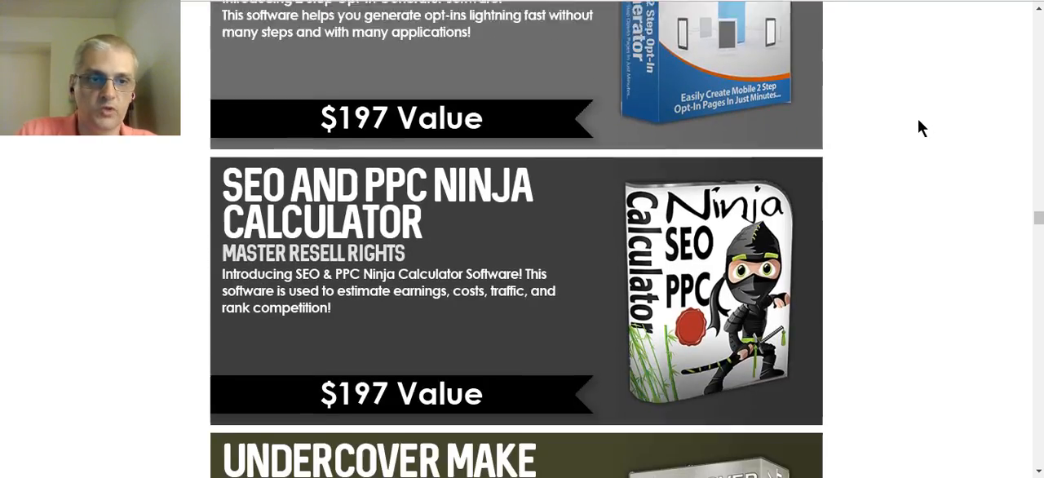
scroll("down", 3)
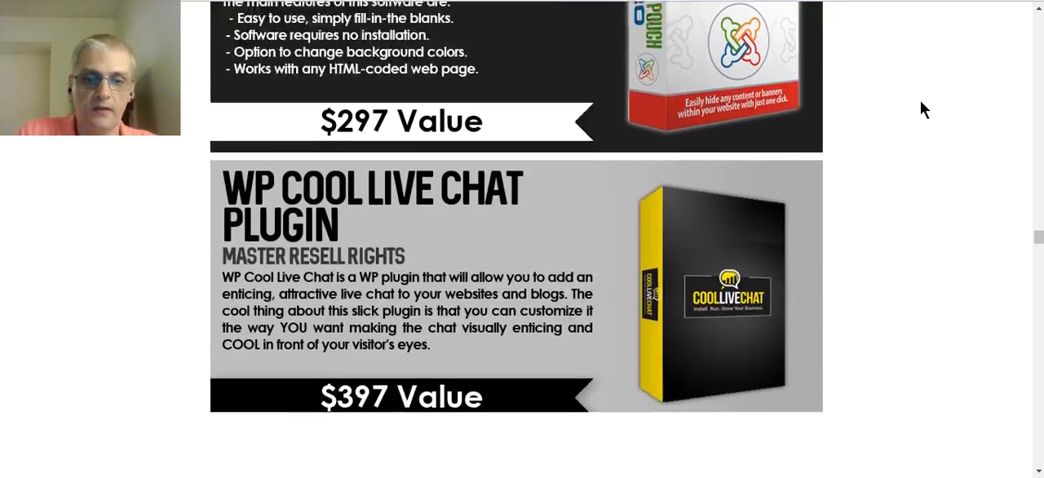
scroll("down", 3)
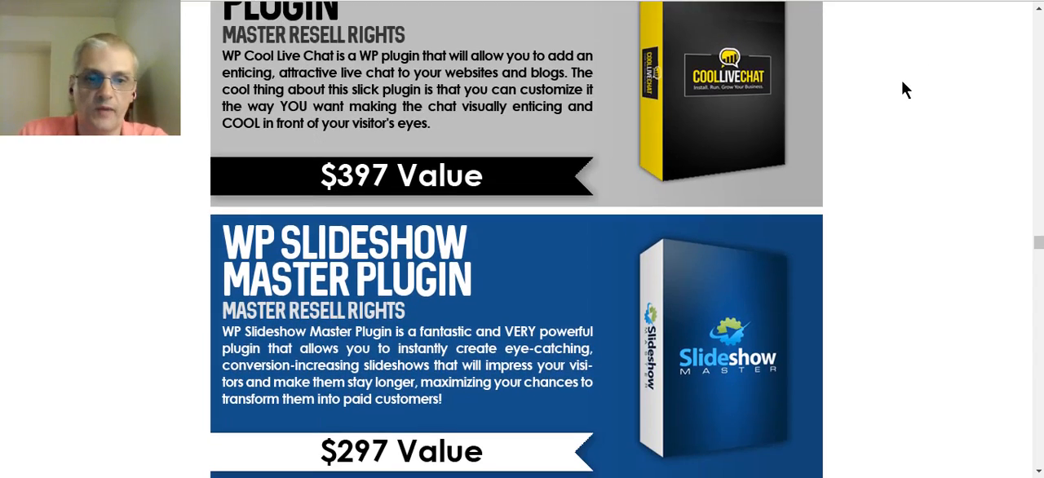
scroll("down", 3)
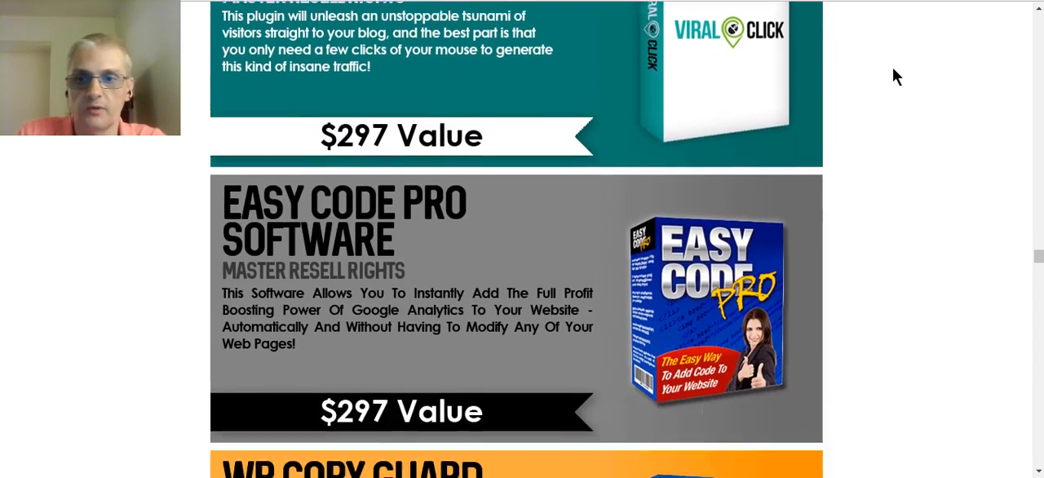
scroll("down", 3)
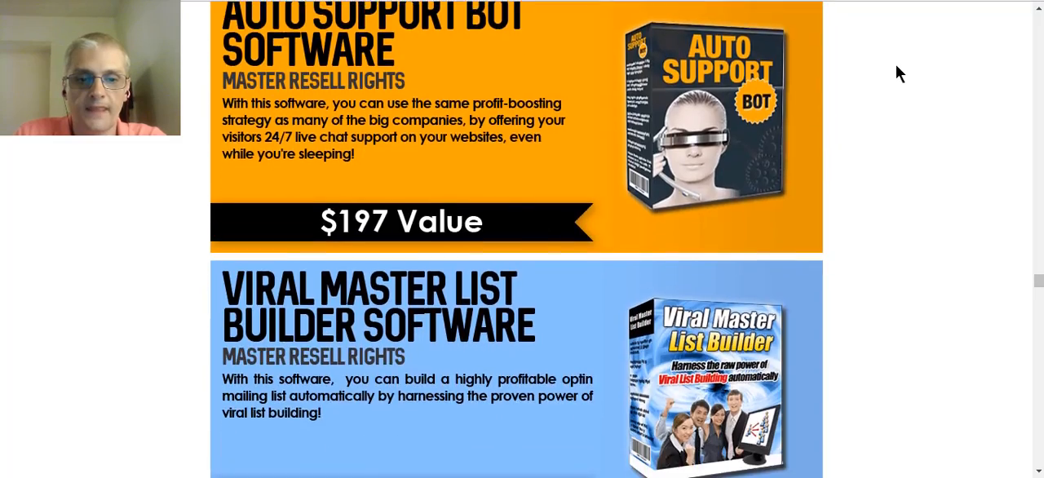
scroll("down", 3)
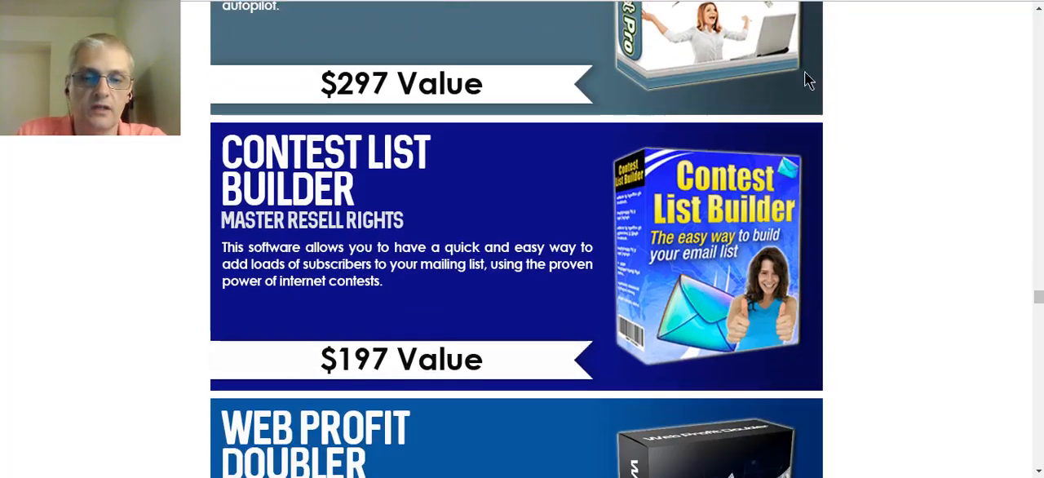
scroll("down", 3)
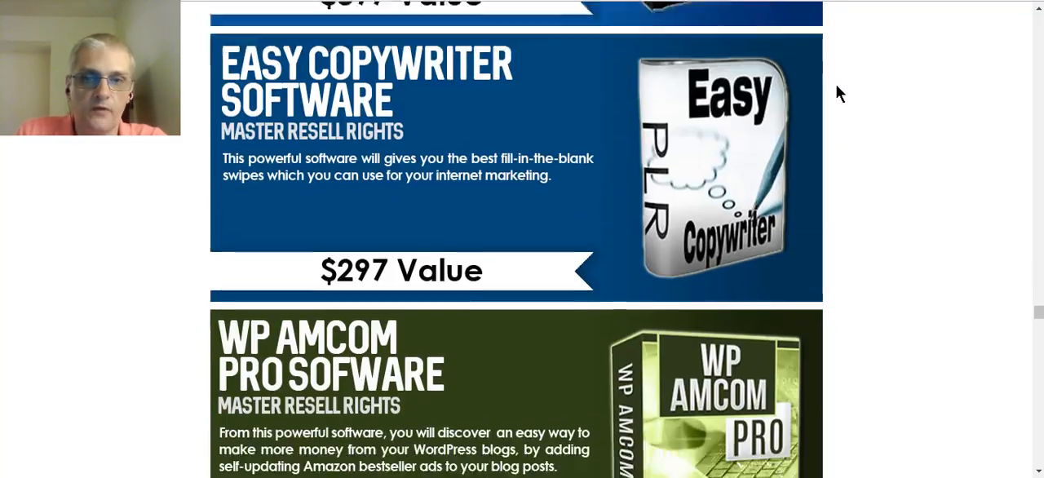
scroll("down", 3)
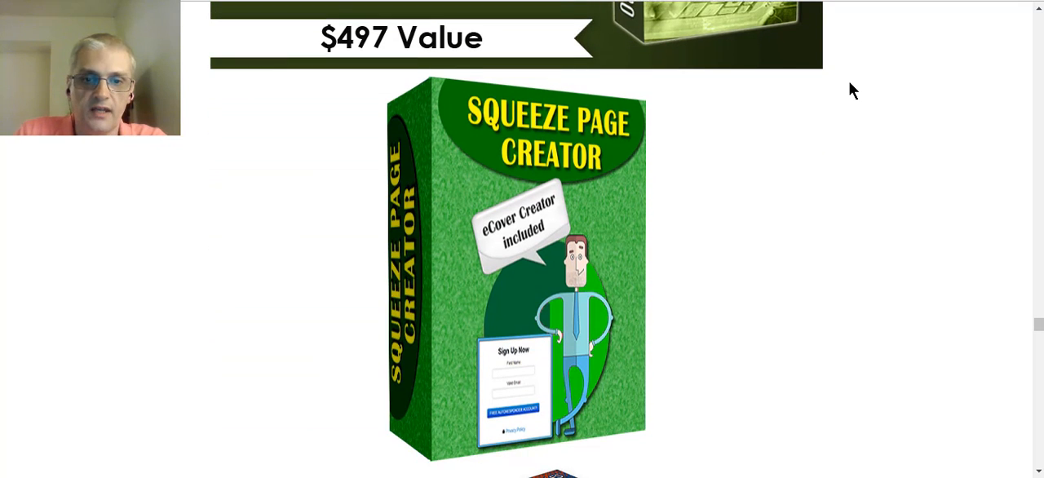
scroll("down", 3)
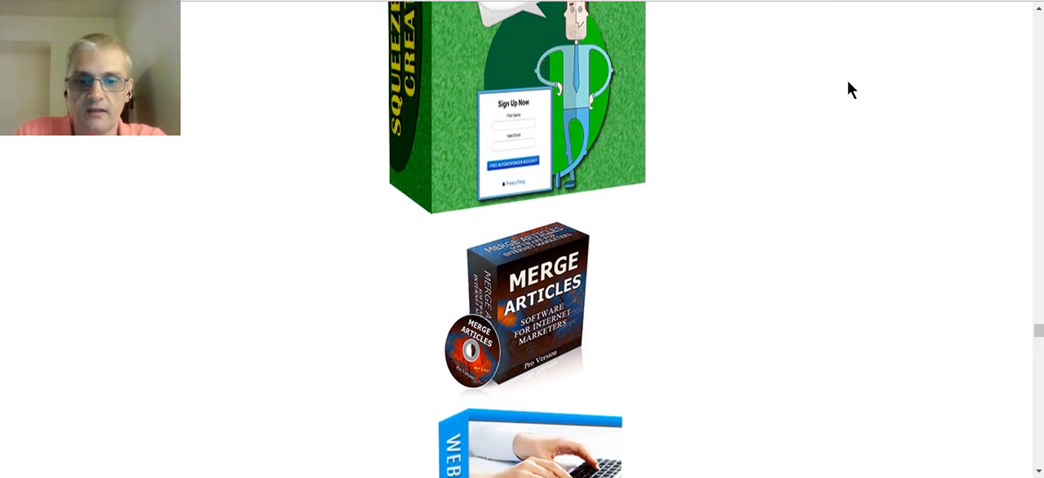
scroll("down", 3)
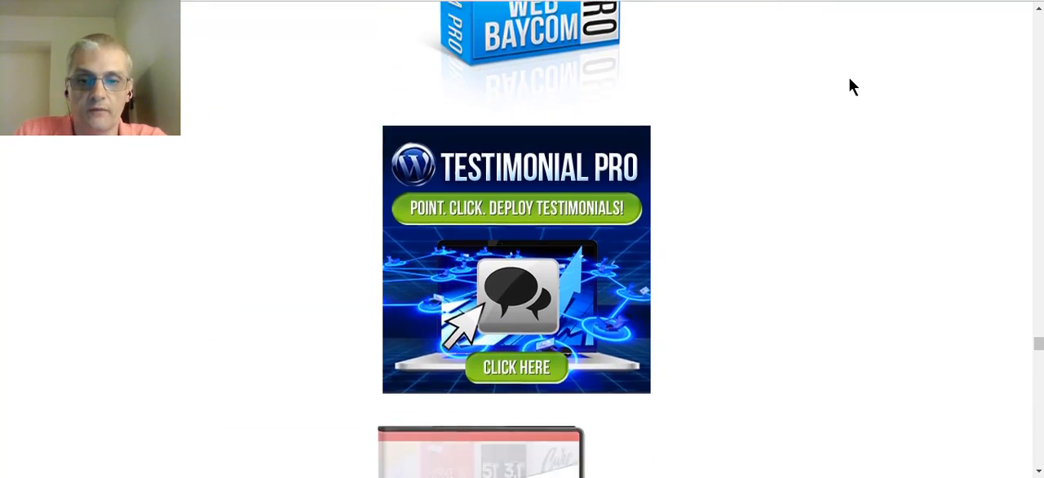
scroll("down", 3)
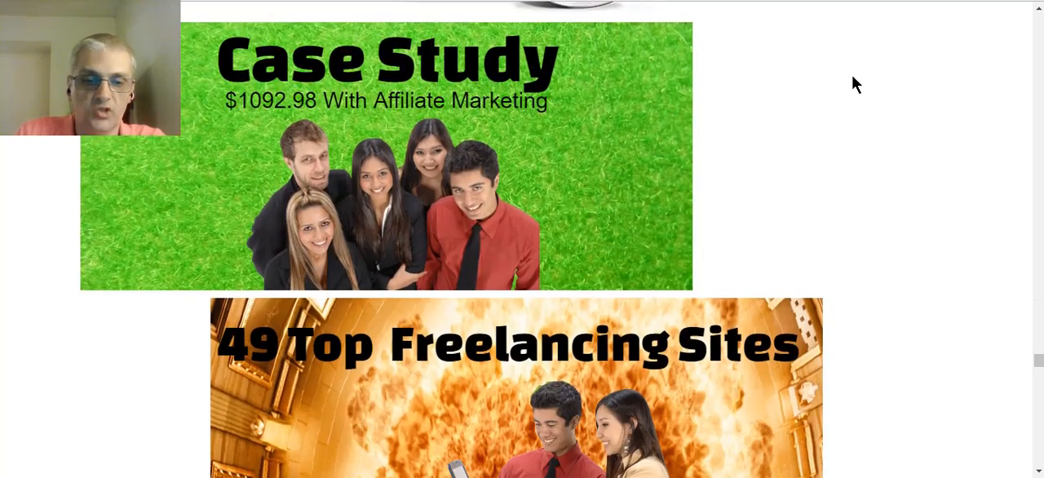
scroll("down", 3)
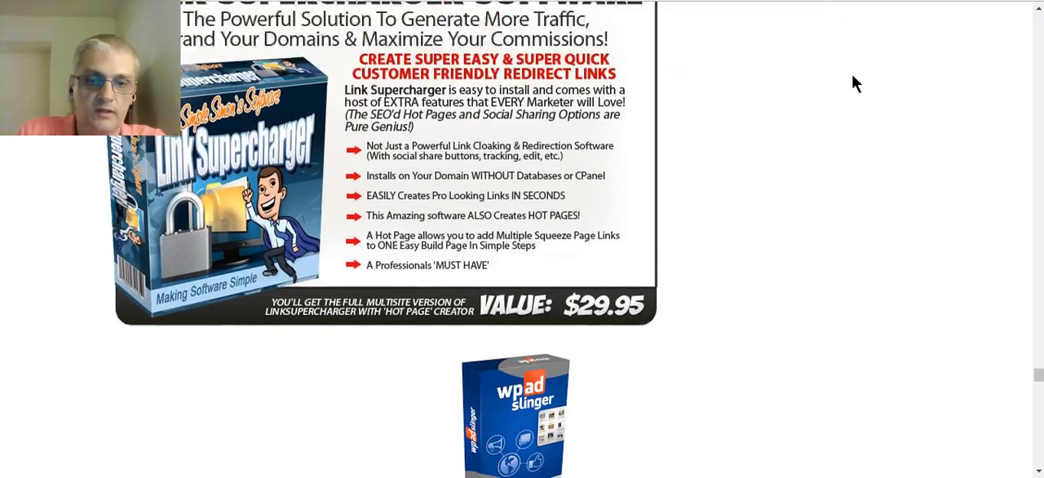
scroll("down", 3)
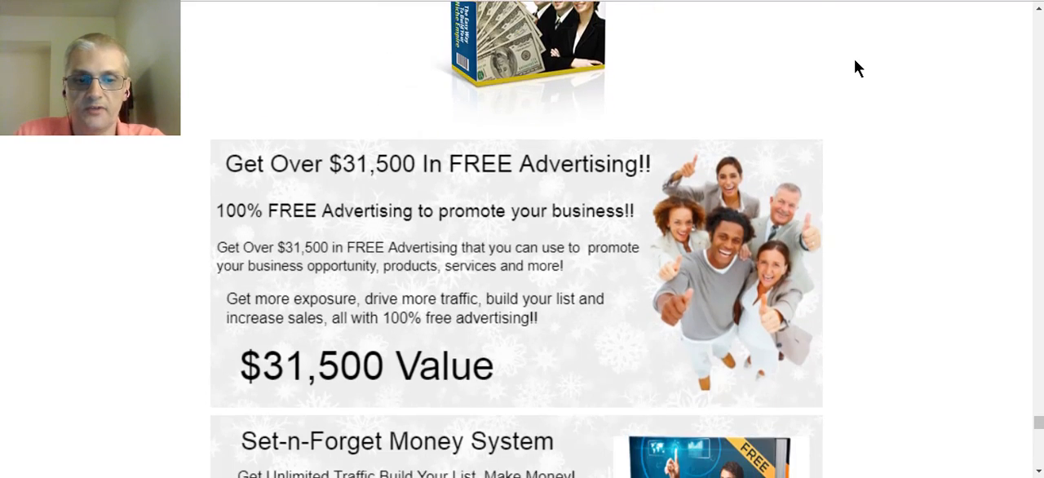
scroll("down", 3)
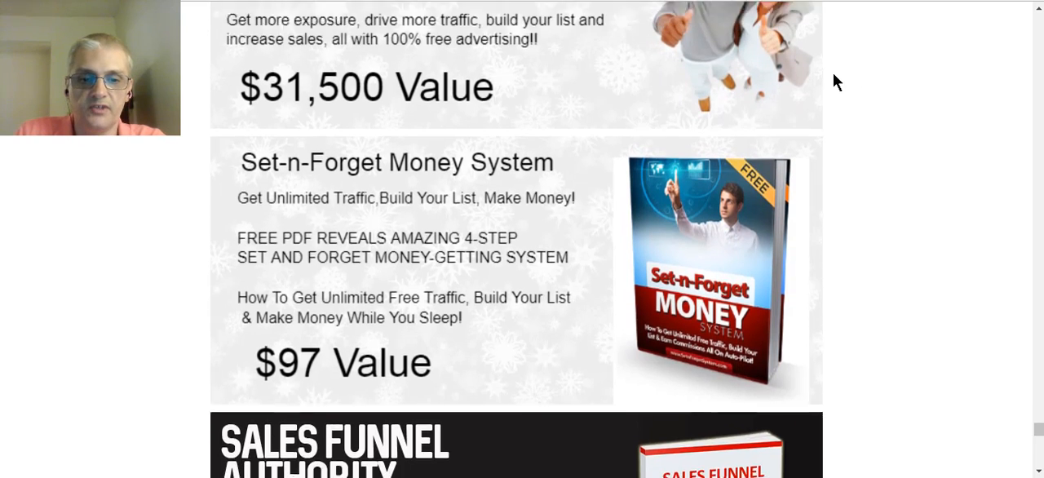
scroll("up", 3)
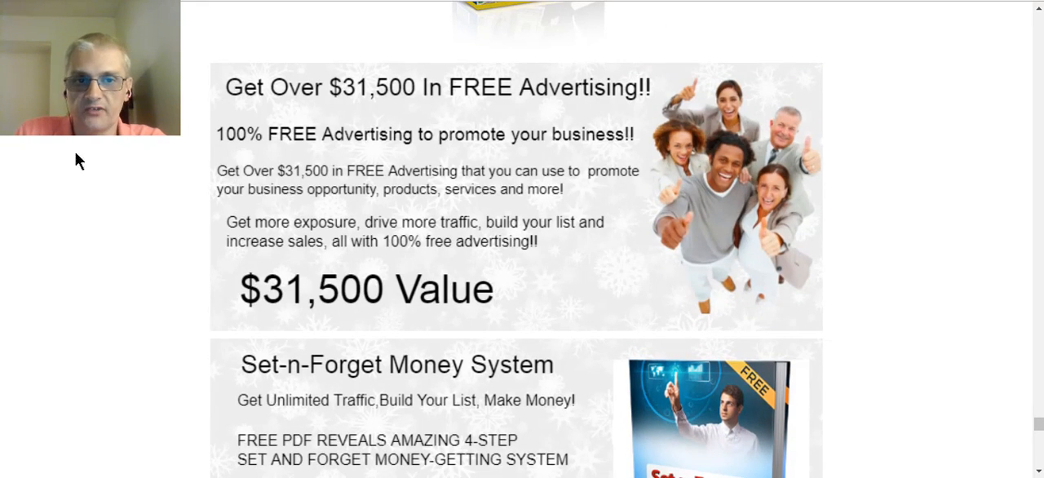
mouse_move(650, 99)
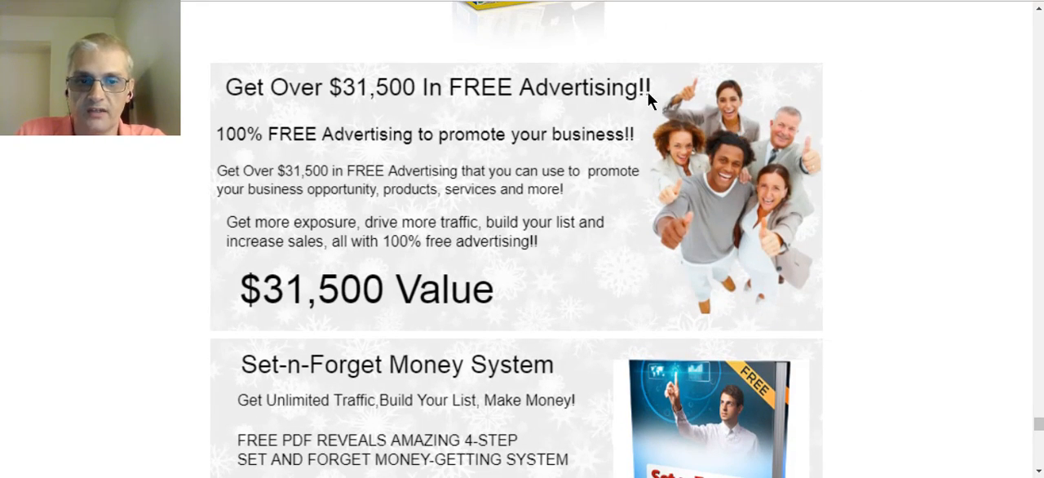
scroll("down", 3)
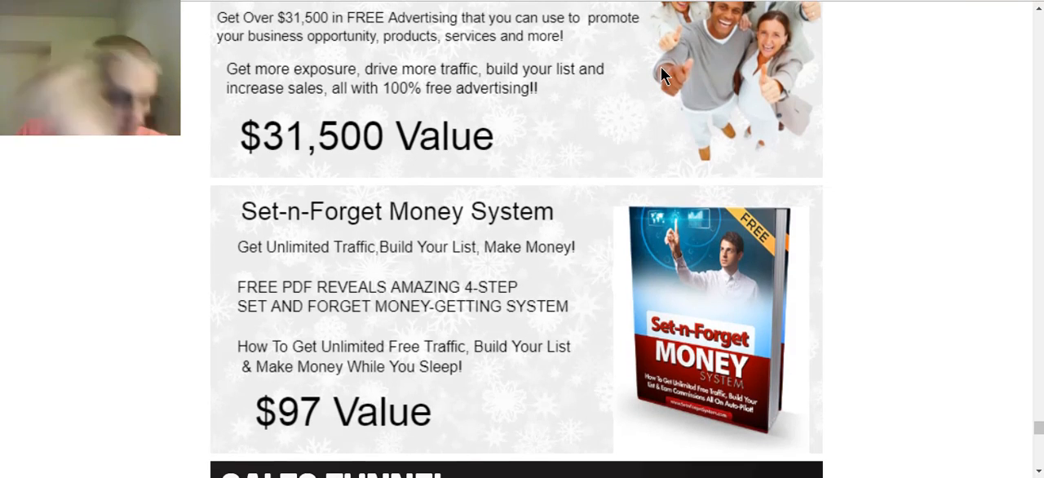
scroll("up", 3)
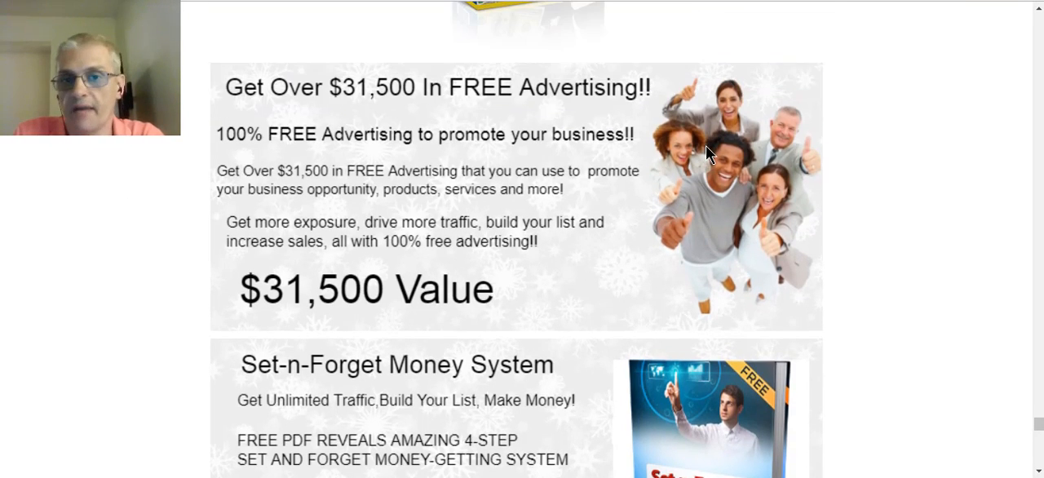
mouse_move(255, 147)
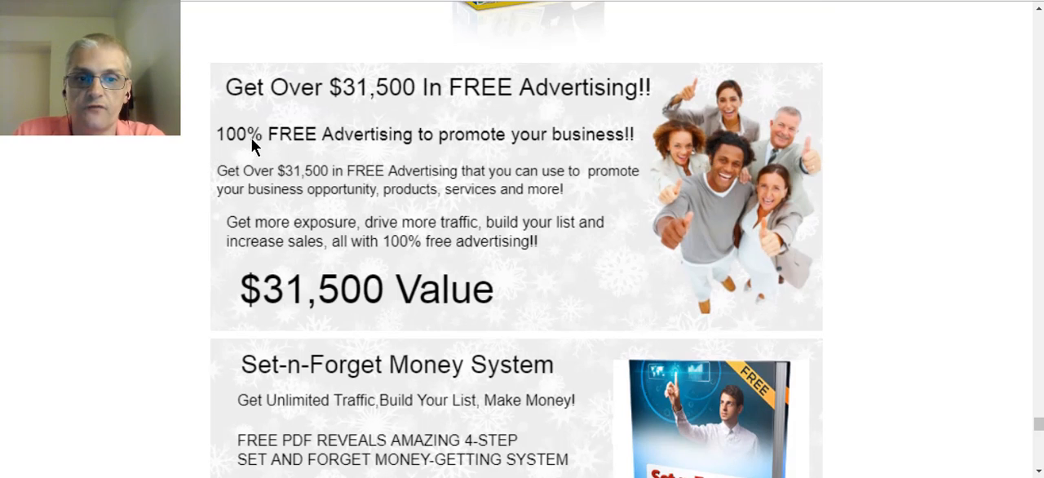
scroll("down", 3)
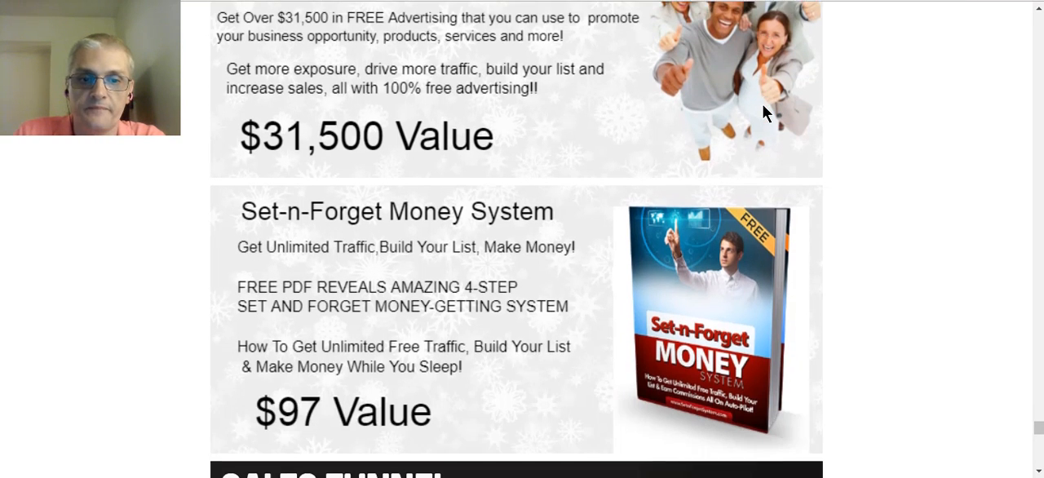
scroll("down", 3)
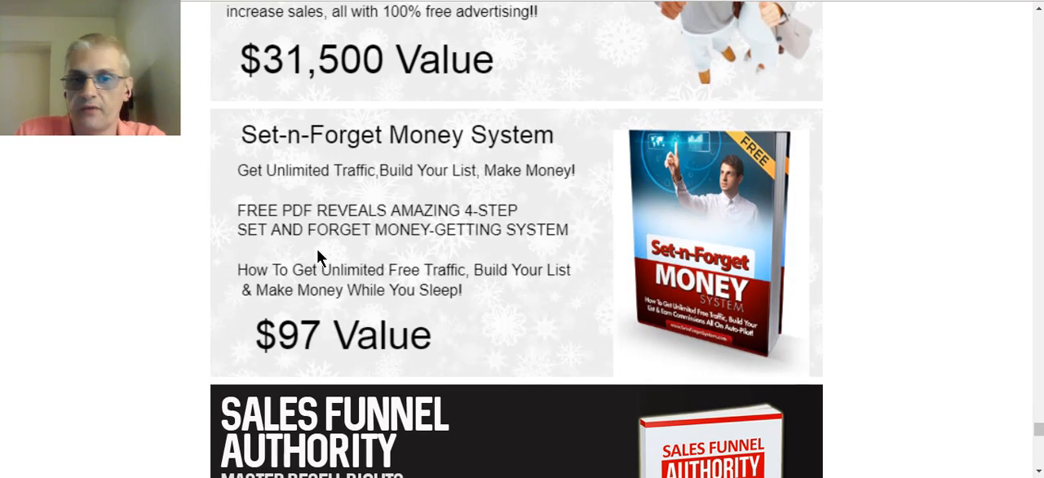
scroll("down", 3)
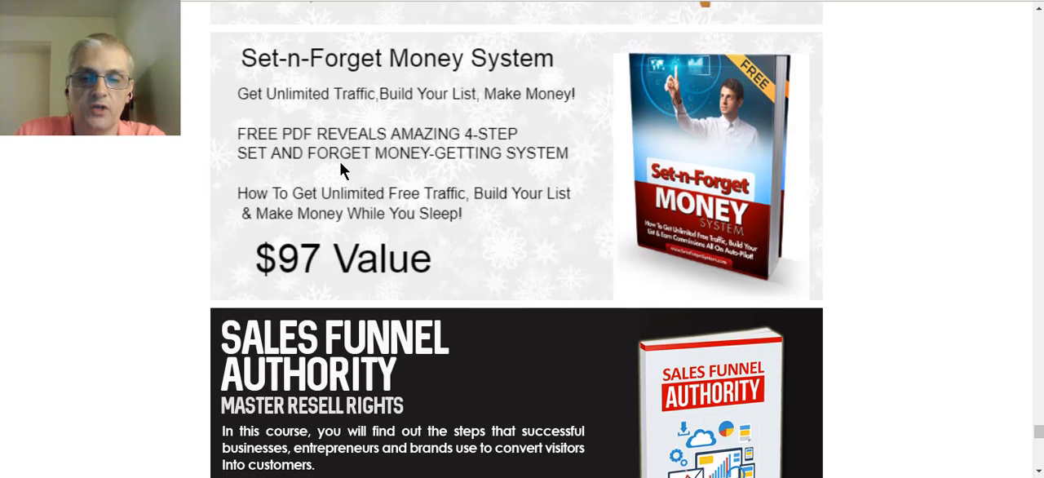
mouse_move(504, 95)
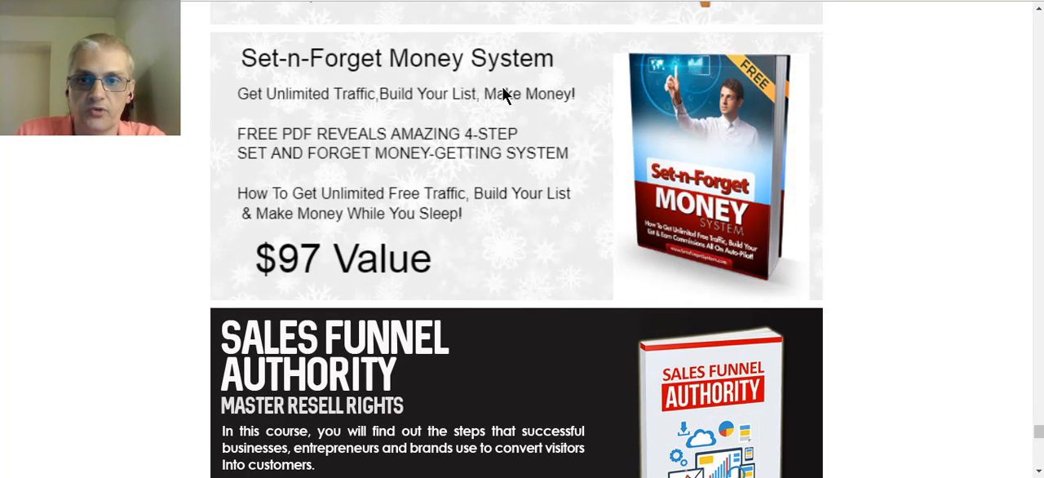
scroll("down", 3)
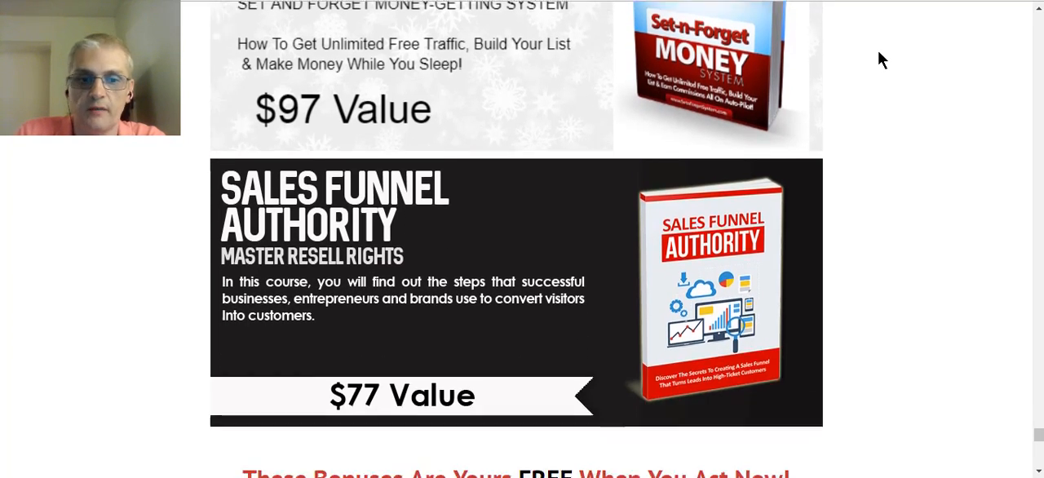
scroll("down", 3)
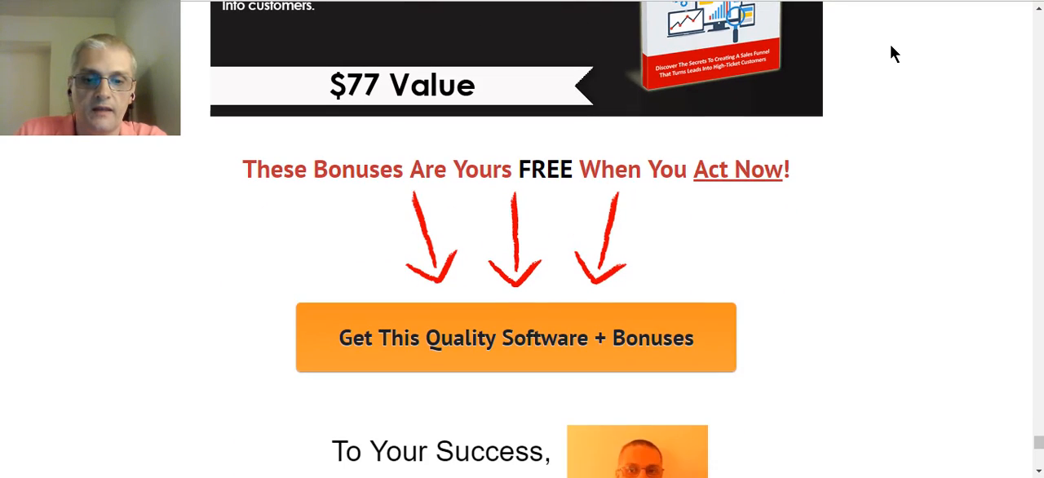
scroll("up", 3)
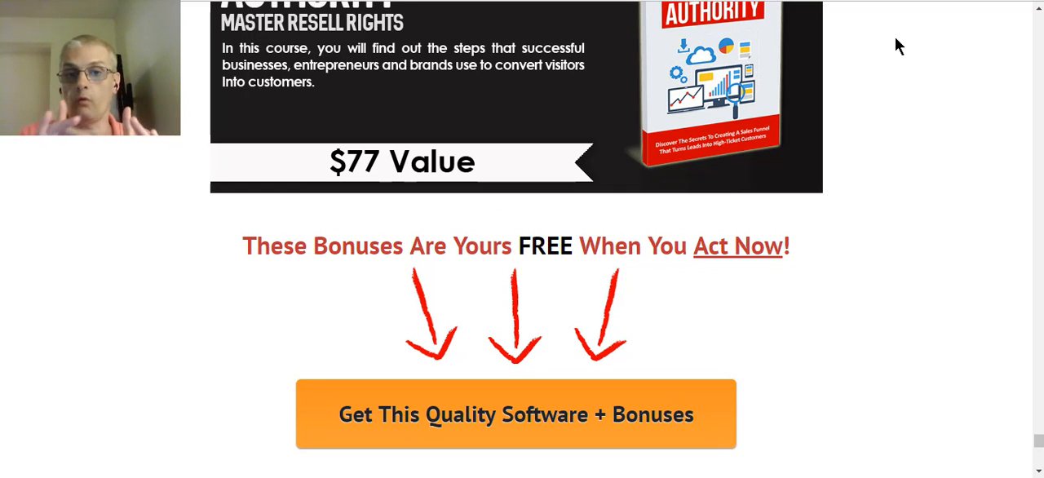
scroll("up", 3)
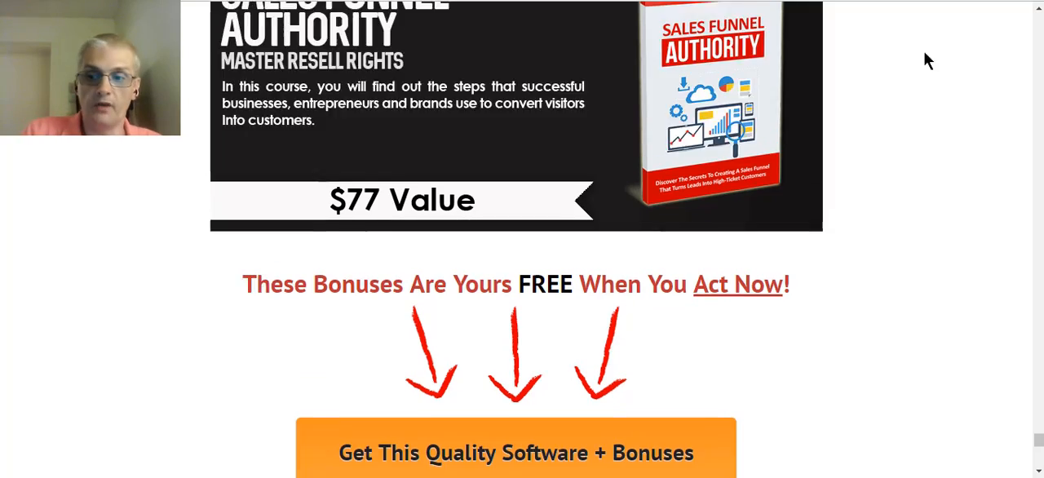
scroll("up", 3)
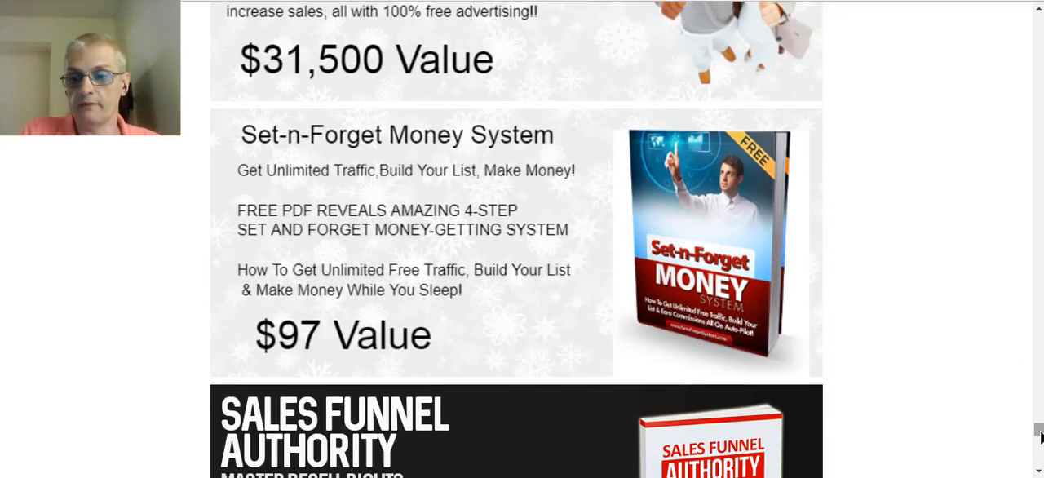
- Scroll past the Cautionary E-Mail Marketing bonus to the 'Hurry!! These Bonuses Expire In' countdown timer
scroll("down", 3)
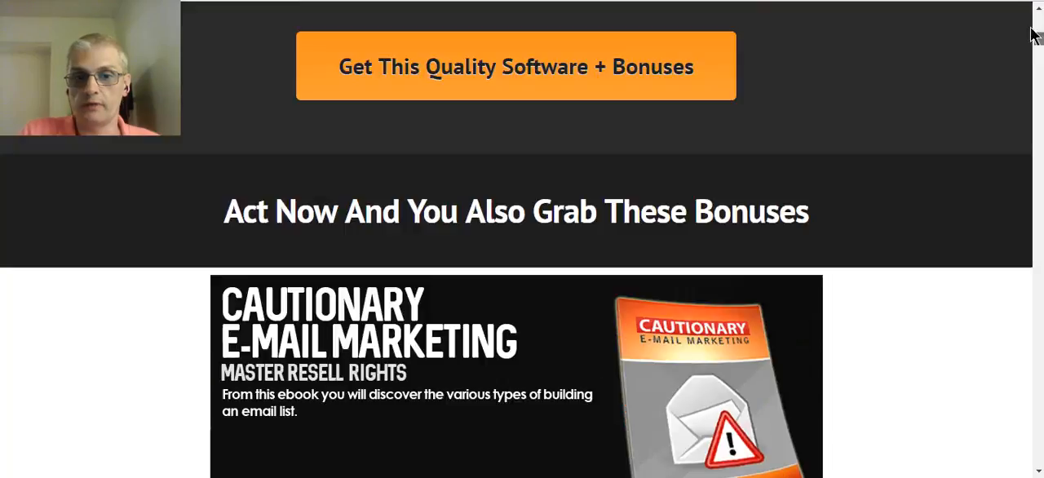
scroll("up", 3)
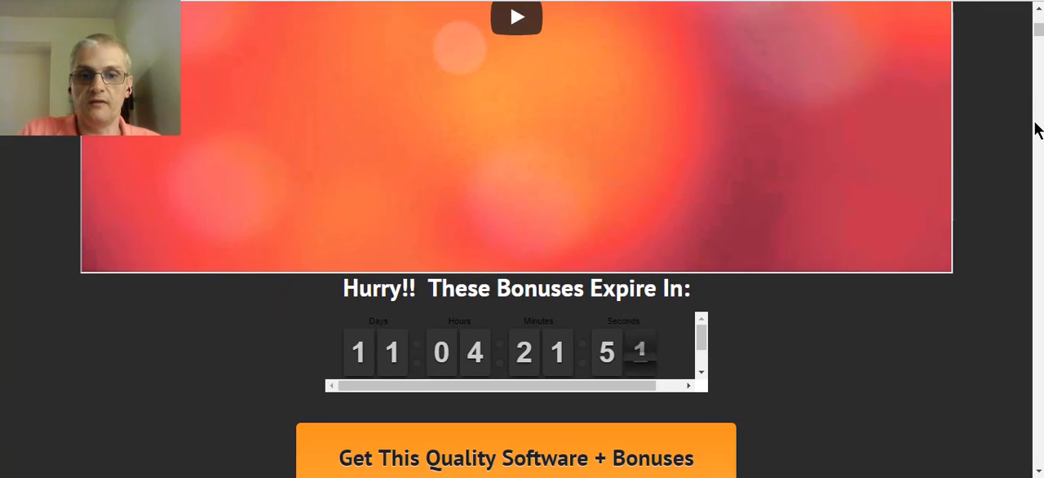
scroll("down", 3)
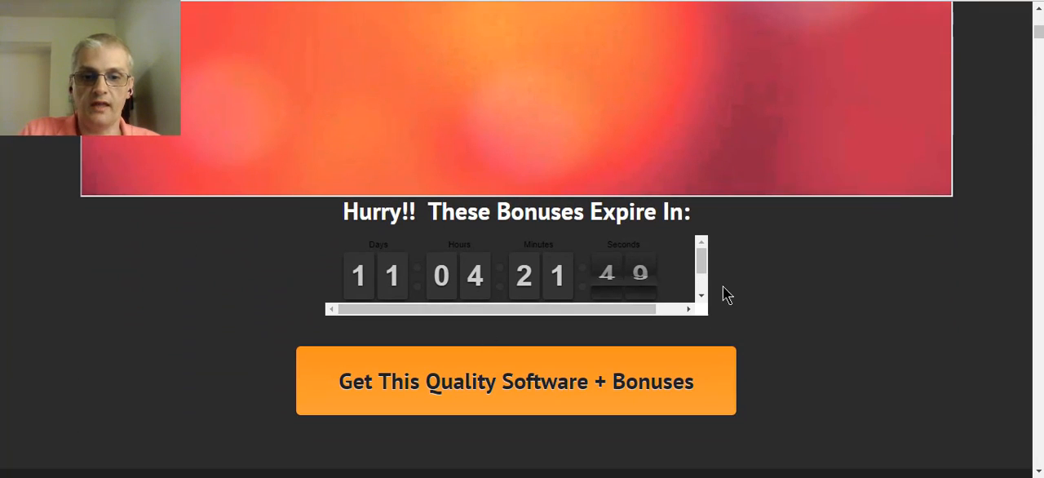
scroll("down", 3)
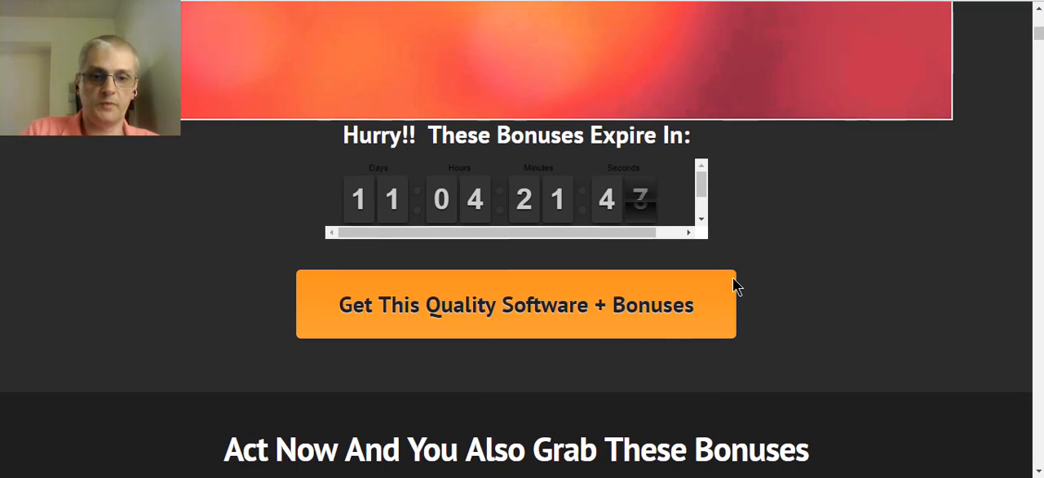
scroll("down", 3)
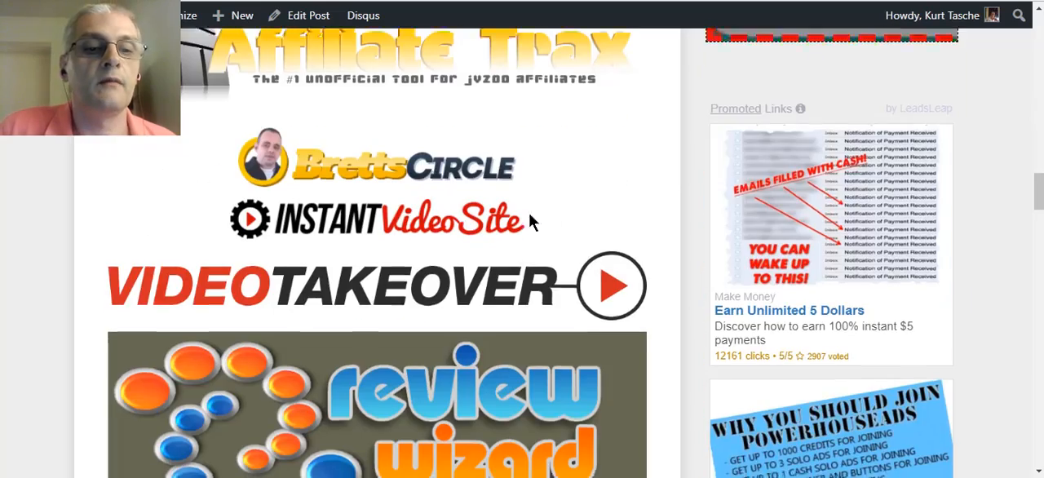
- Scroll the review post past the bonus logos to 'The Pros and Cons' heading
scroll("down", 3)
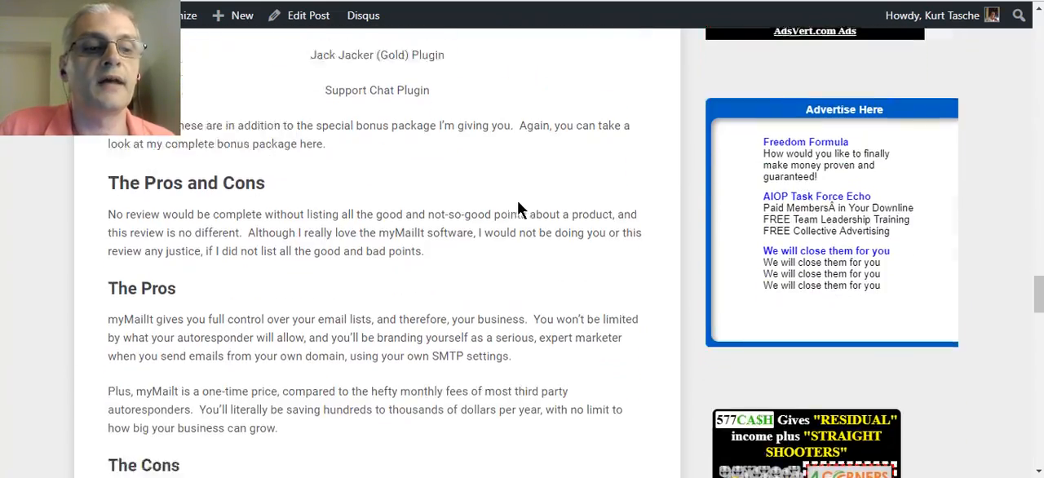
scroll("down", 3)
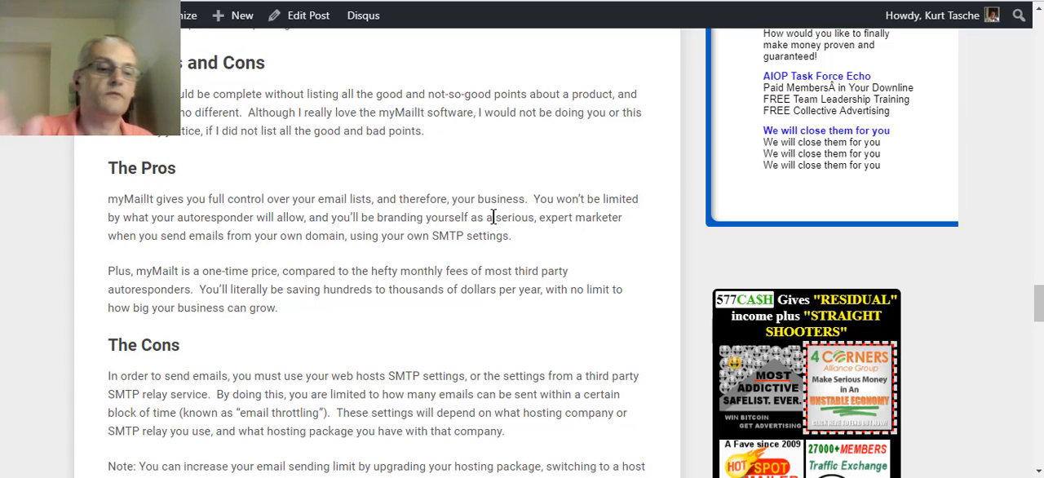
- Scroll past The Pros to The Cons and the 'What are my recommendations?' heading
scroll("down", 3)
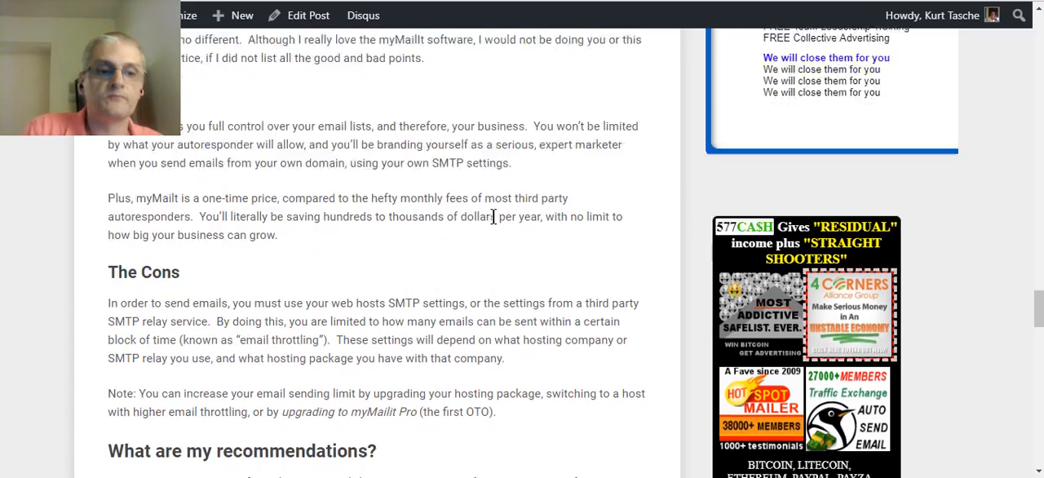
scroll("down", 3)
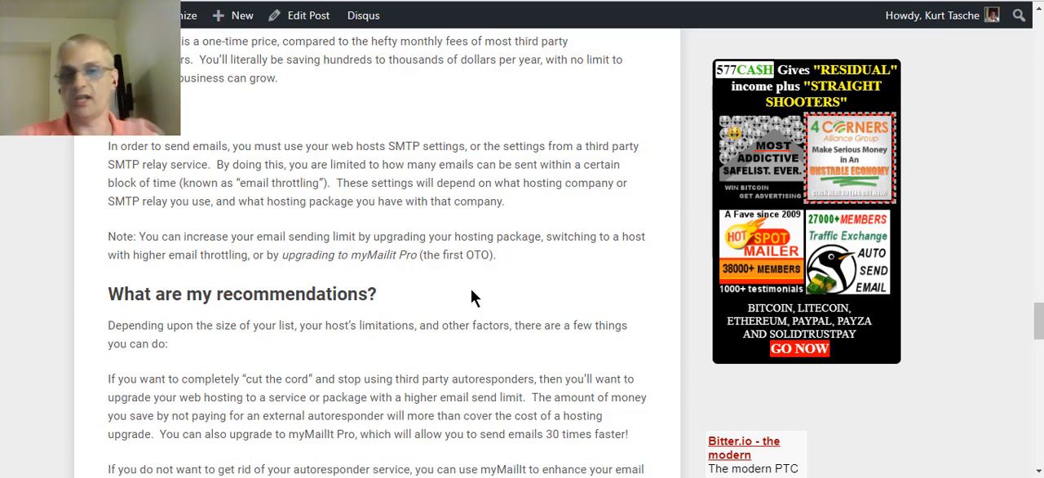
- Scroll through the recommendations to the April 8–10, 2018 launch dates and the In Closing heading
scroll("down", 3)
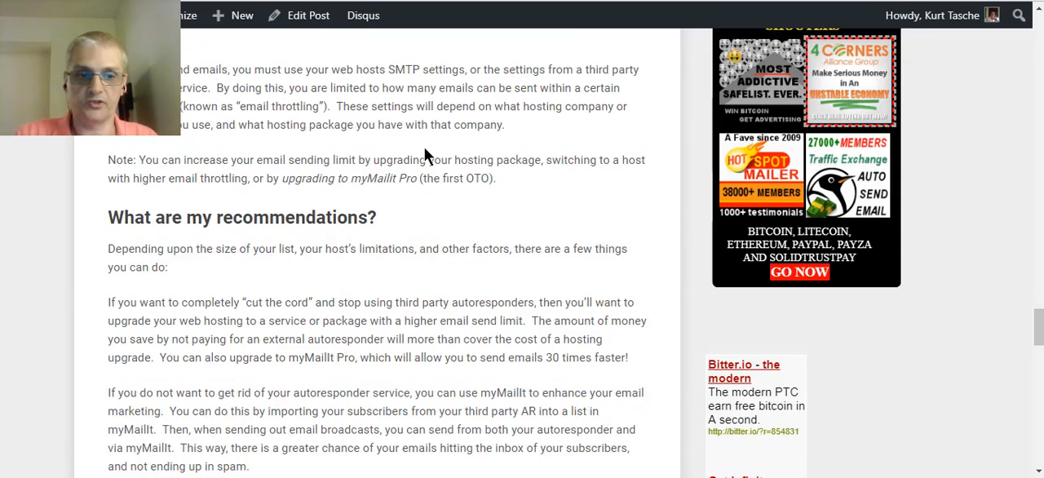
scroll("down", 3)
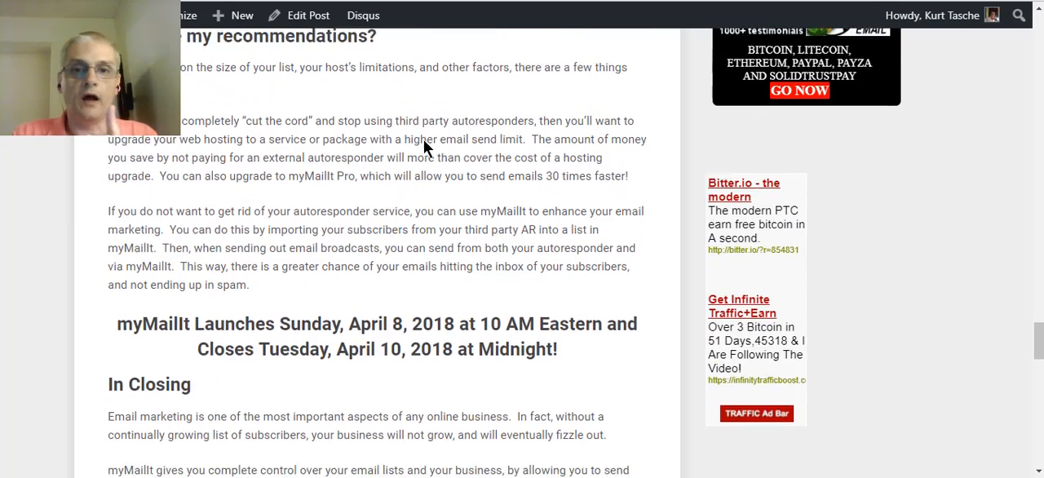
scroll("up", 3)
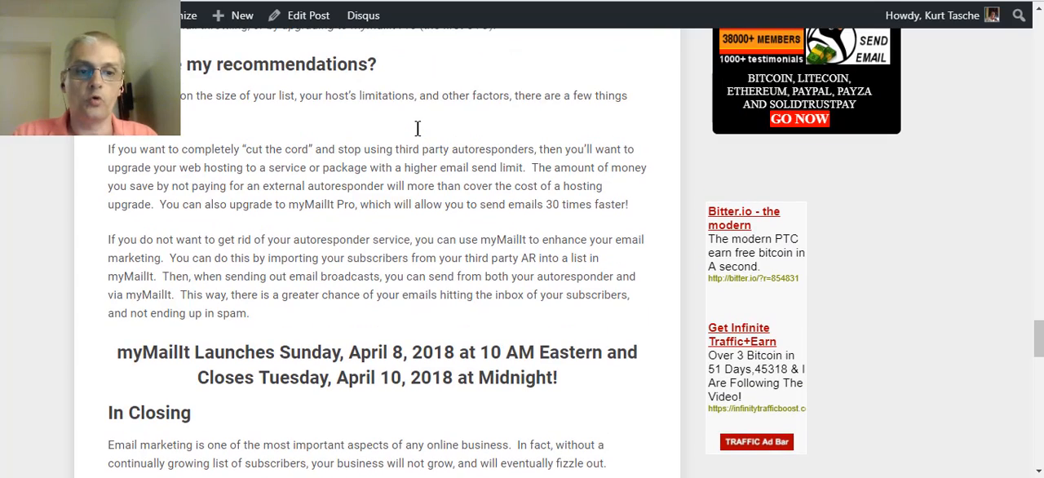
mouse_move(421, 137)
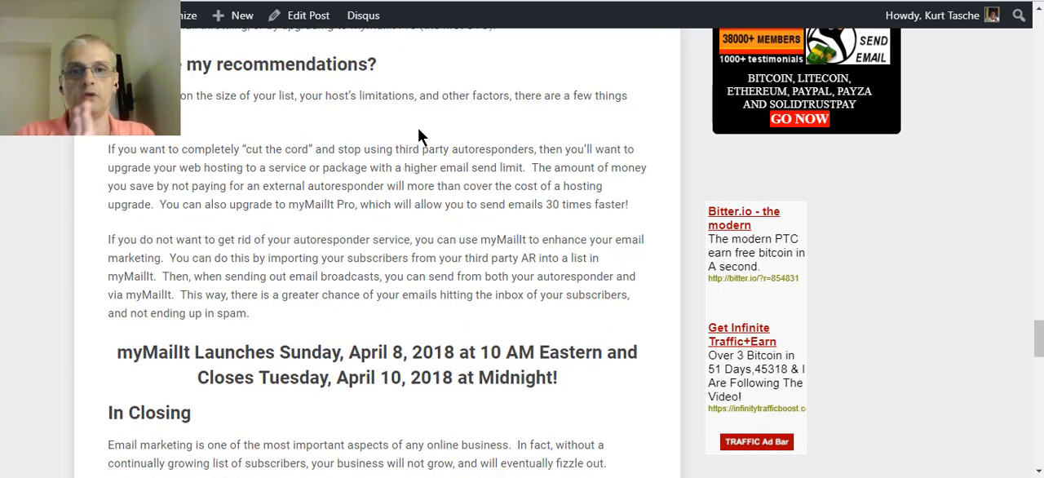